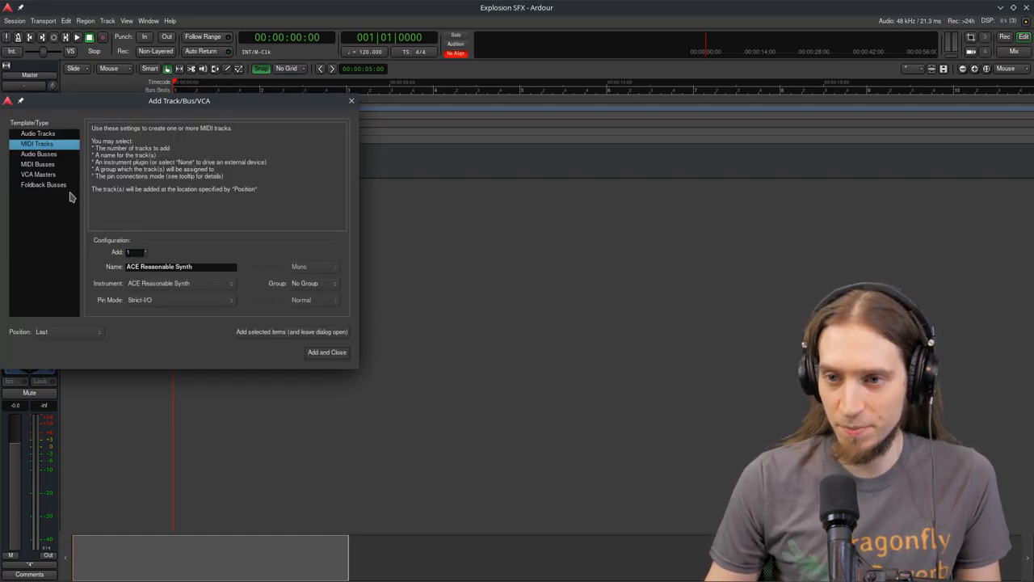
Step: Enable Music Data and Follow Selection for the Oxygen 49 MIDI input, then close Preferences
left_click(178, 283)
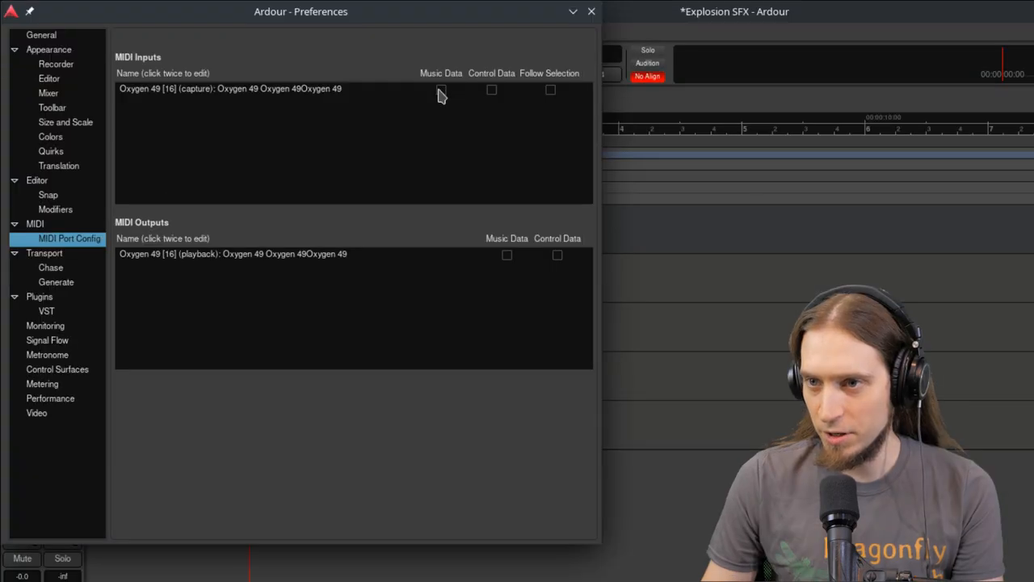
left_click(440, 91)
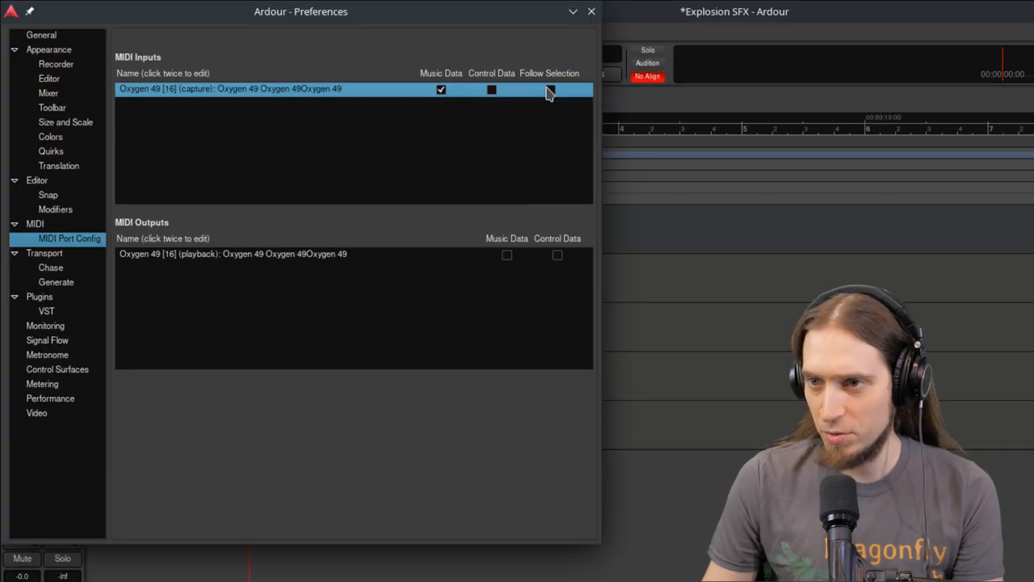
left_click(549, 89)
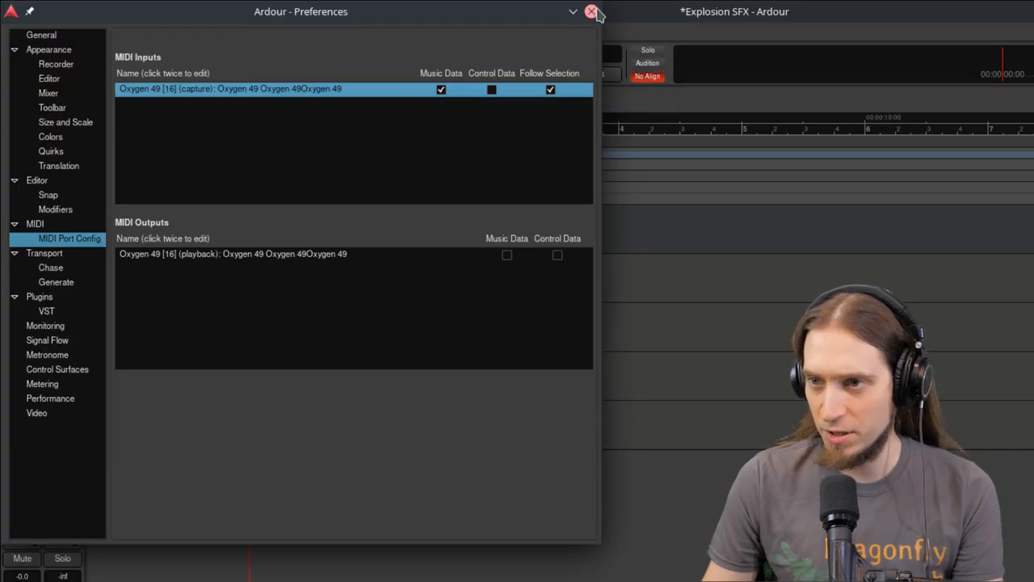
left_click(589, 13)
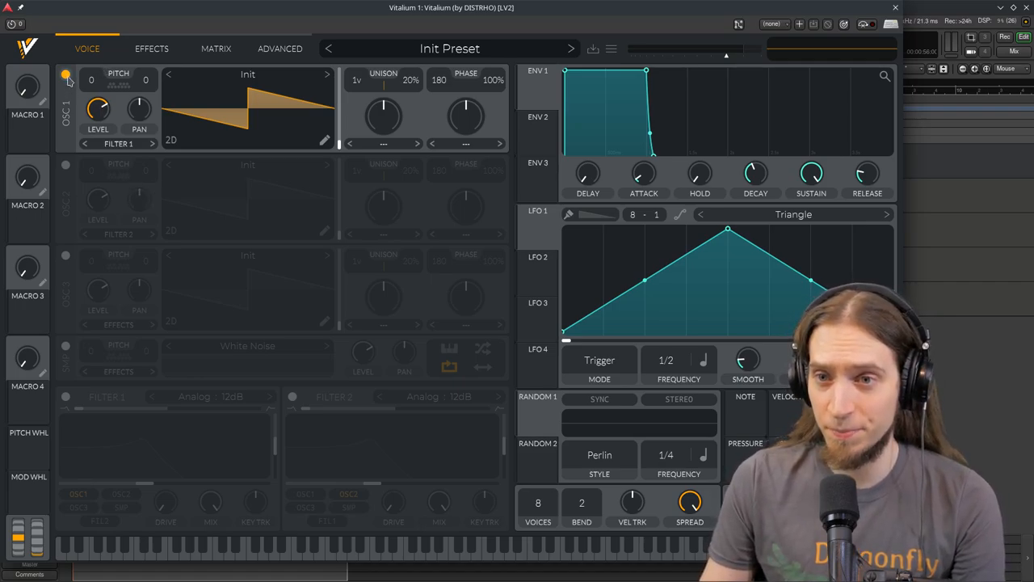
Step: Swap the saw oscillator for the White Noise sample as the sound source
left_click(65, 346)
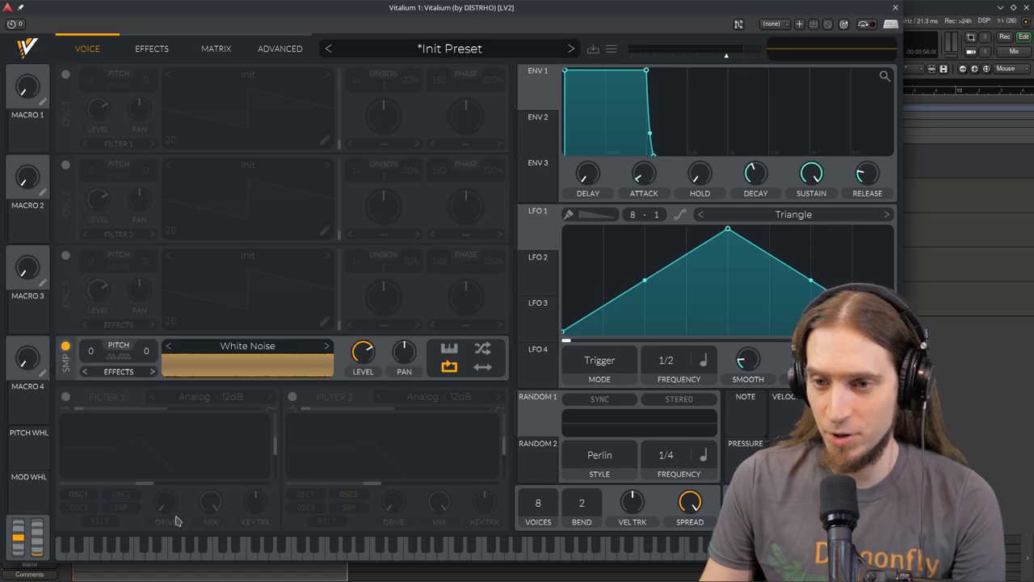
mouse_move(273, 364)
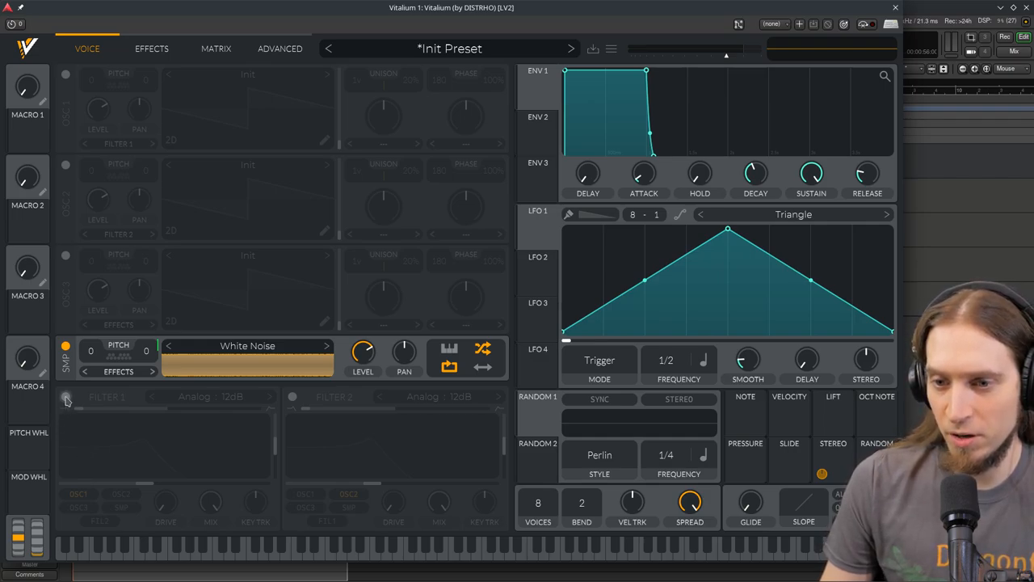
Step: Enable Filter 1 on the noise, lower its low-pass cutoff and raise its drive
left_click(65, 397)
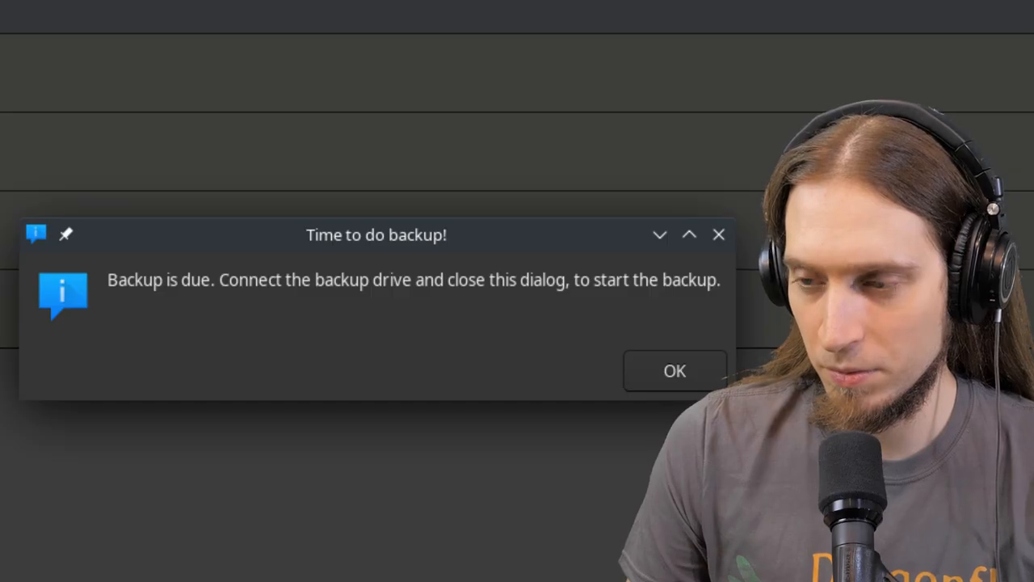
left_click(674, 370)
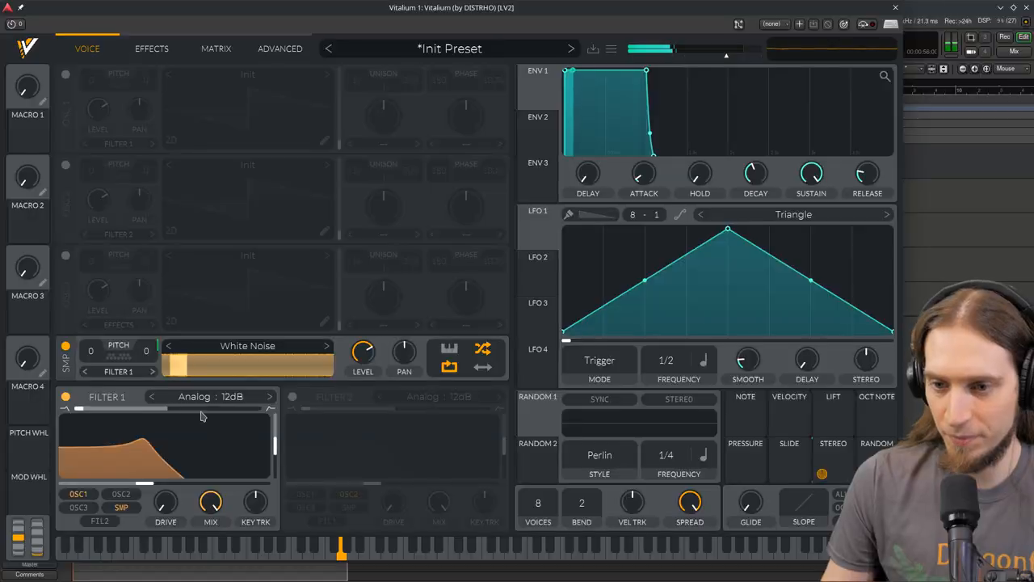
left_click_drag(362, 352, 362, 343)
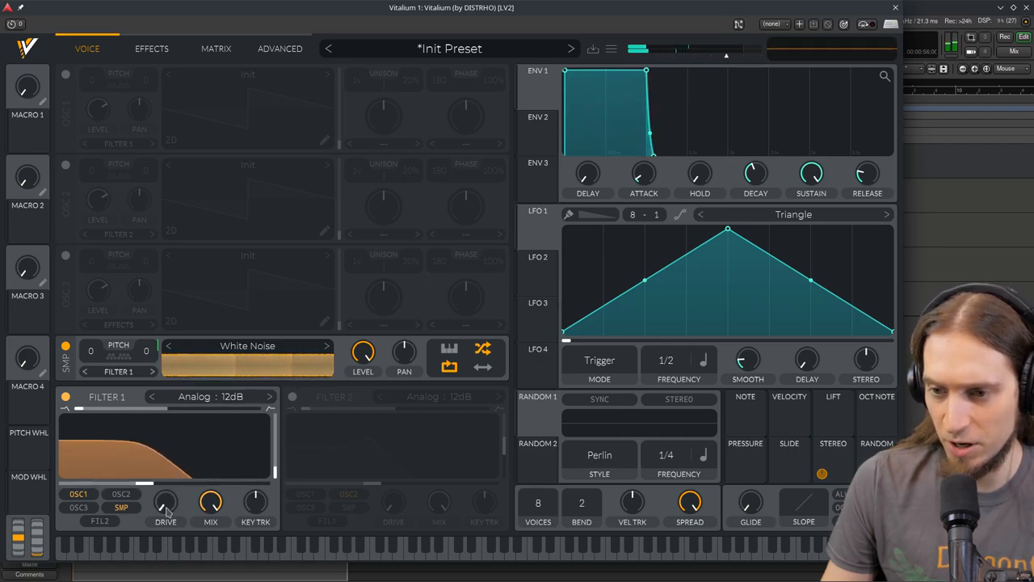
left_click_drag(164, 501, 165, 469)
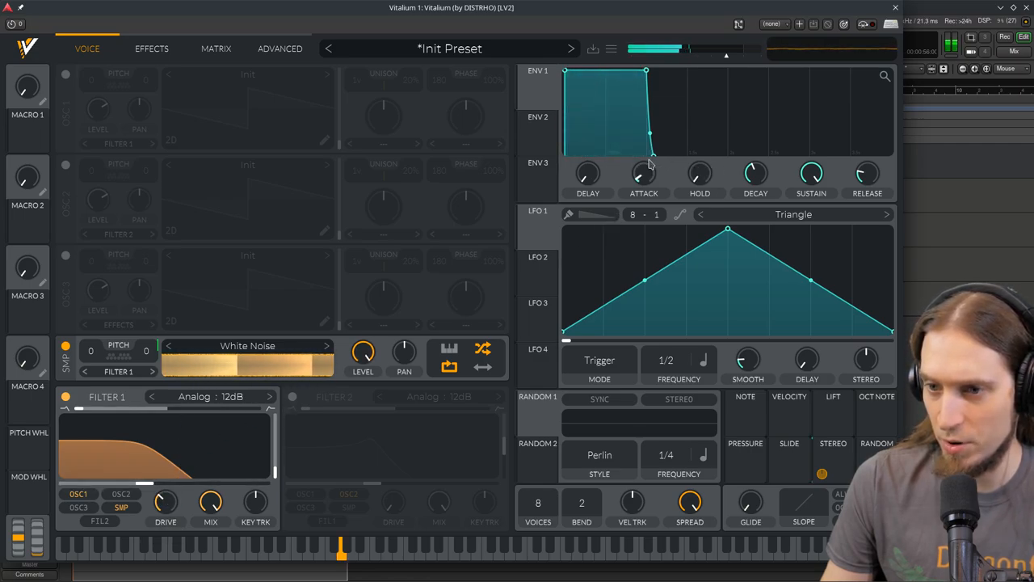
mouse_move(179, 59)
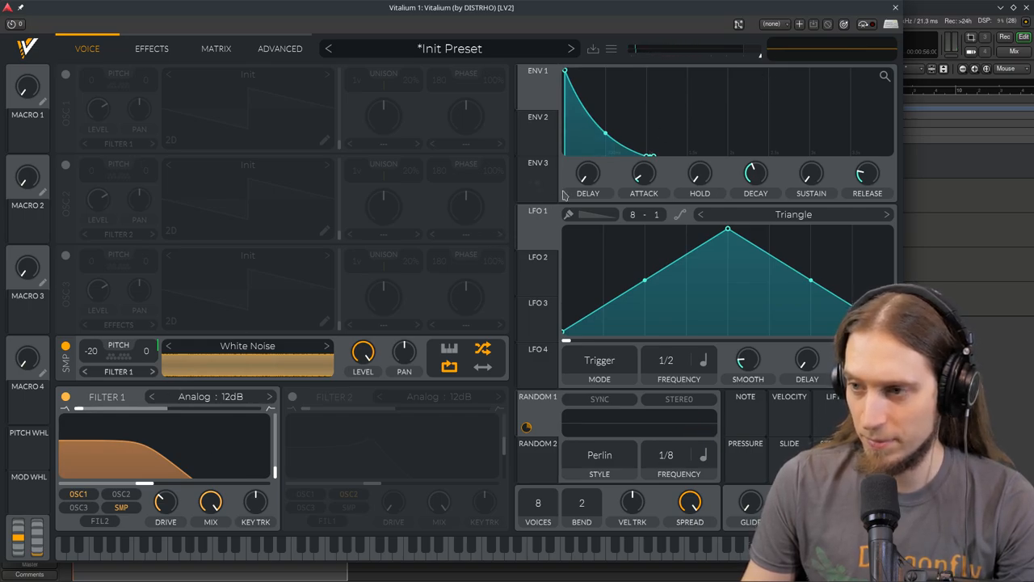
mouse_move(644, 173)
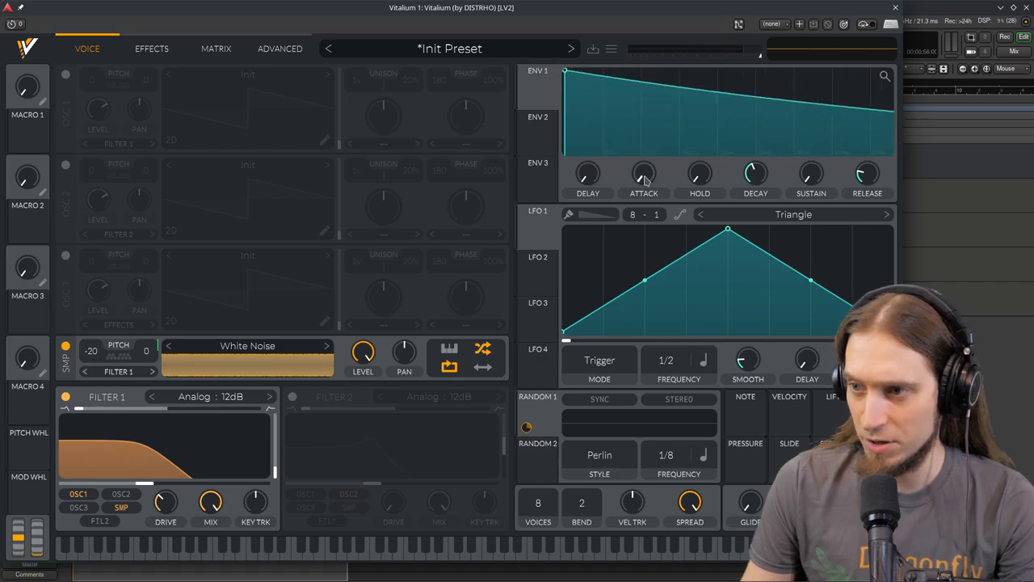
Step: Reshape ENV 1 into an instant attack with a long, curved exponential decay tail
right_click(643, 174)
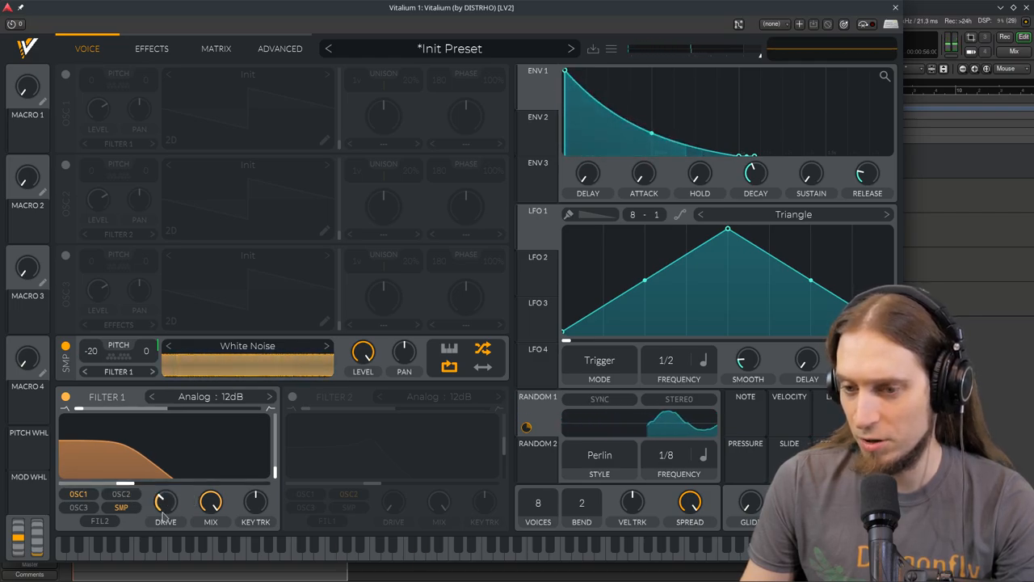
left_click_drag(165, 501, 165, 485)
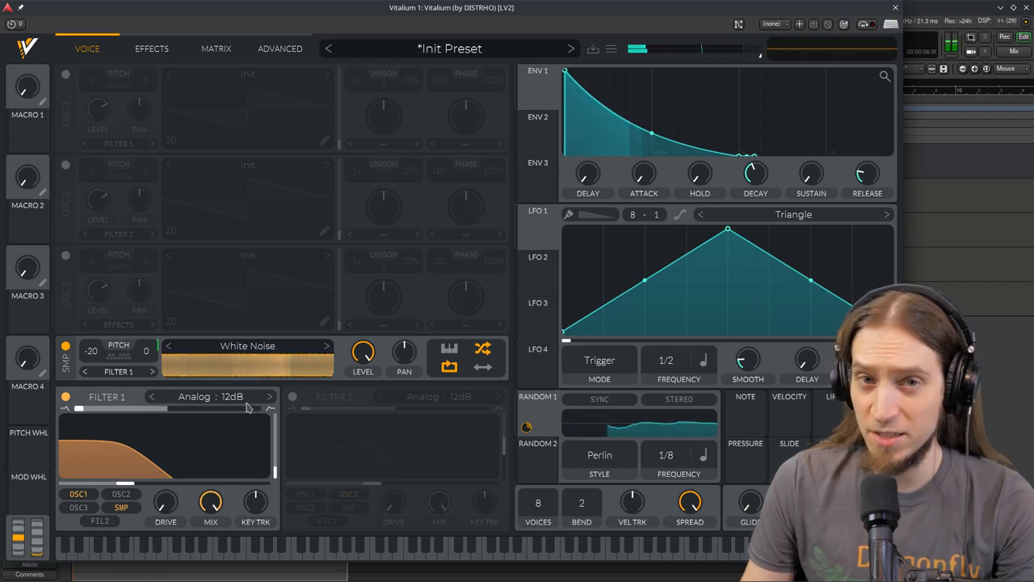
Step: Set Filter 1's model to Dirty 12dB instead of Analog
left_click(210, 397)
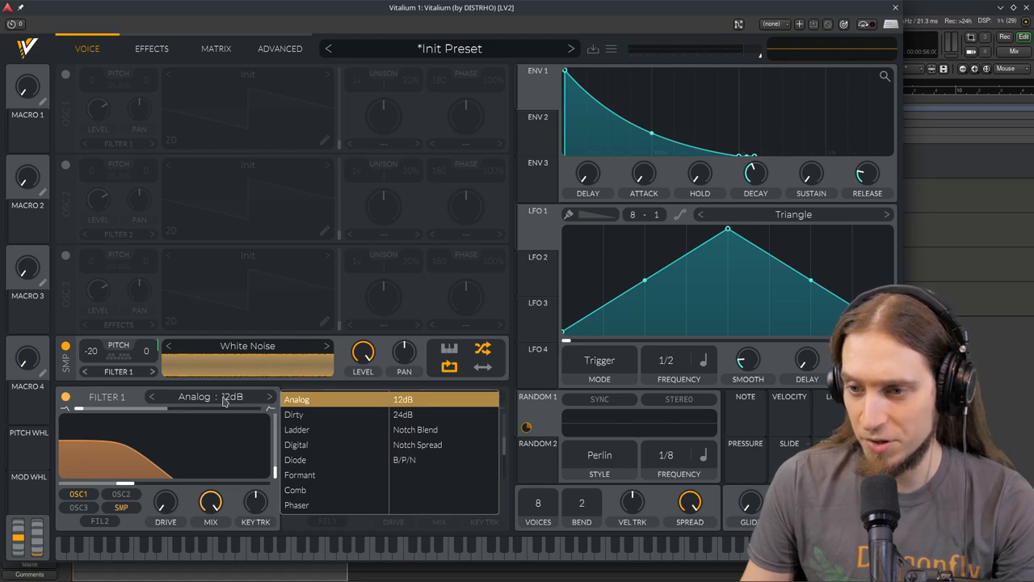
mouse_move(328, 422)
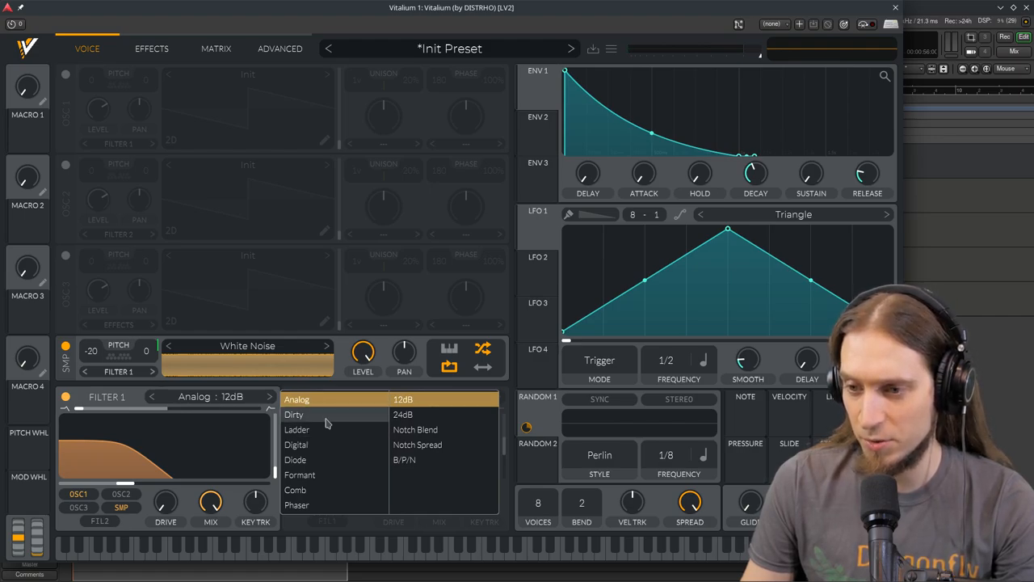
left_click(295, 414)
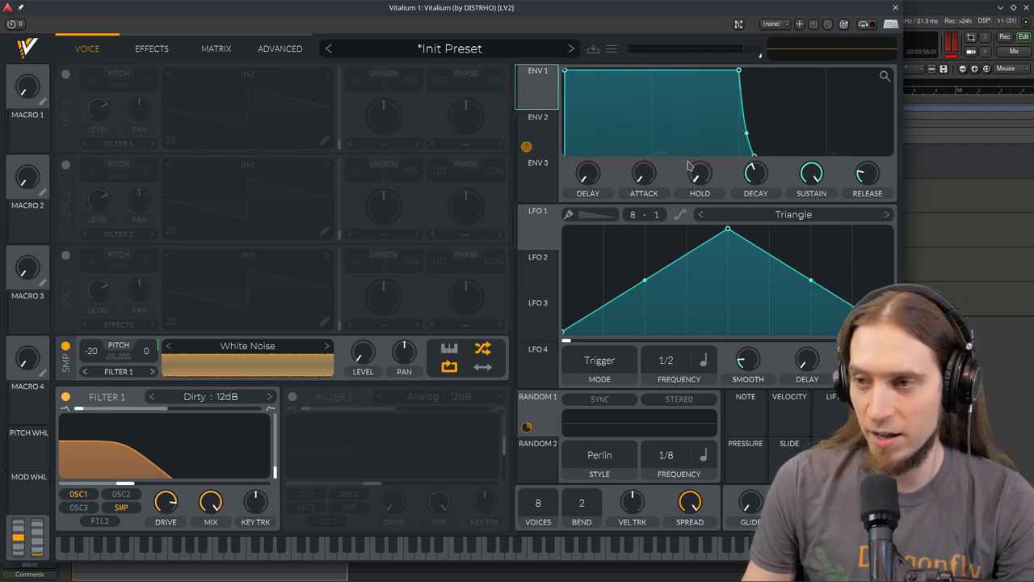
mouse_move(342, 491)
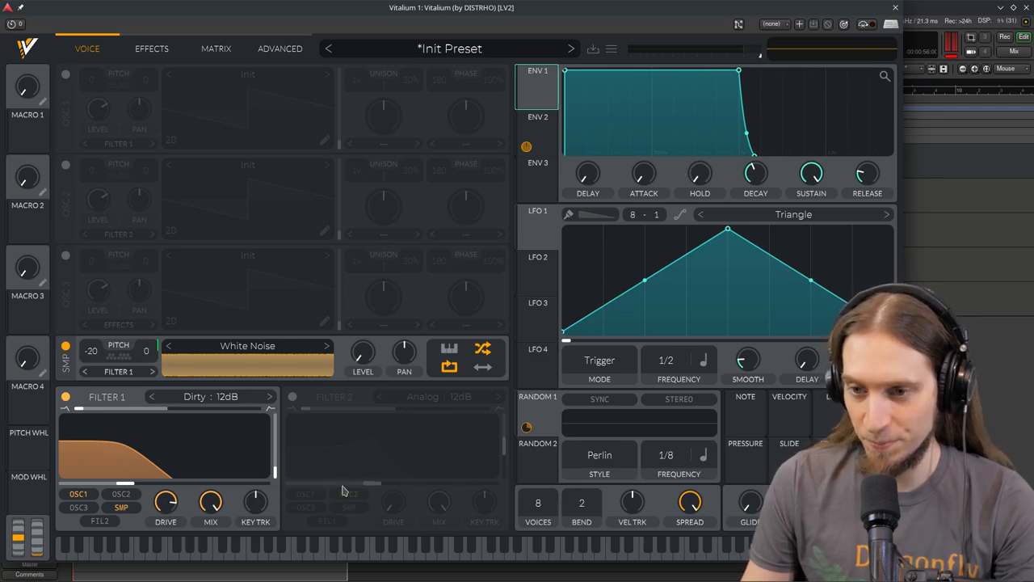
mouse_move(220, 462)
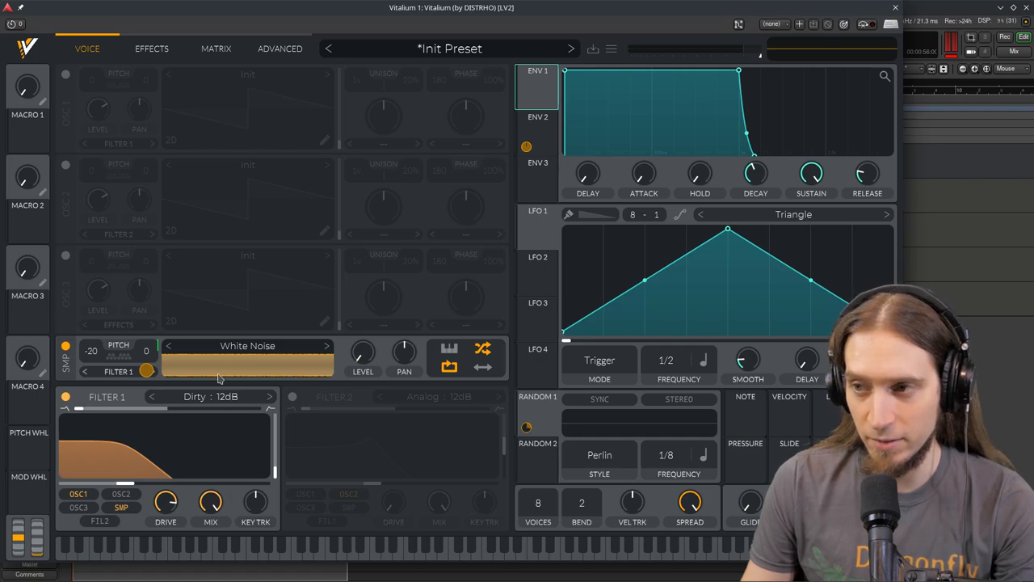
mouse_move(462, 260)
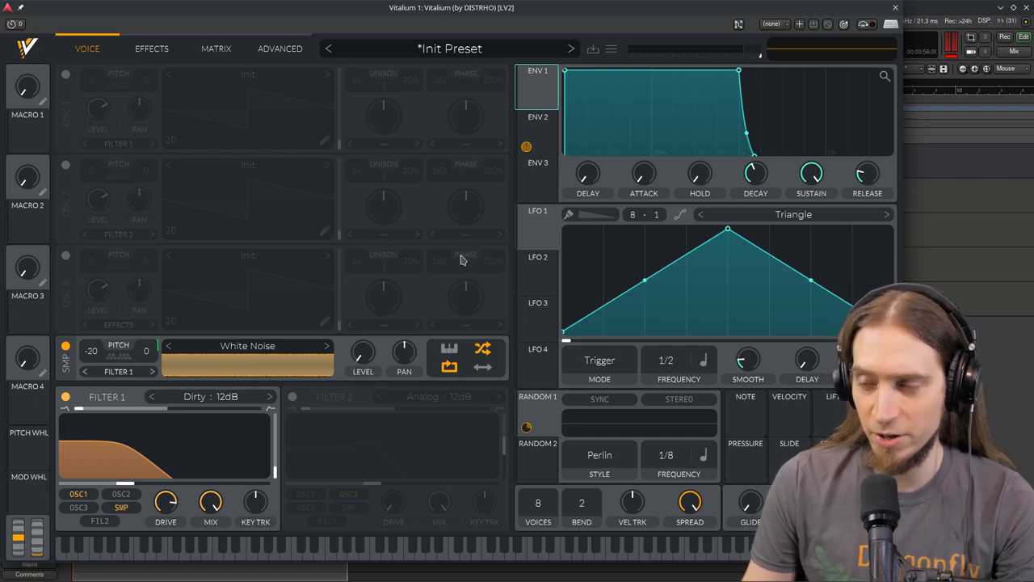
mouse_move(544, 142)
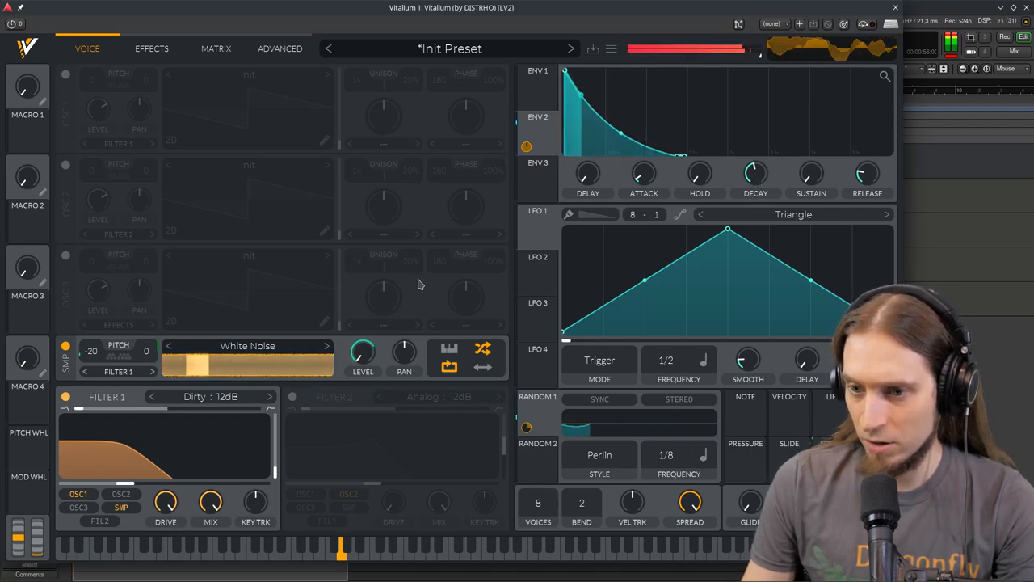
mouse_move(440, 290)
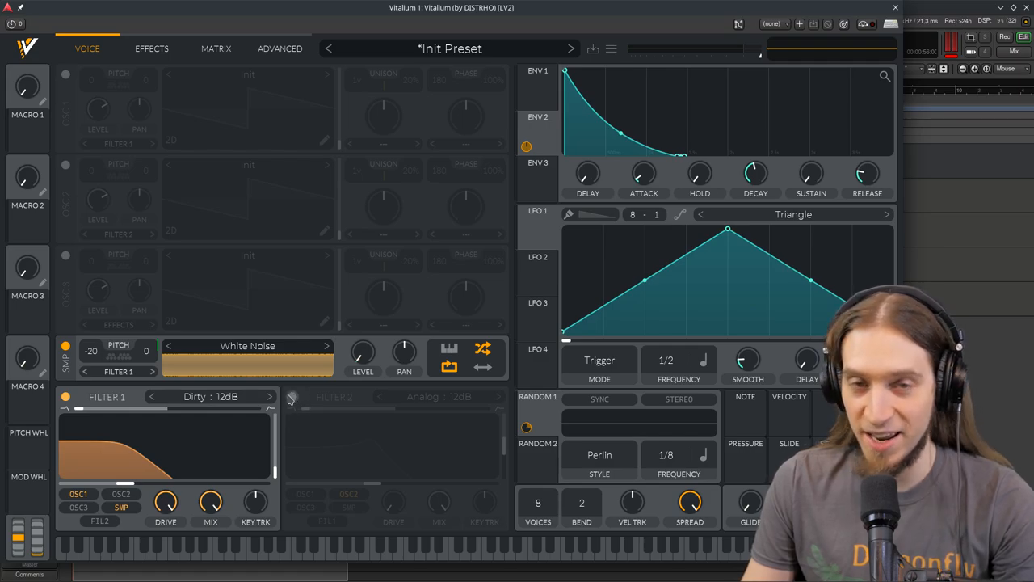
Step: Enable Filter 2 (Analog 12dB), route the noise into it and adjust its cutoff
left_click(292, 396)
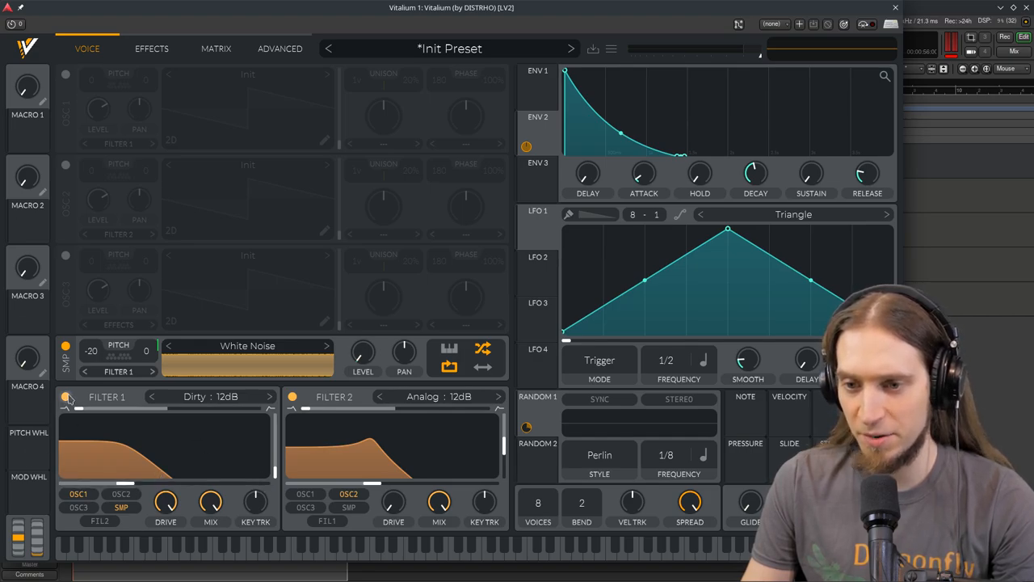
left_click(64, 394)
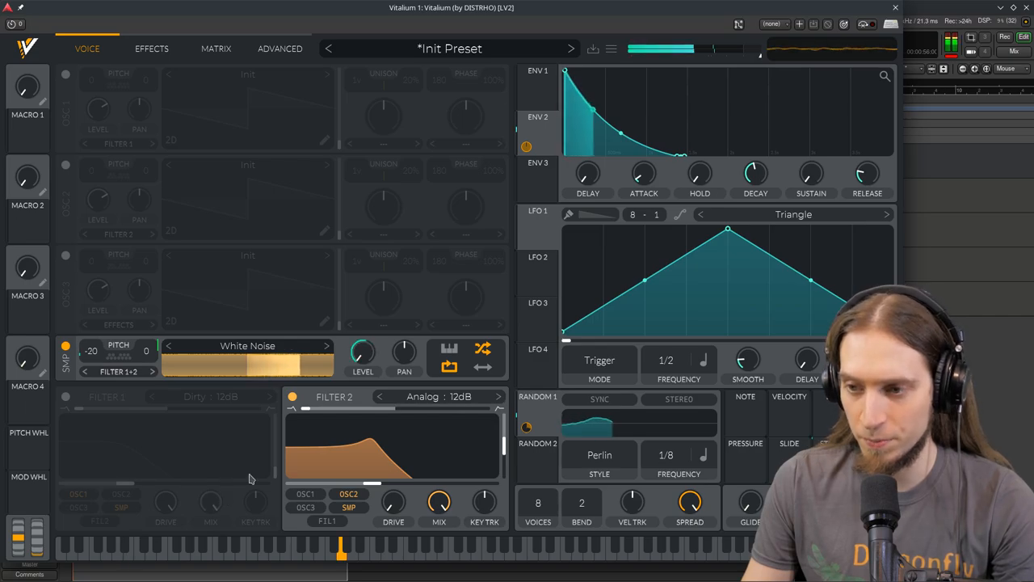
left_click_drag(299, 407, 340, 408)
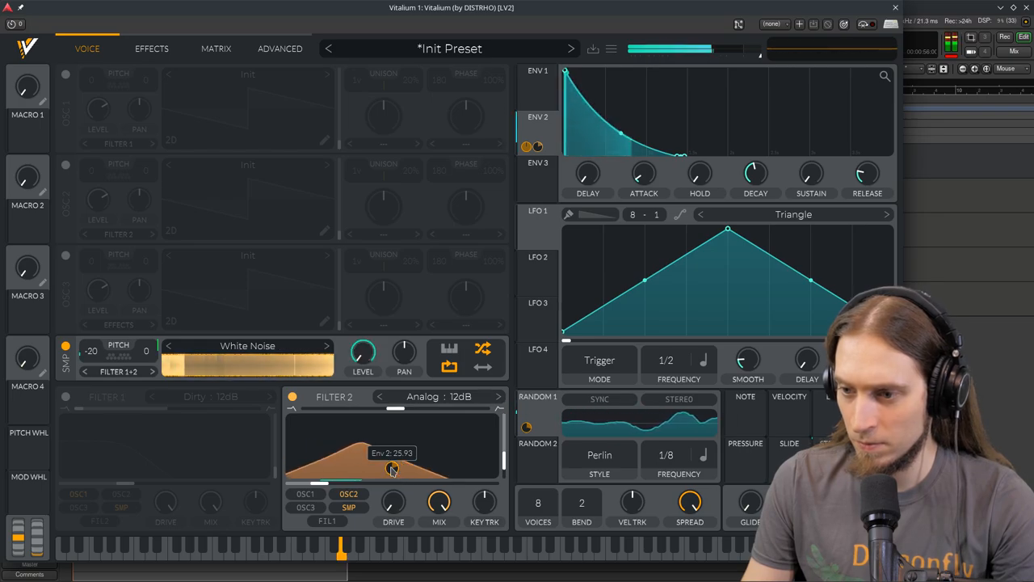
Step: Route ENV 2 as a modulation source onto the Filter 2 cutoff
left_click_drag(392, 468, 391, 467)
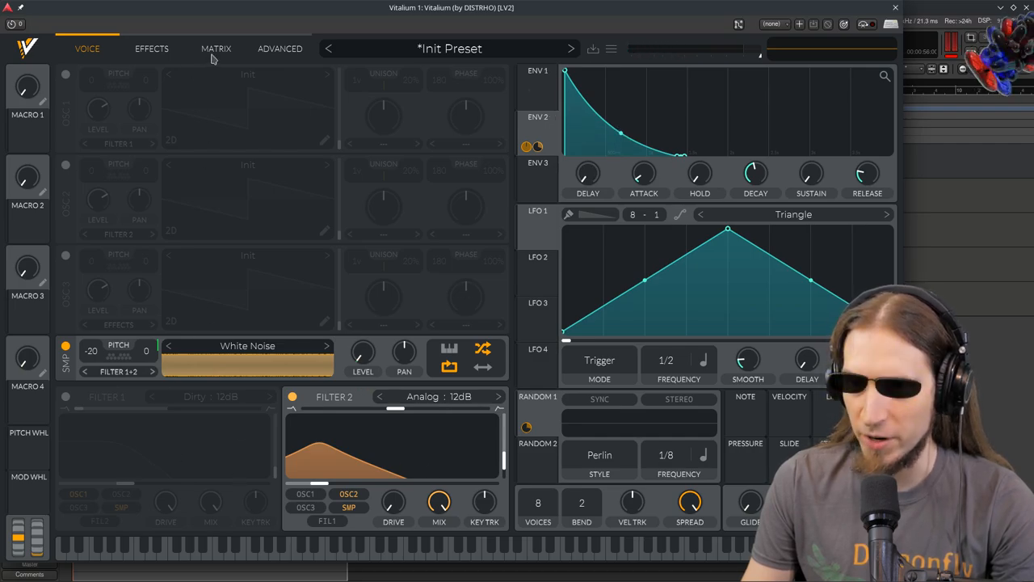
Step: Review the modulation matrix, then raise ENV 2's Filter 2 cutoff modulation to about 44
left_click(216, 49)
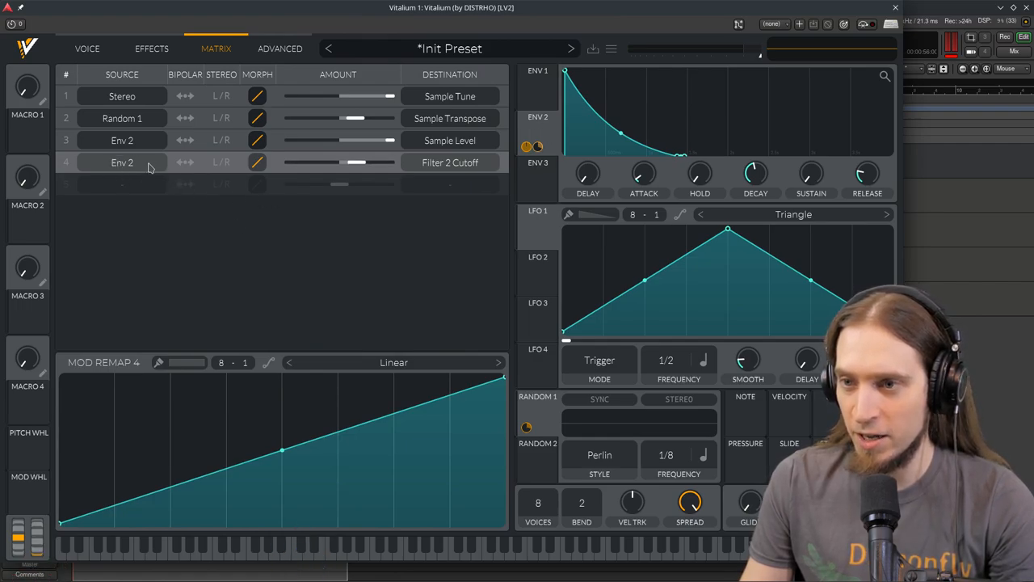
mouse_move(488, 170)
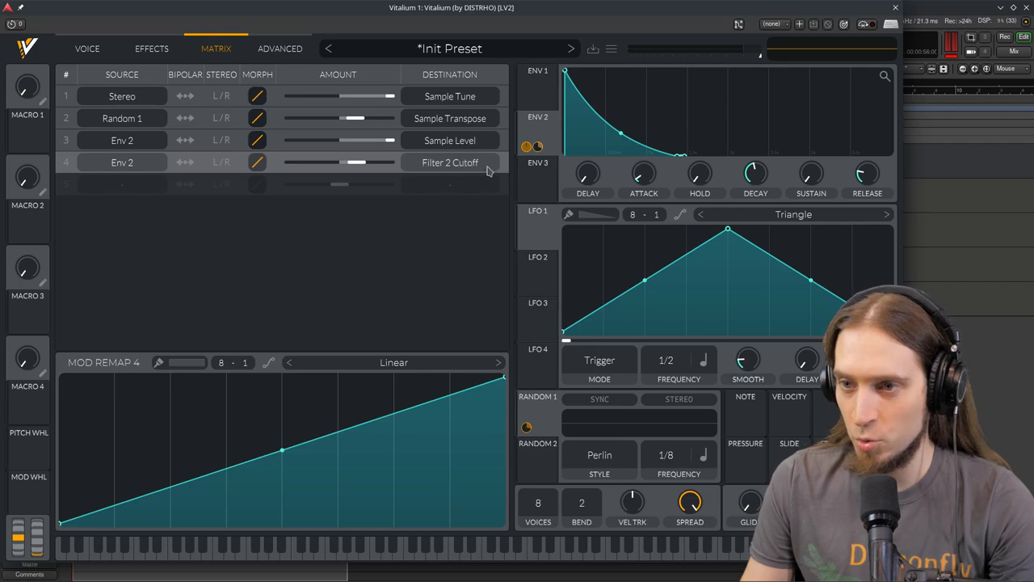
mouse_move(236, 188)
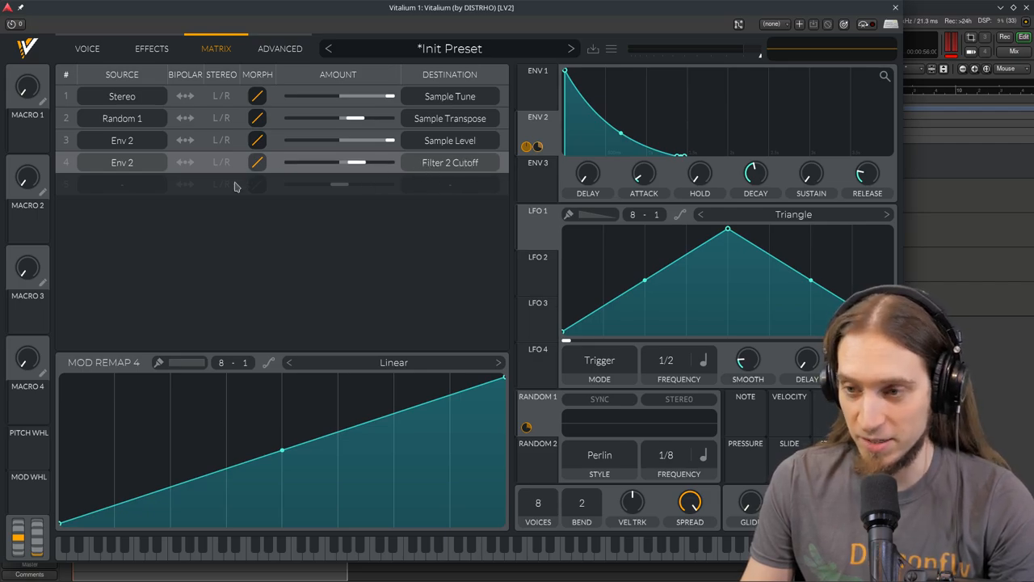
mouse_move(129, 398)
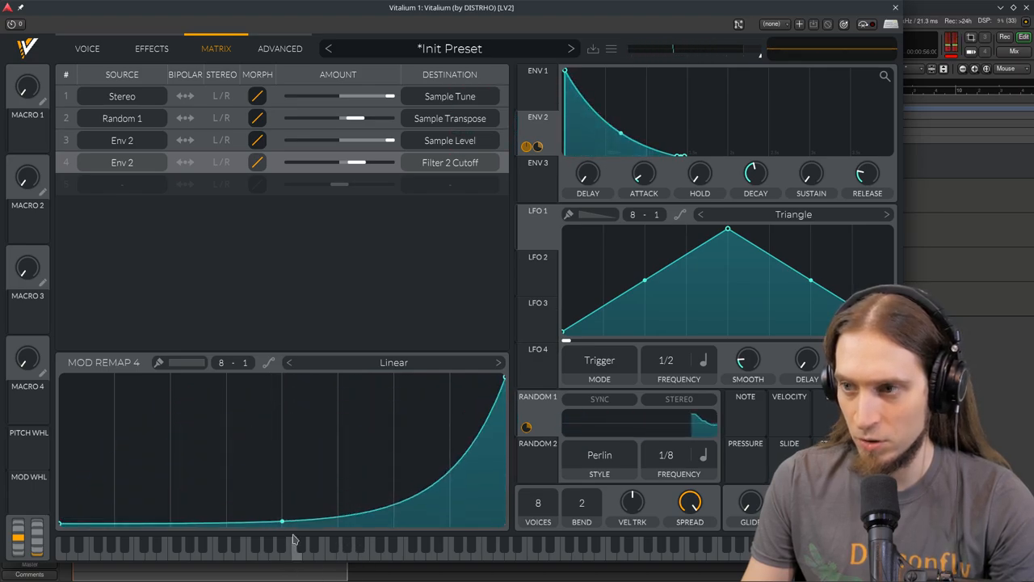
left_click(84, 48)
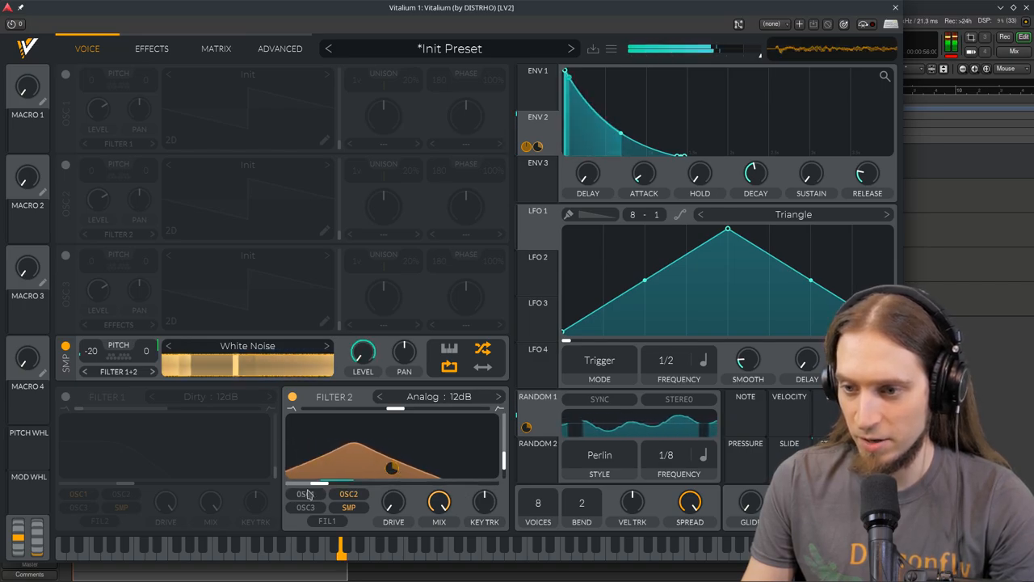
left_click_drag(392, 467, 391, 468)
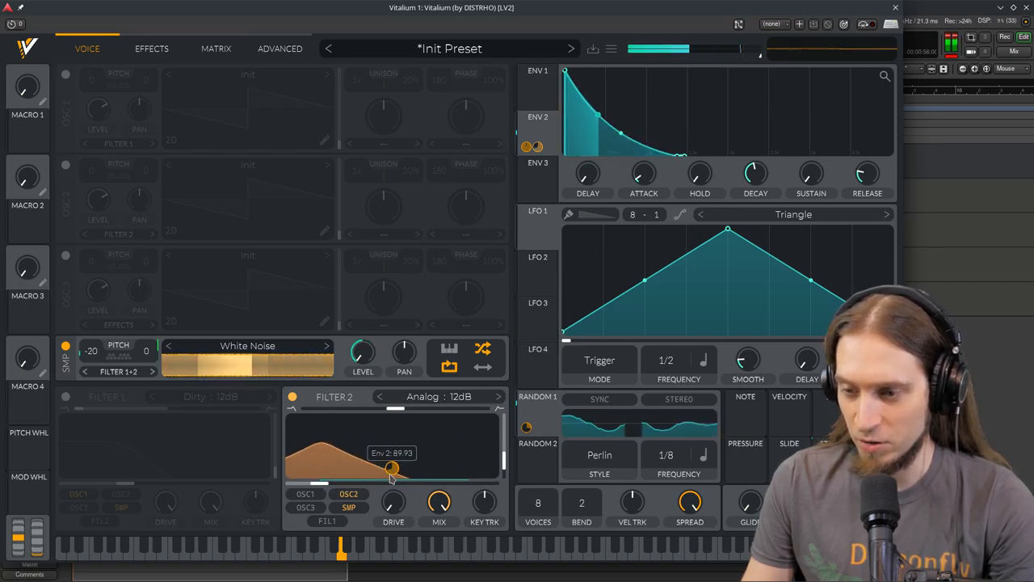
left_click_drag(392, 469, 391, 467)
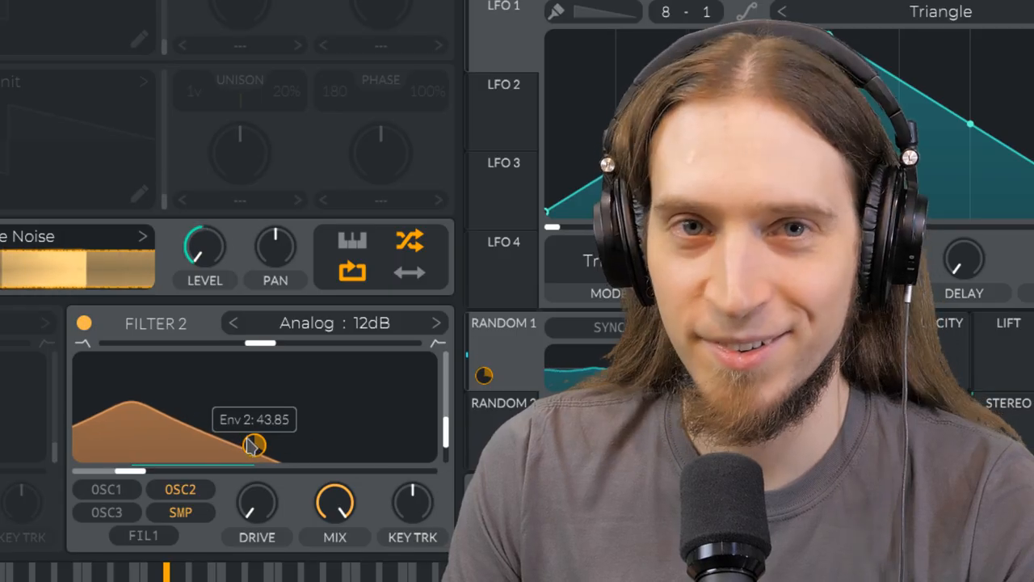
Step: Give the ENV 2 to Filter 2 cutoff routing a curved remap response in the Matrix
left_click(152, 48)
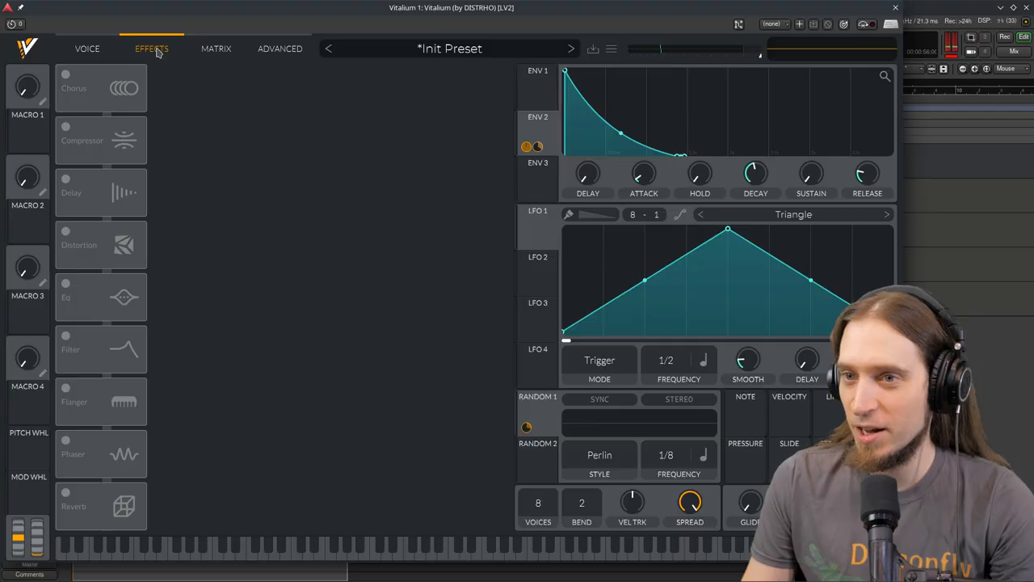
left_click(217, 49)
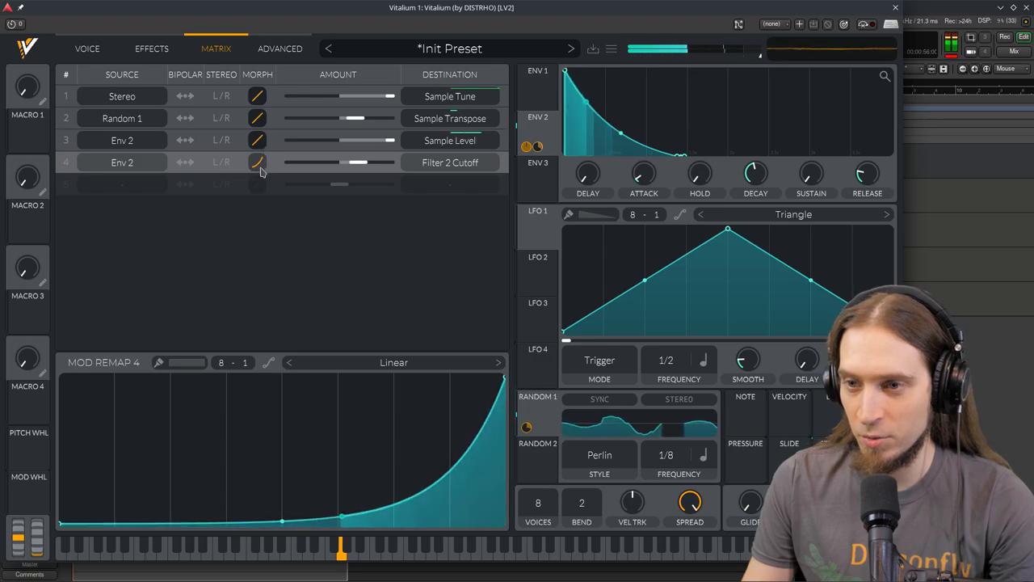
right_click(304, 443)
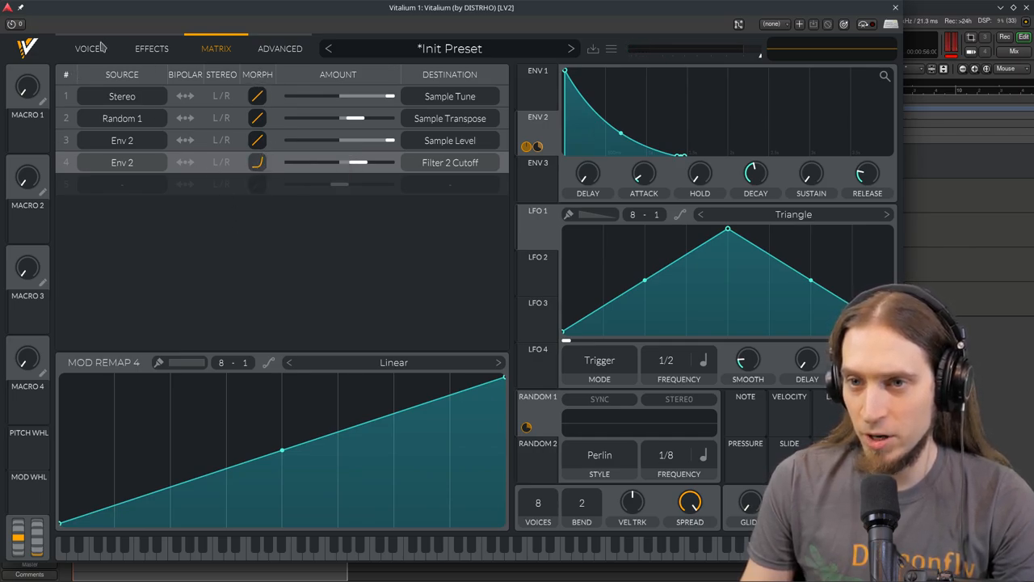
Step: Try Dirty and Ladder on Filter 2, then settle on the Diode low-shelf model
left_click(85, 48)
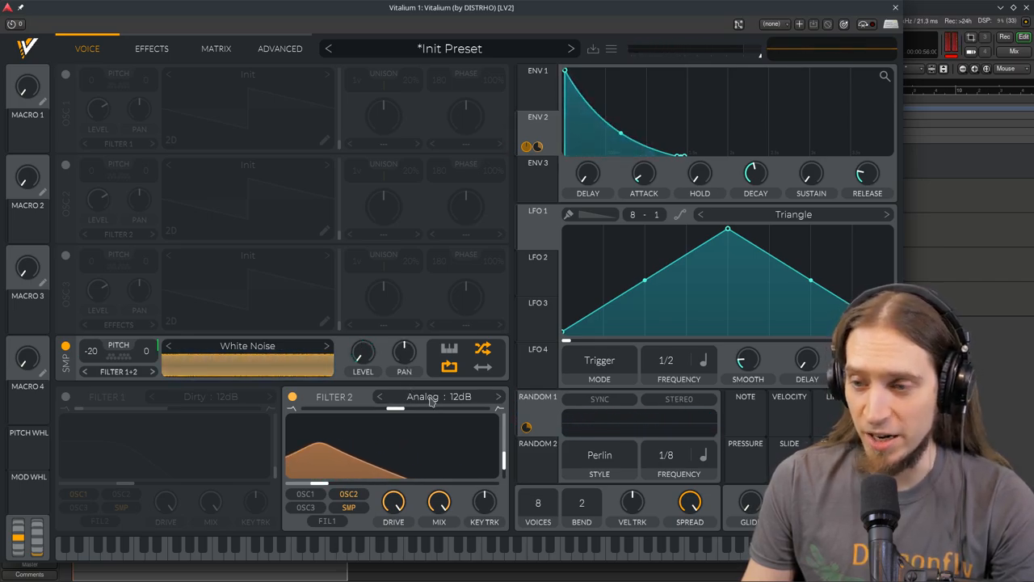
left_click(433, 396)
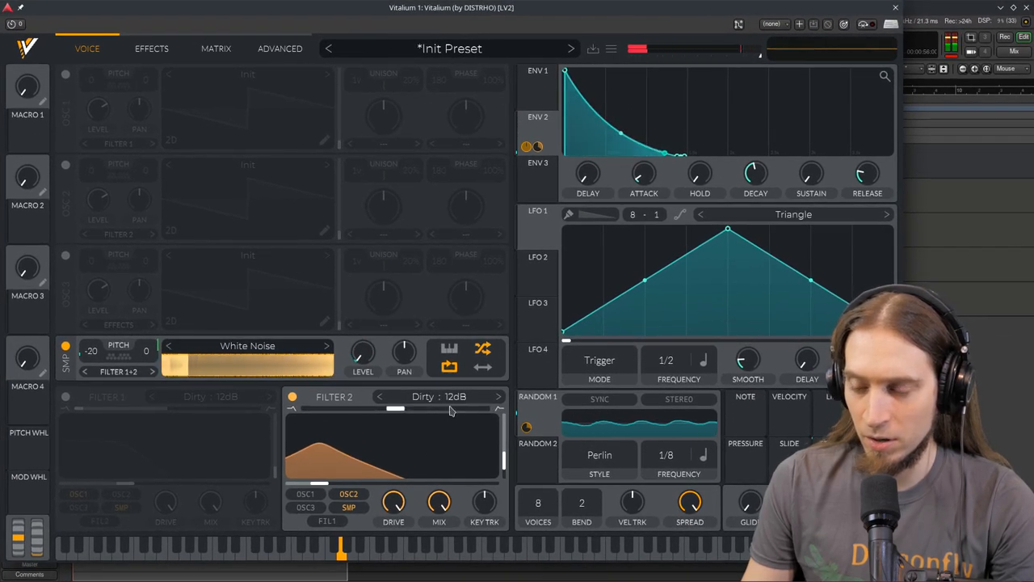
left_click(438, 396)
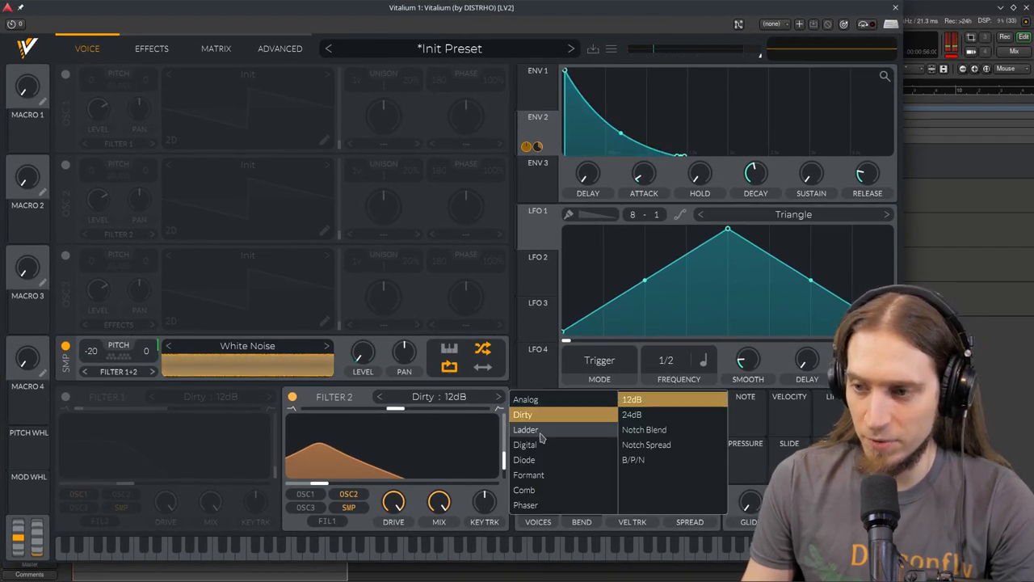
left_click(523, 430)
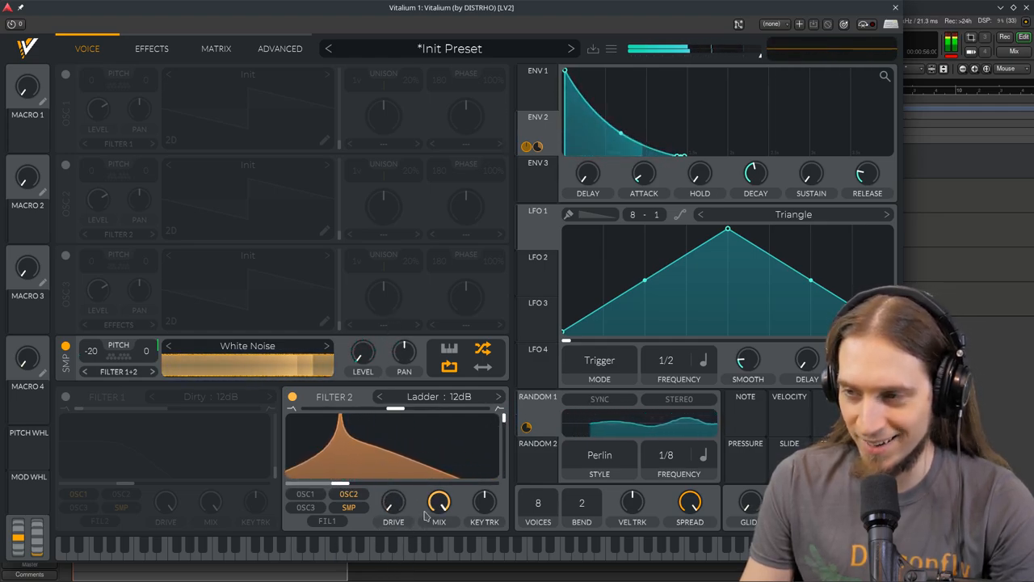
left_click(445, 397)
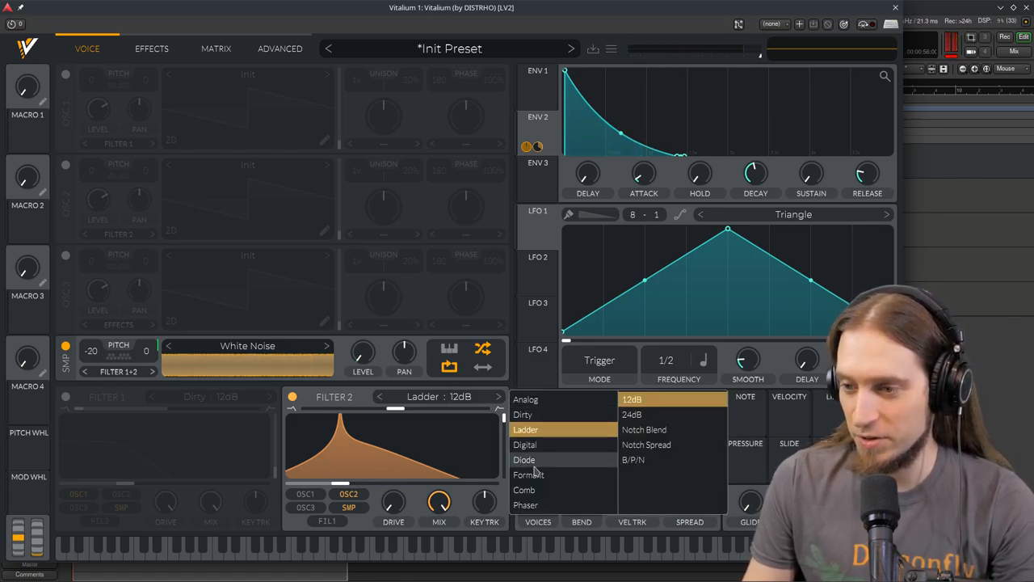
left_click(523, 459)
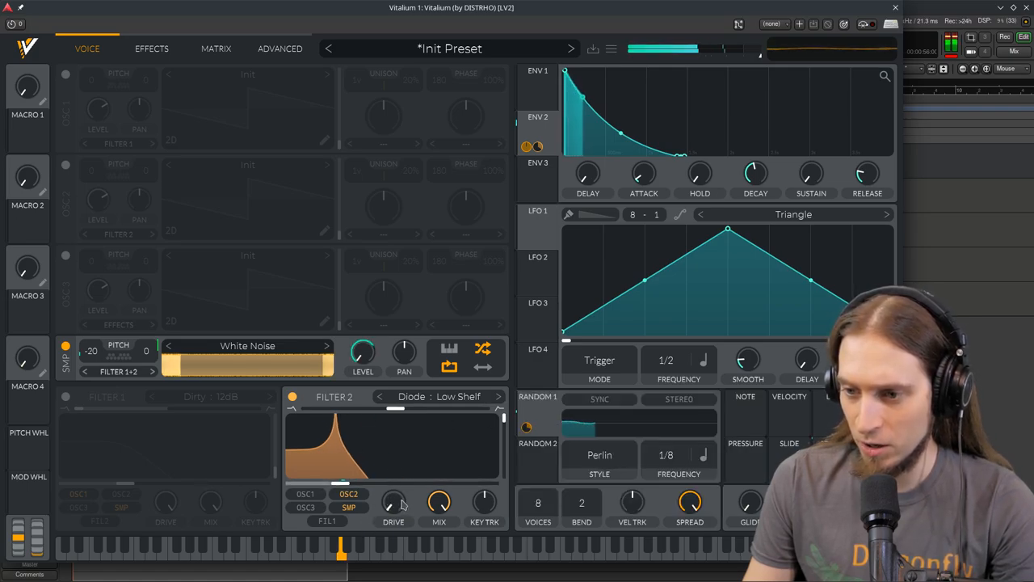
Step: Tune the Diode Filter 2 blend down to about 0.38
left_click_drag(397, 407, 417, 408)
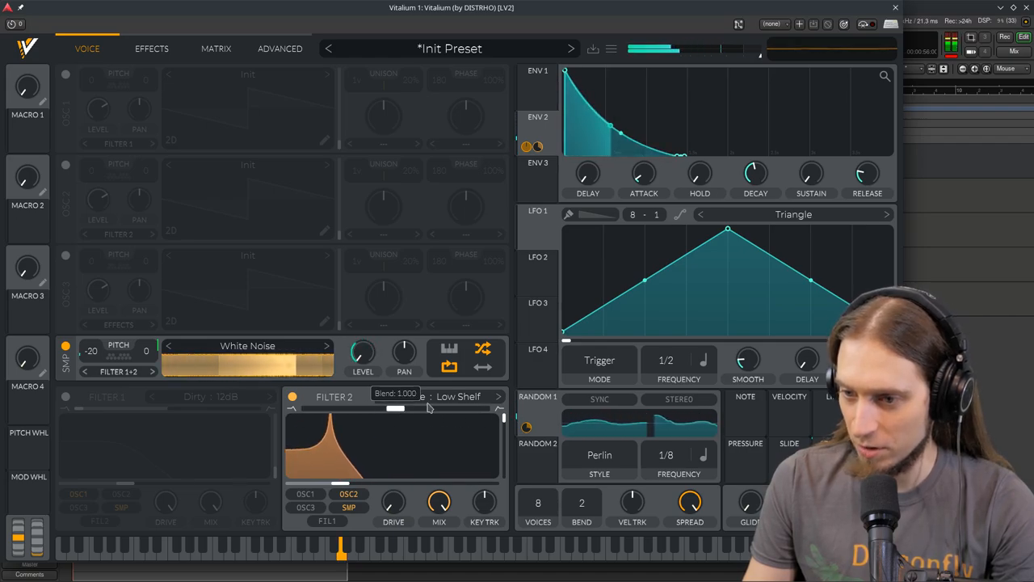
left_click_drag(396, 408, 485, 408)
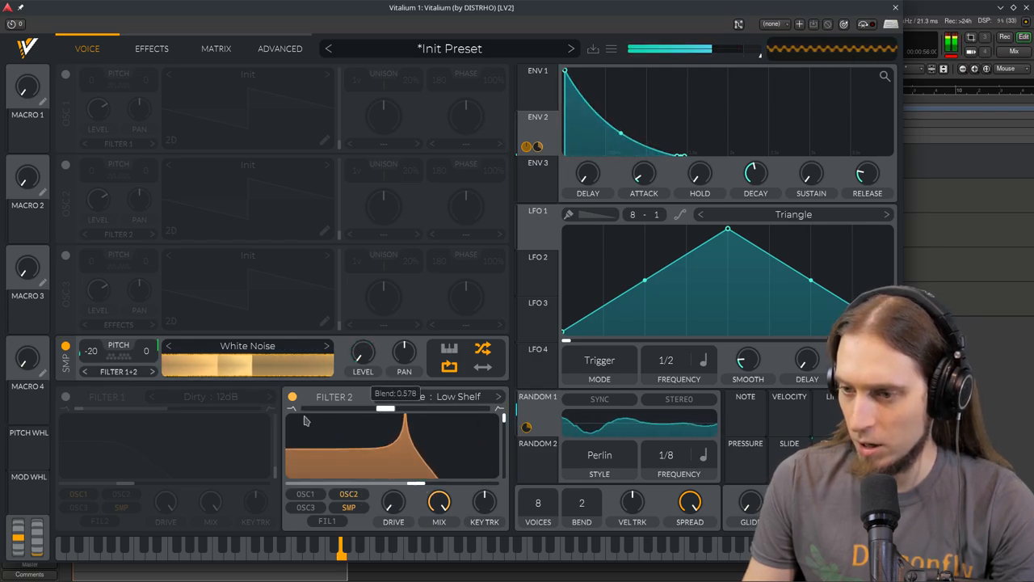
left_click_drag(387, 407, 466, 407)
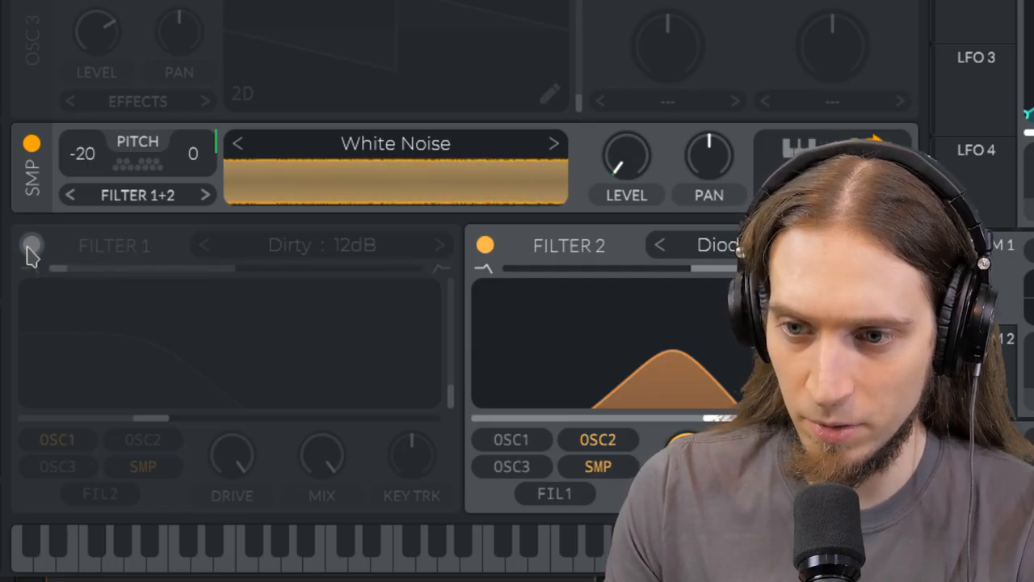
Step: Re-enable Filter 1 (Dirty 12dB) alongside Filter 2, toggling Filter 2 to compare
left_click(31, 246)
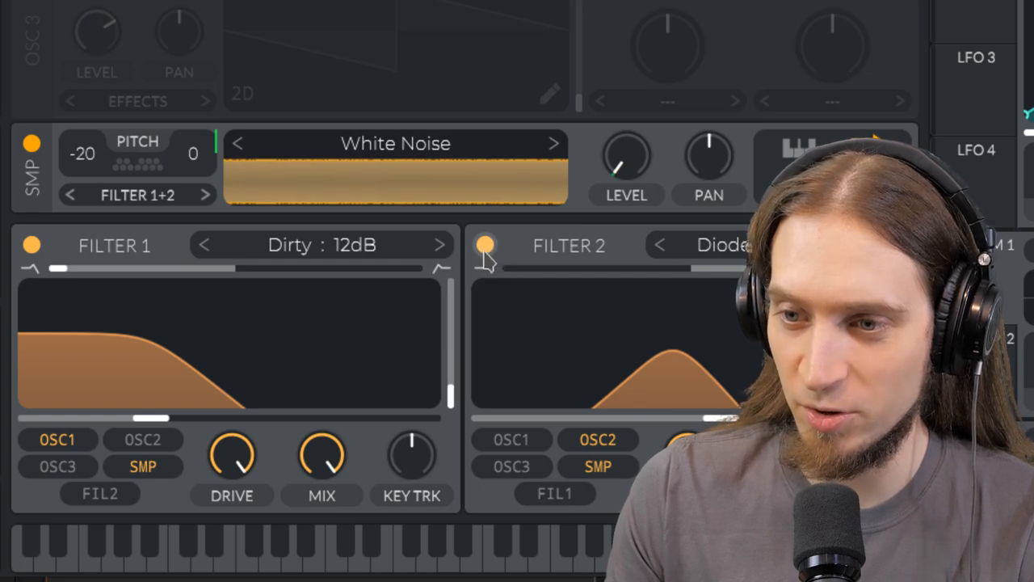
left_click(481, 245)
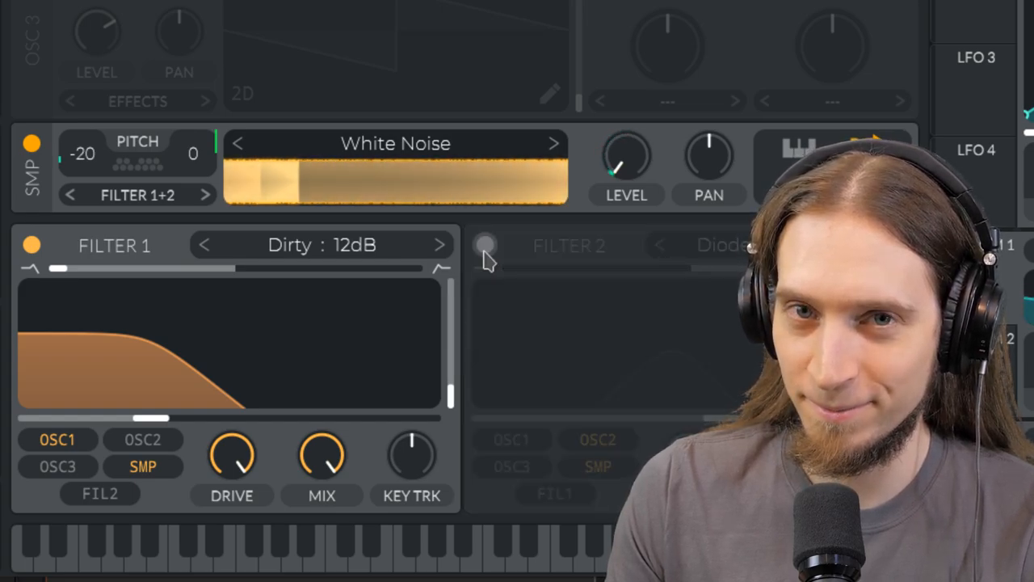
left_click(485, 246)
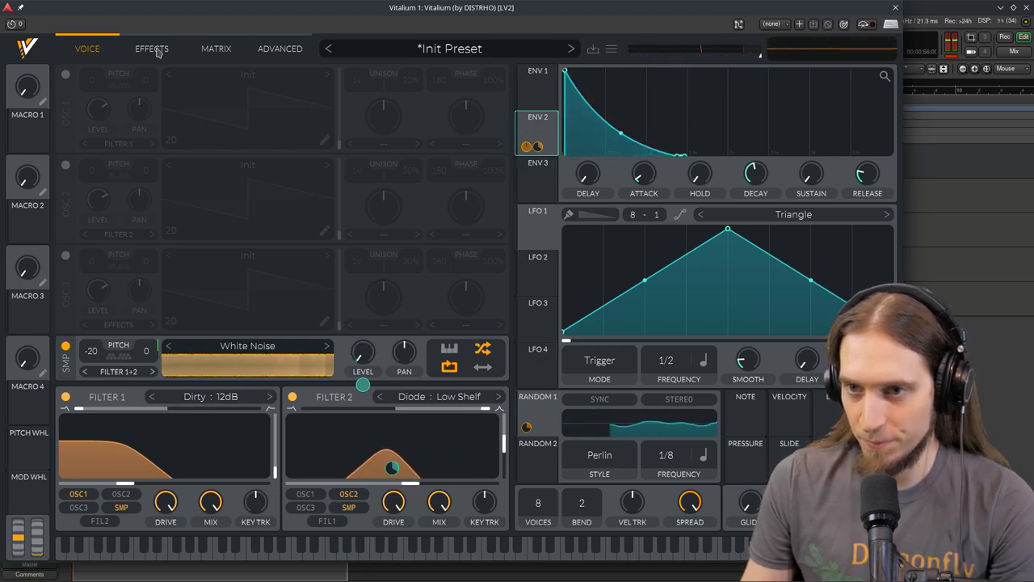
Step: In the Matrix, raise the Env 2 → Sample Level modulation amount to 100%
left_click(217, 48)
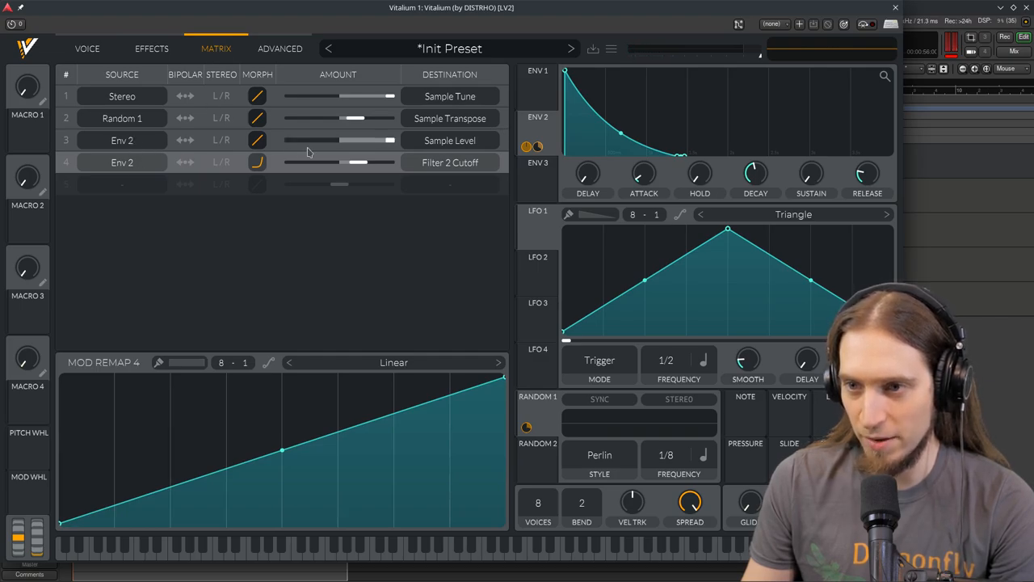
right_click(379, 140)
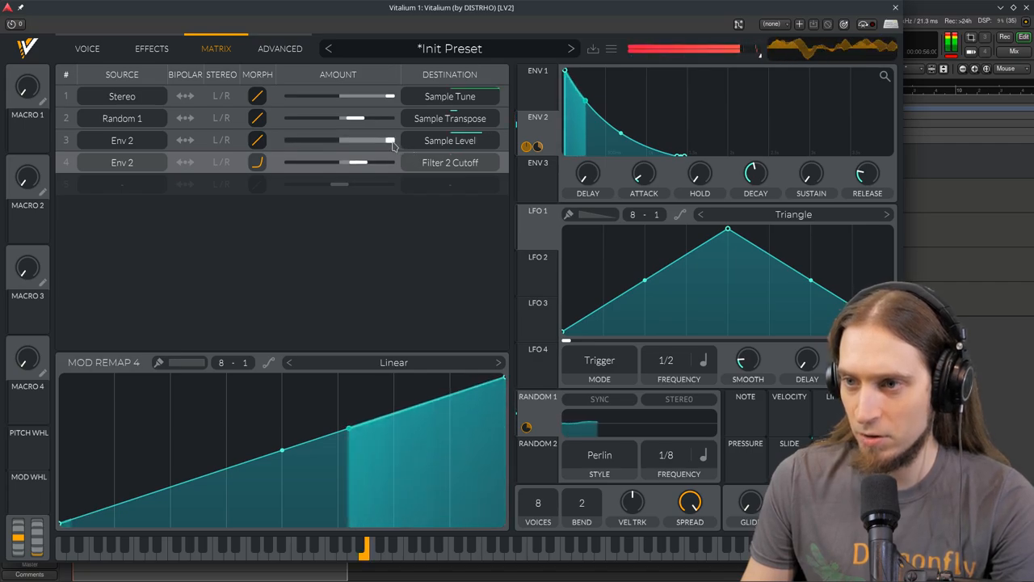
right_click(388, 144)
type("1")
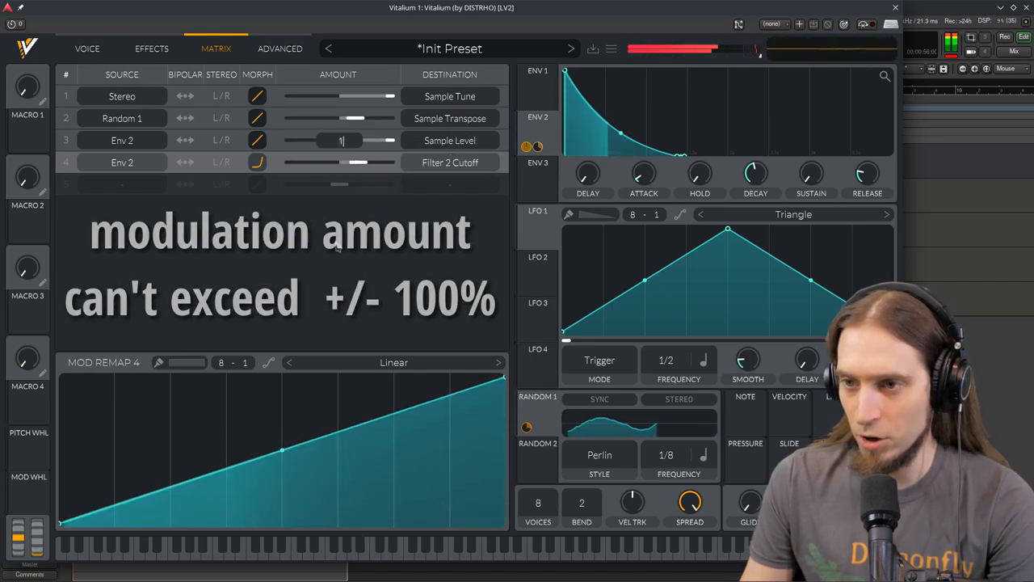
left_click(86, 49)
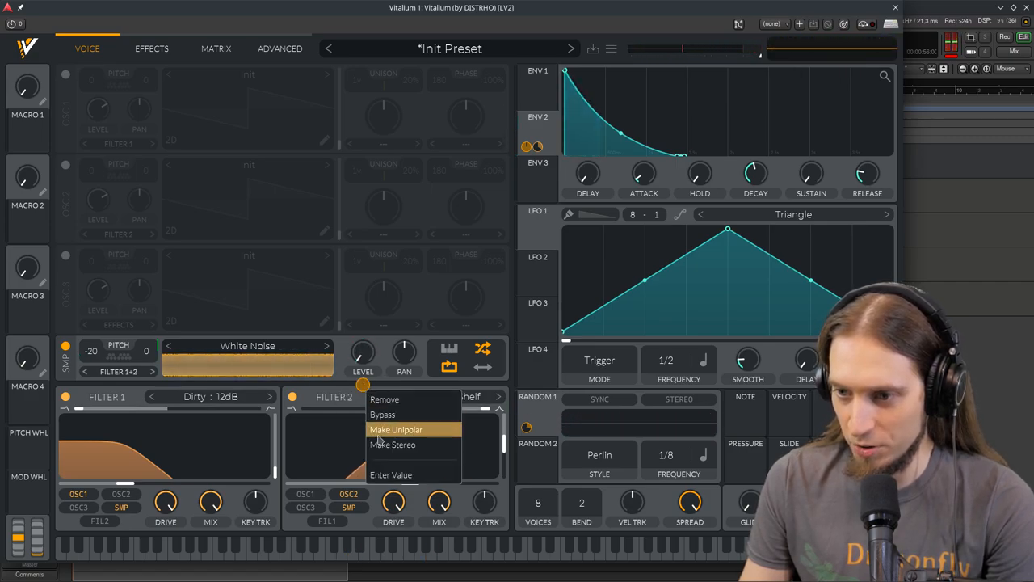
Step: Reshape envelope 3 into a very short burst
left_click(396, 430)
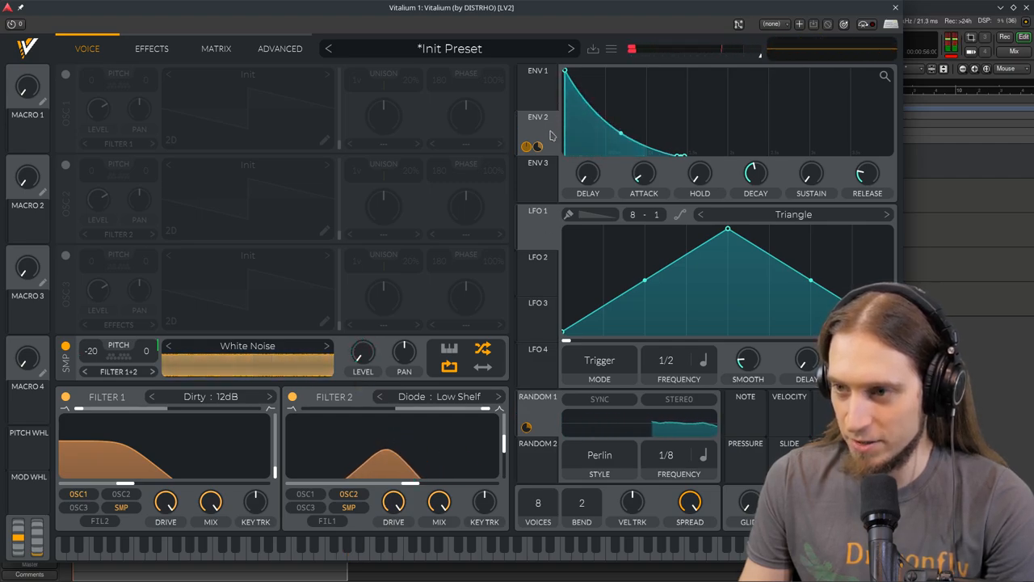
left_click(537, 151)
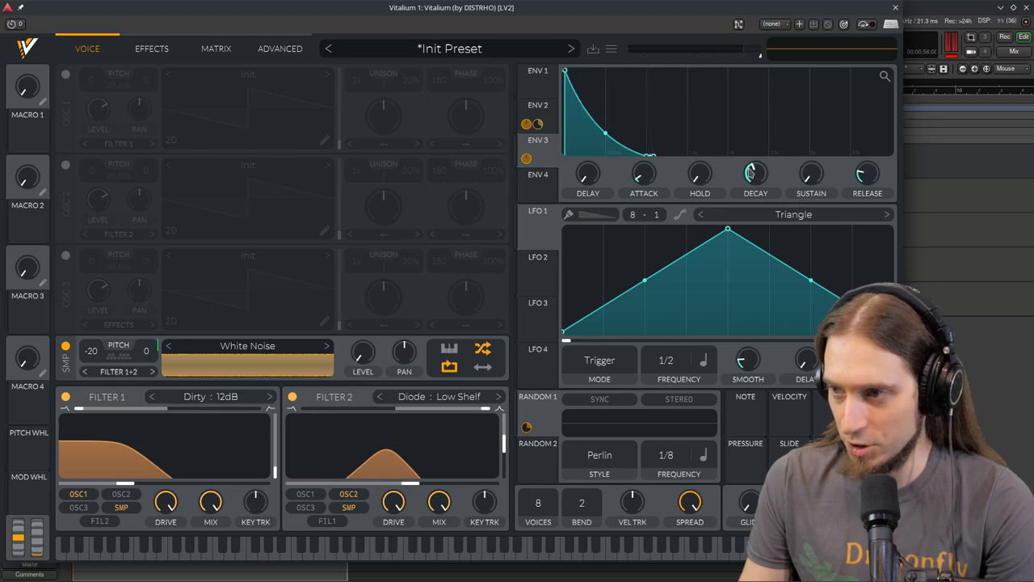
left_click_drag(756, 172, 757, 194)
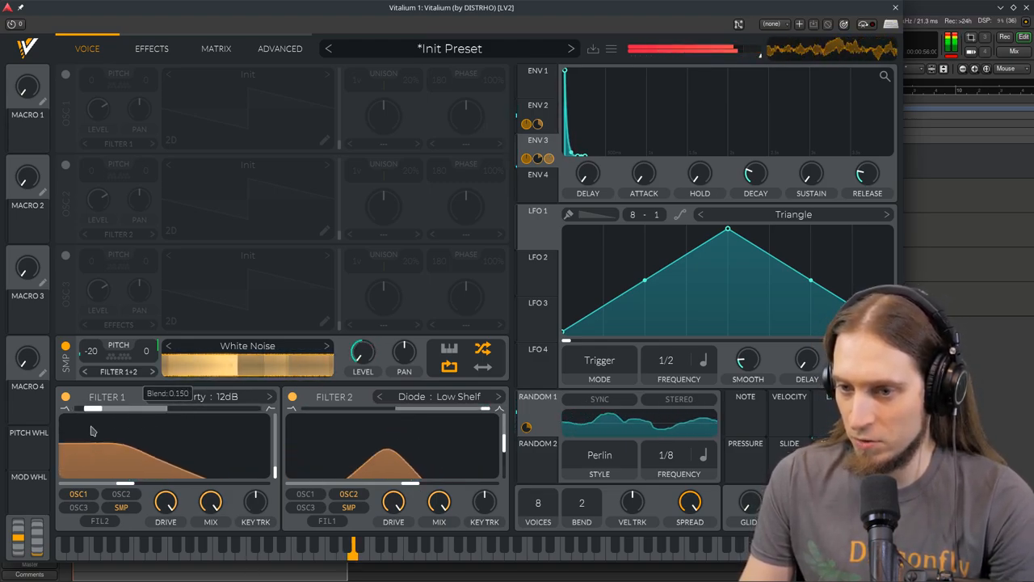
Step: Route envelope 2 to the Filter 1 cutoff and dial in the sweep depth and cutoff
left_click_drag(94, 430, 113, 450)
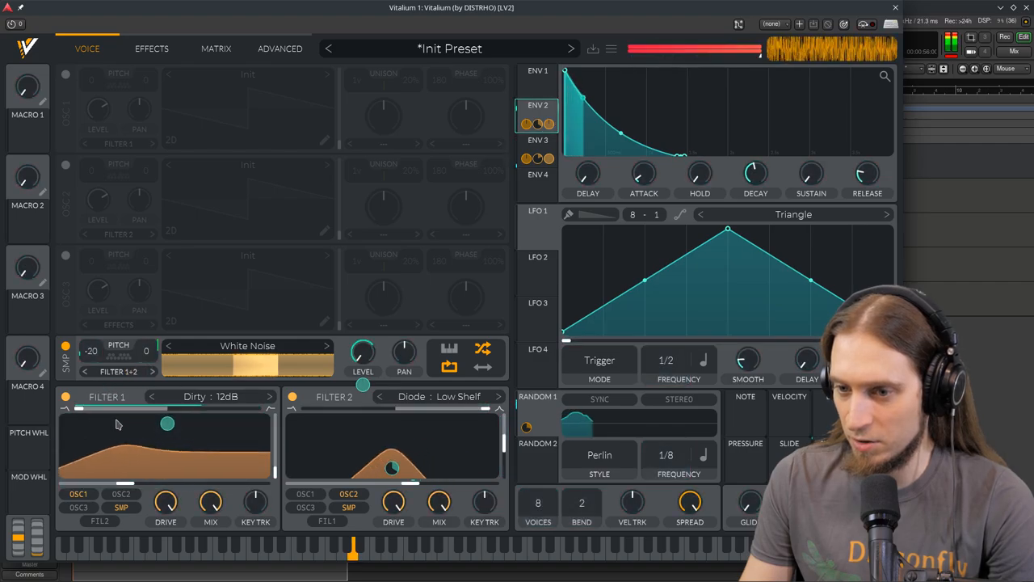
left_click_drag(168, 424, 168, 424)
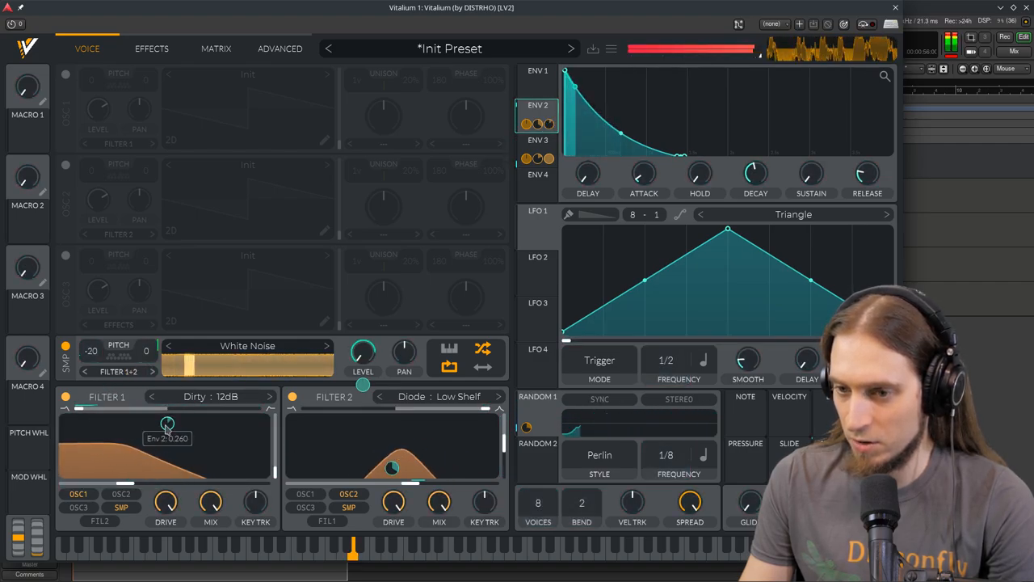
left_click_drag(169, 424, 168, 425)
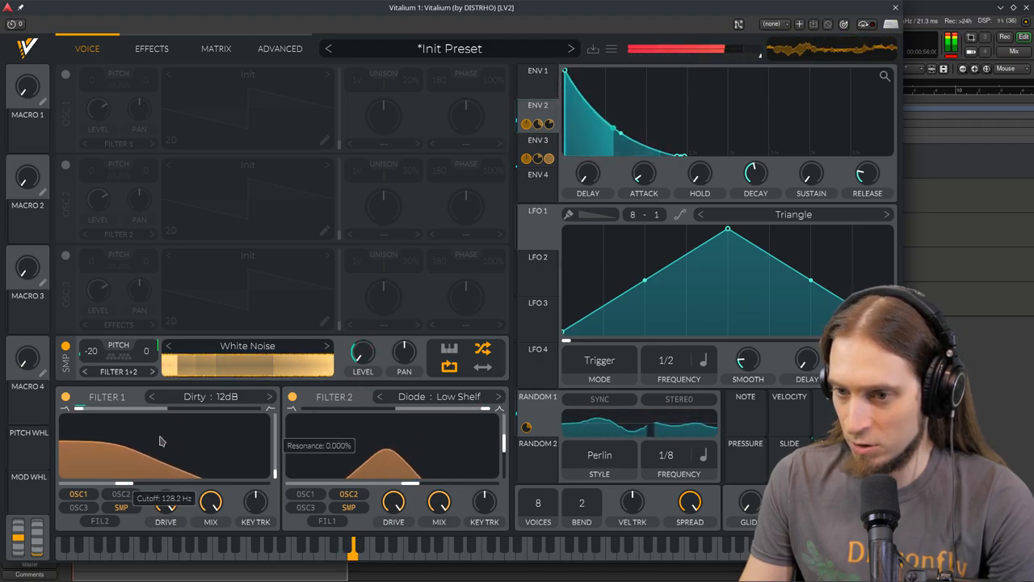
left_click_drag(162, 439, 168, 424)
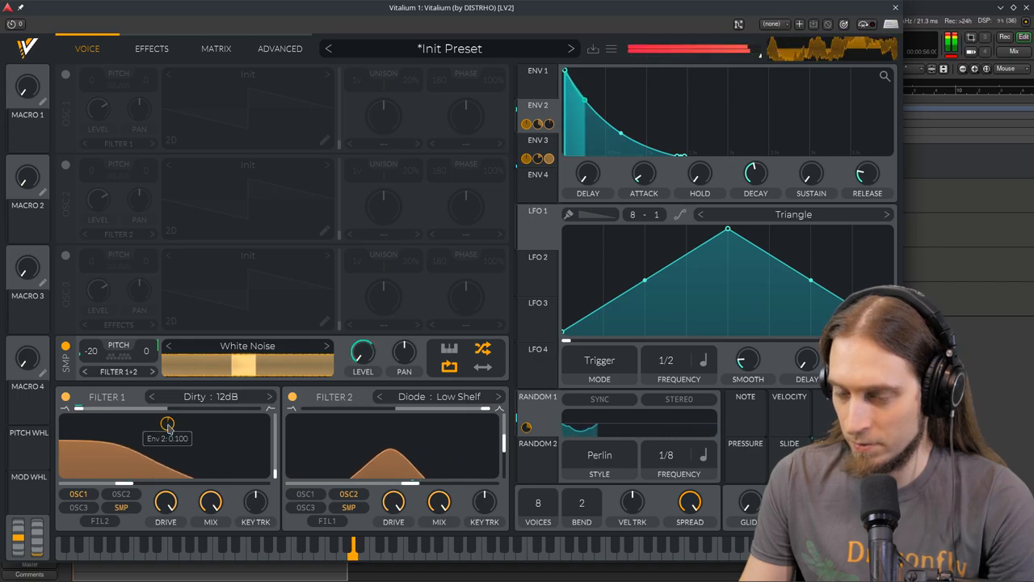
left_click_drag(168, 424, 168, 424)
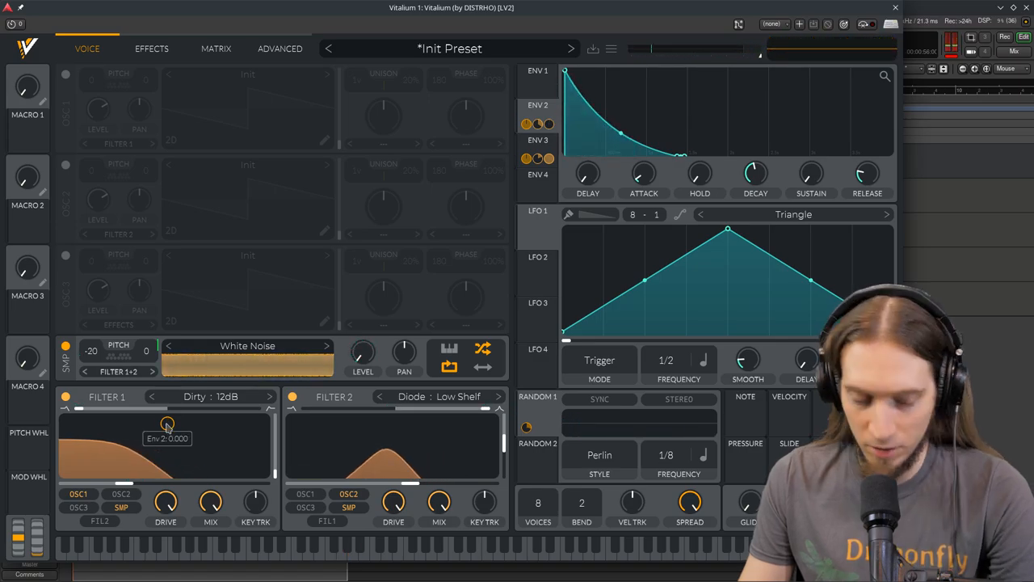
left_click_drag(166, 424, 167, 420)
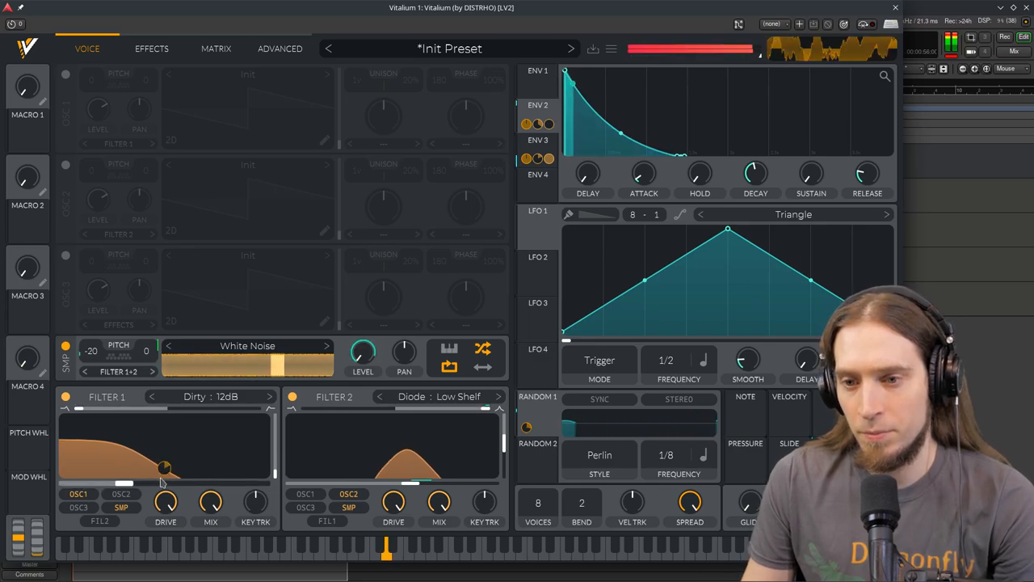
left_click_drag(165, 469, 168, 424)
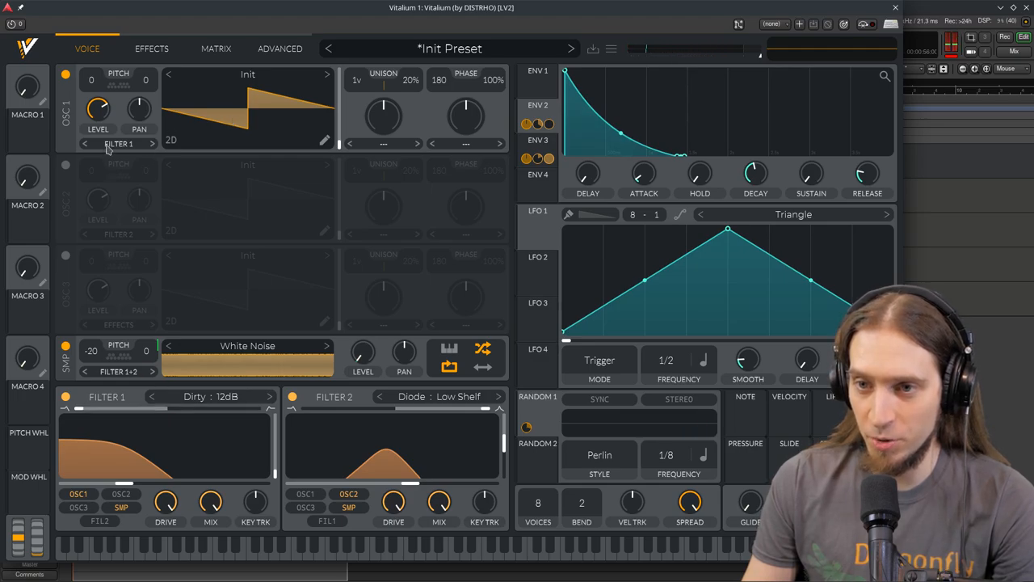
Step: Send OSC 1's output directly to Effects, bypassing the filters
left_click(118, 142)
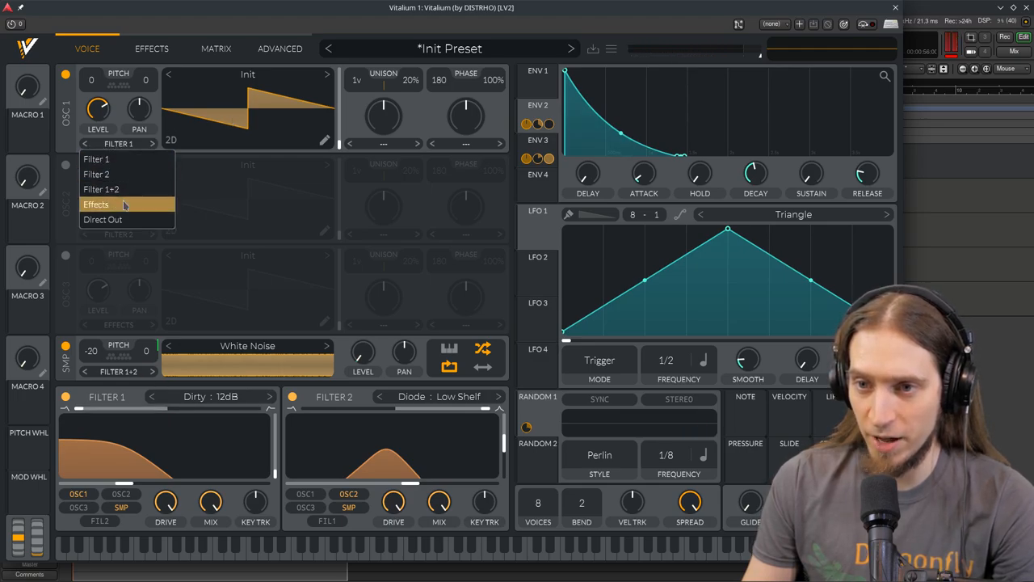
left_click(97, 204)
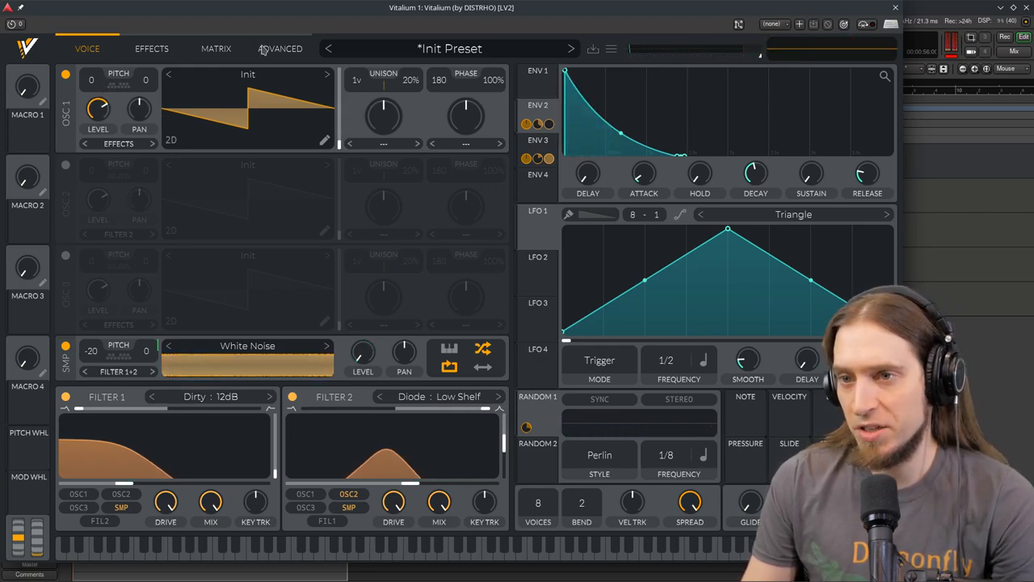
Step: In Advanced settings, set oversampling to 8x (Ultra CPU) and return to Voice
left_click(280, 48)
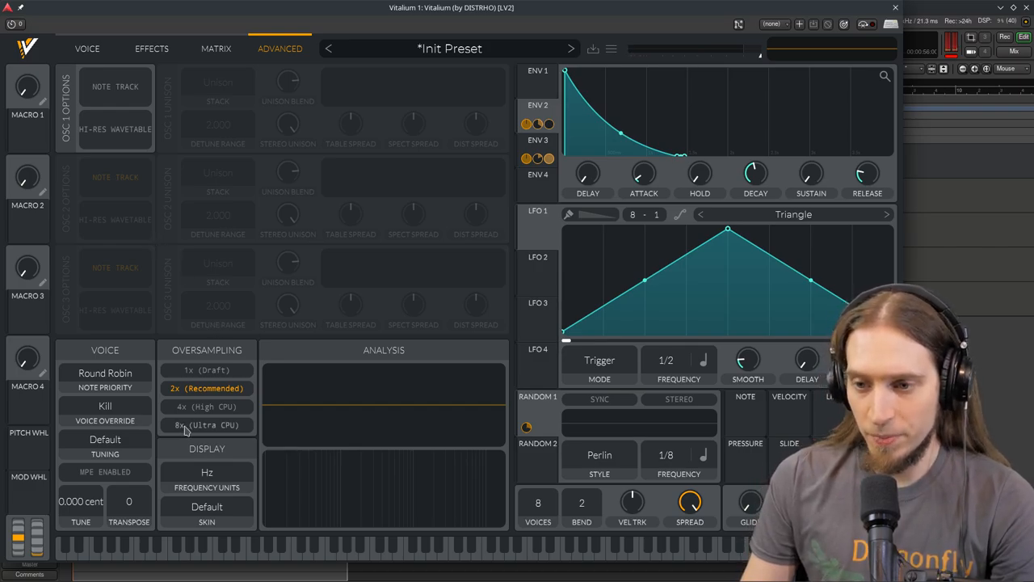
left_click(207, 369)
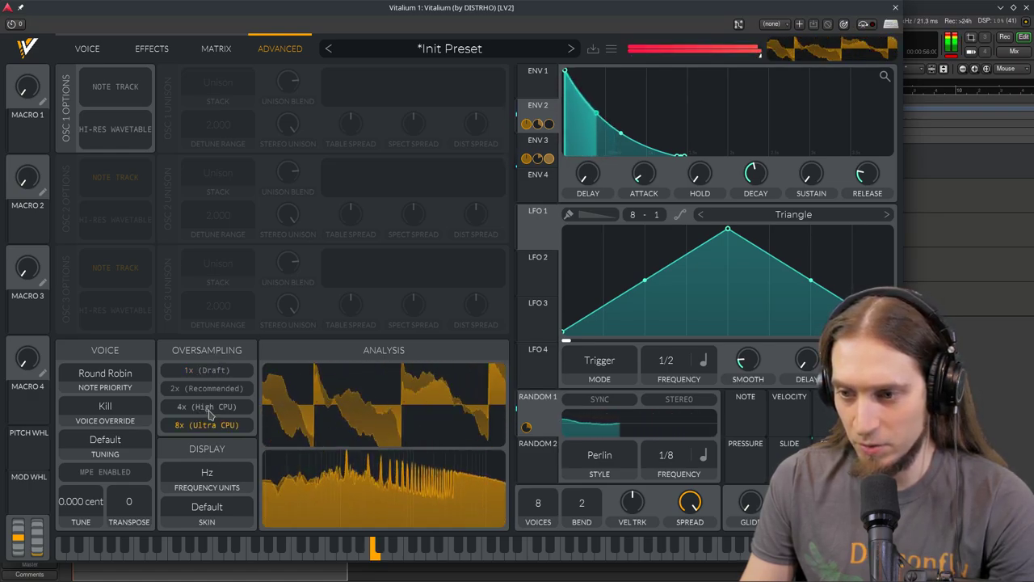
left_click(207, 370)
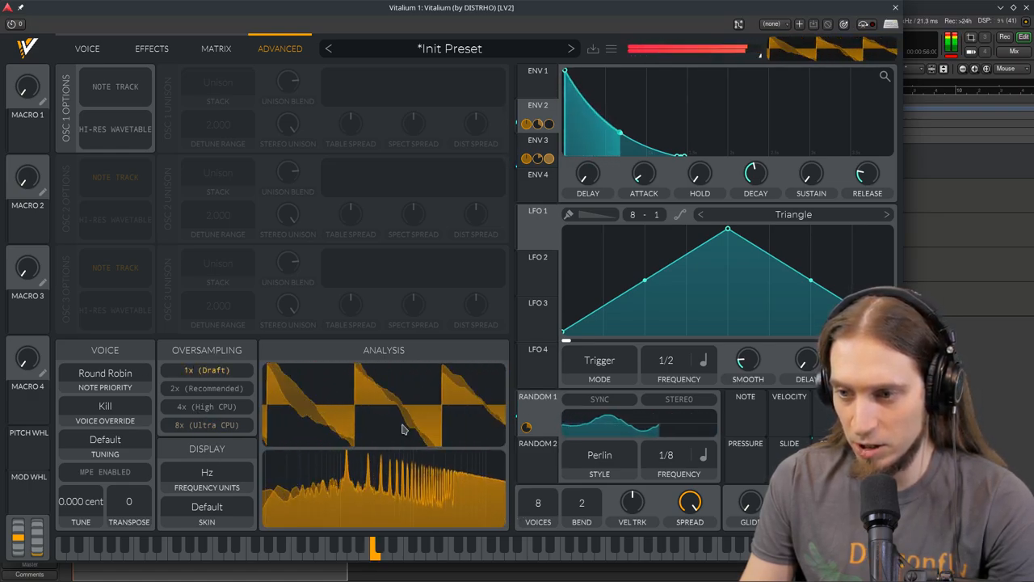
left_click(207, 425)
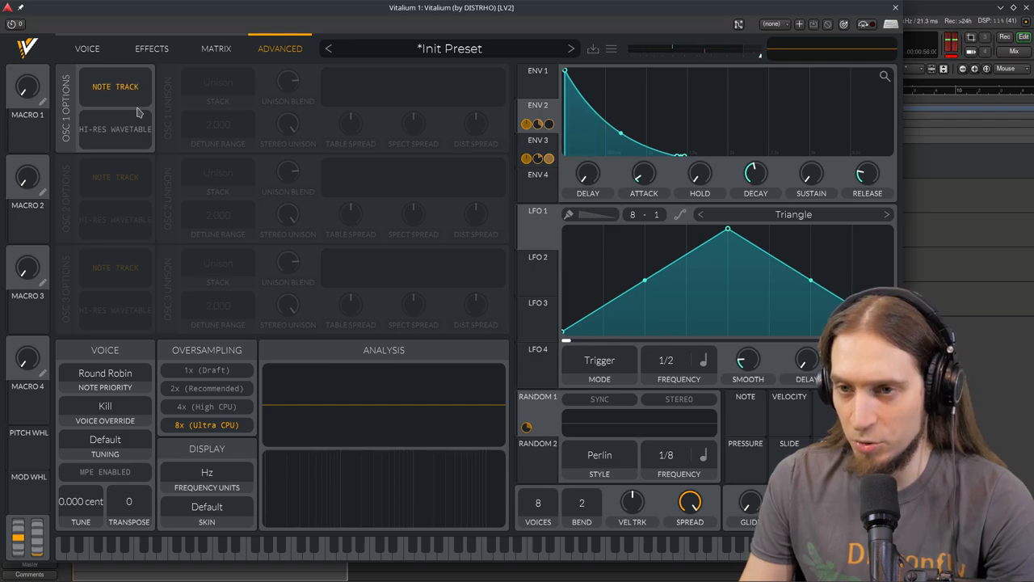
left_click(86, 48)
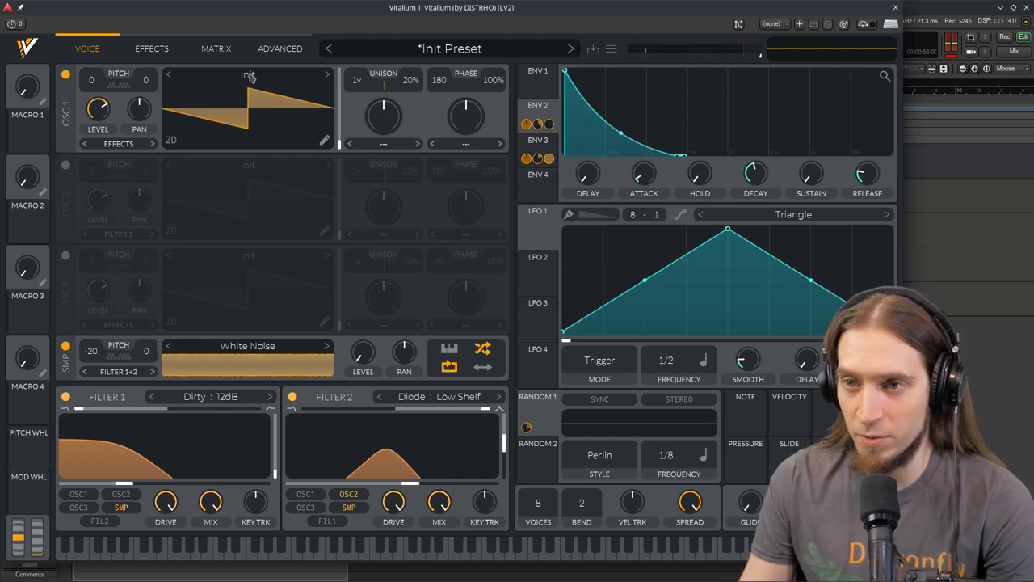
Step: Make OSC 1 a sine in the wavetable editor and save it as a wavetable named 'Sine'
left_click(249, 74)
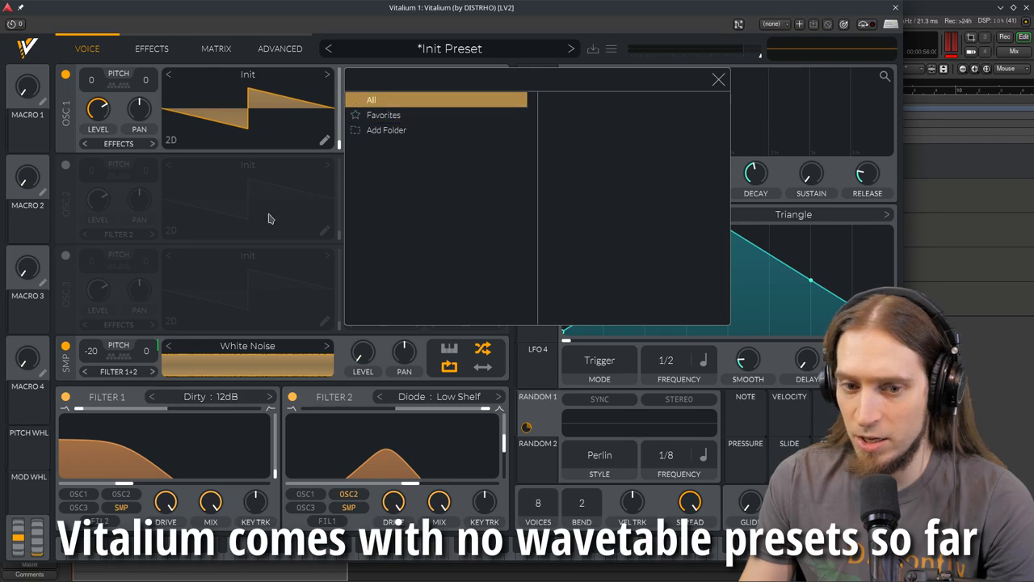
left_click(717, 79)
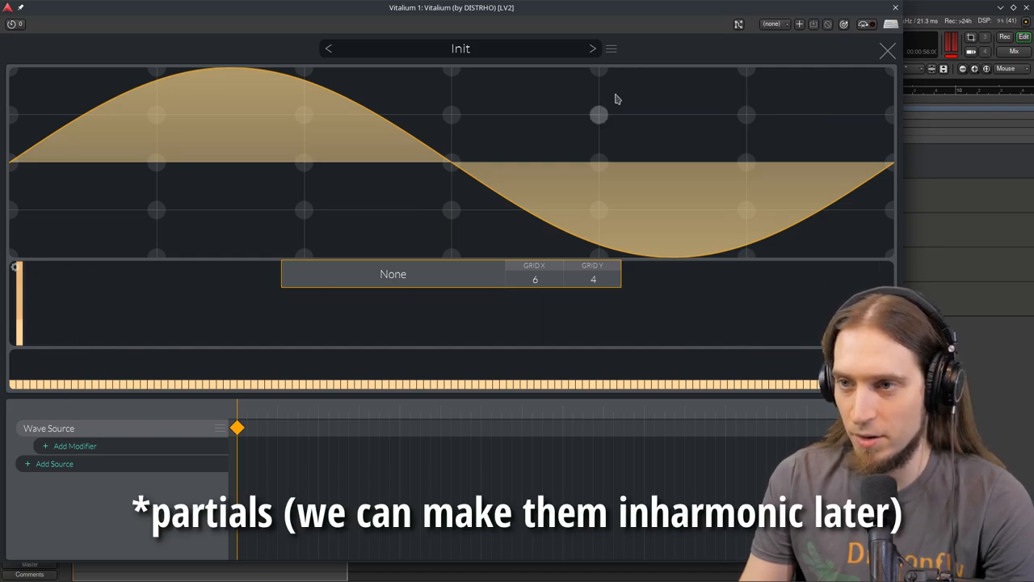
left_click(611, 49)
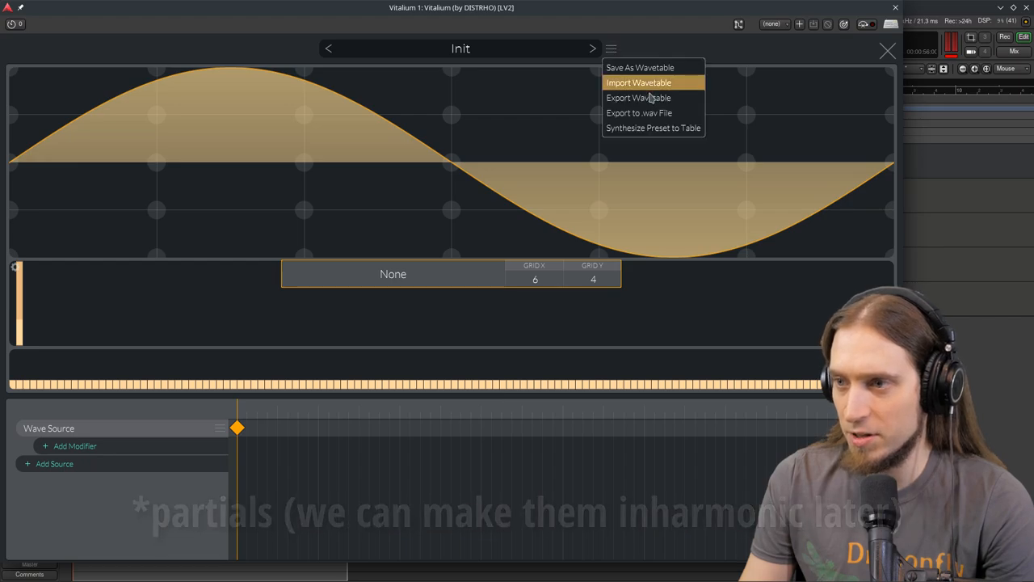
left_click(647, 68)
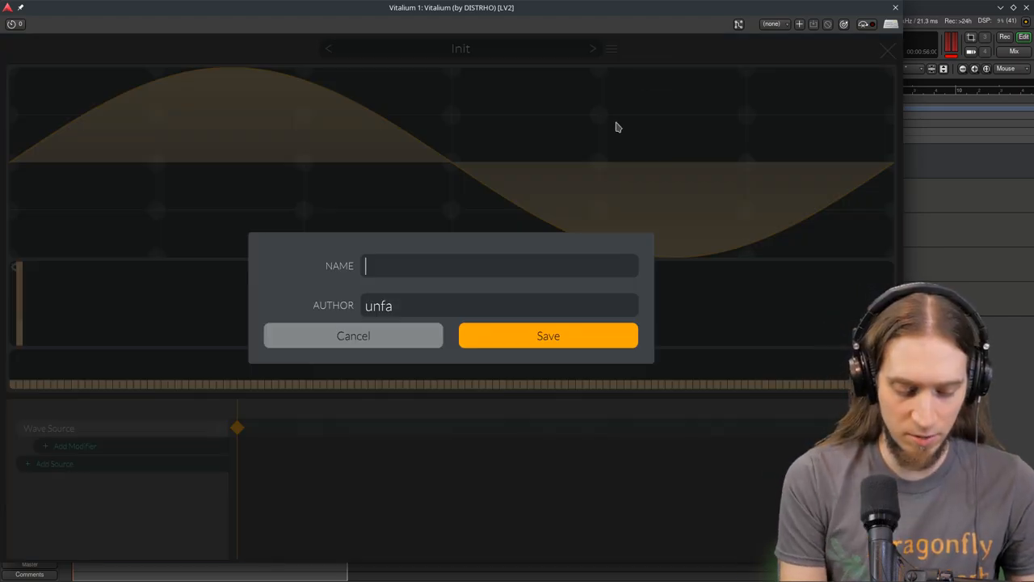
type("Sine")
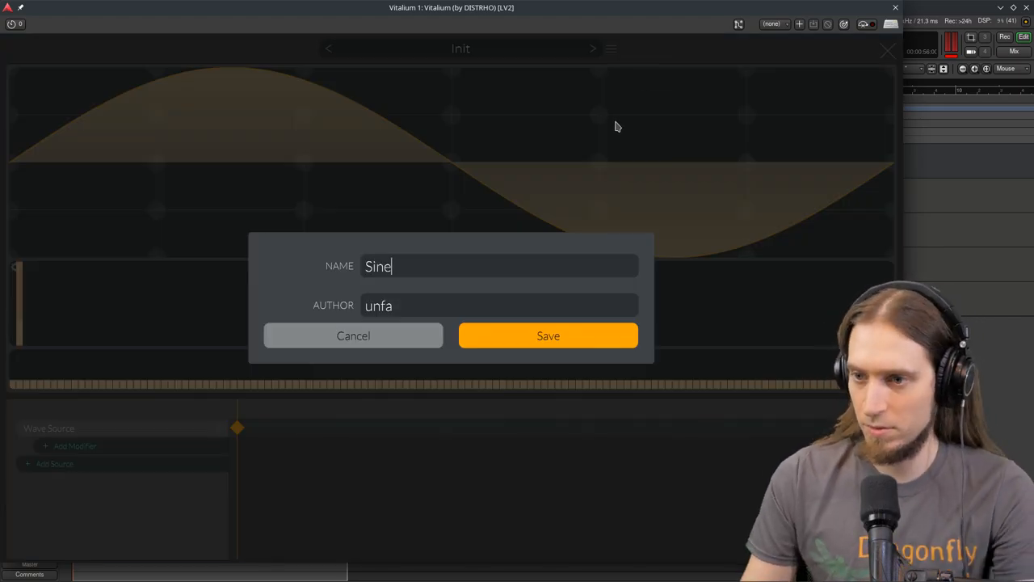
left_click(548, 335)
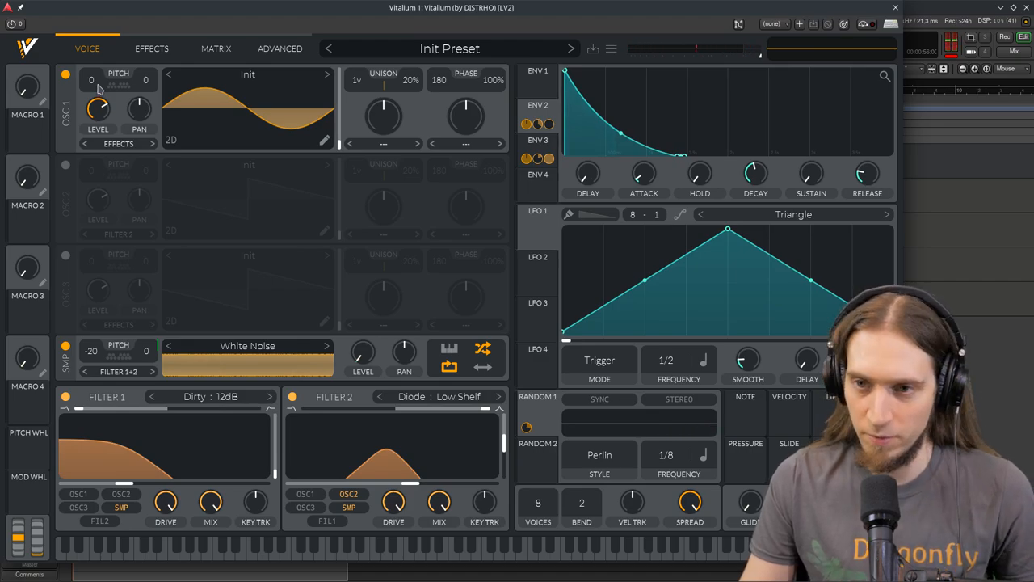
Step: Drop OSC 1's pitch to -12 semitones and move to ENV 1 for tightening
left_click_drag(90, 79, 91, 97)
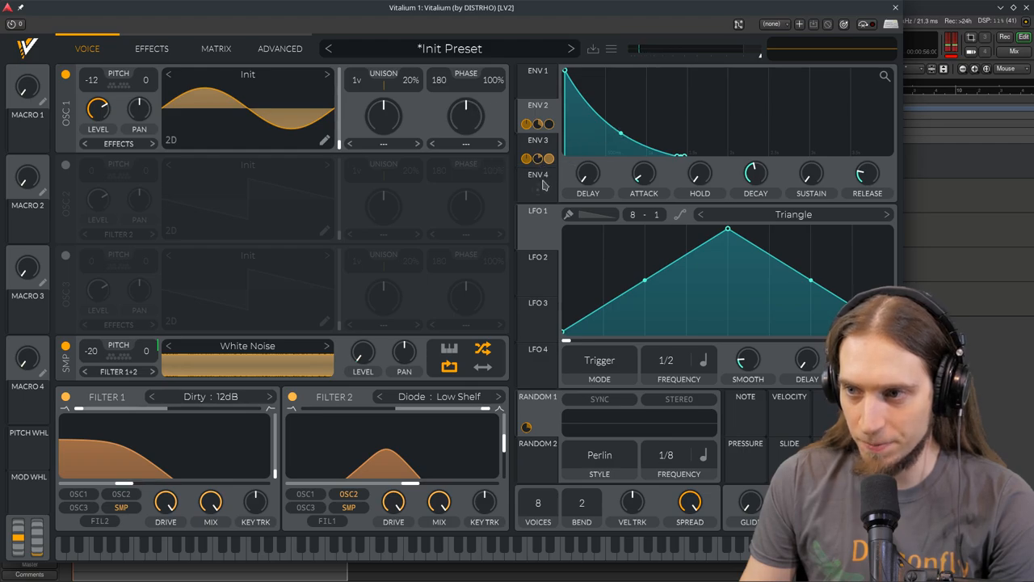
left_click(537, 139)
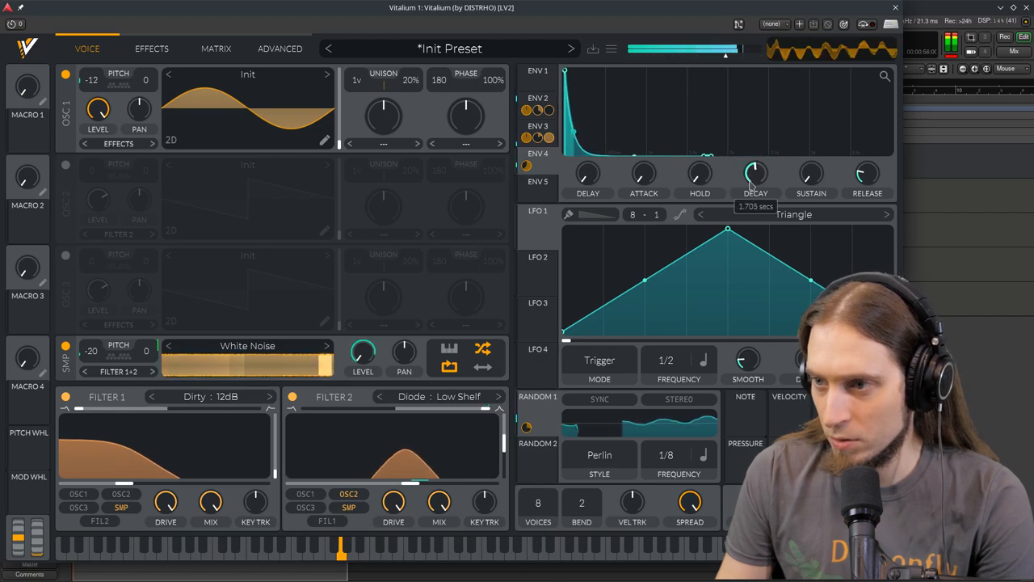
Step: Shorten ENV 1's decay to a near-instant spike
left_click_drag(757, 173, 757, 197)
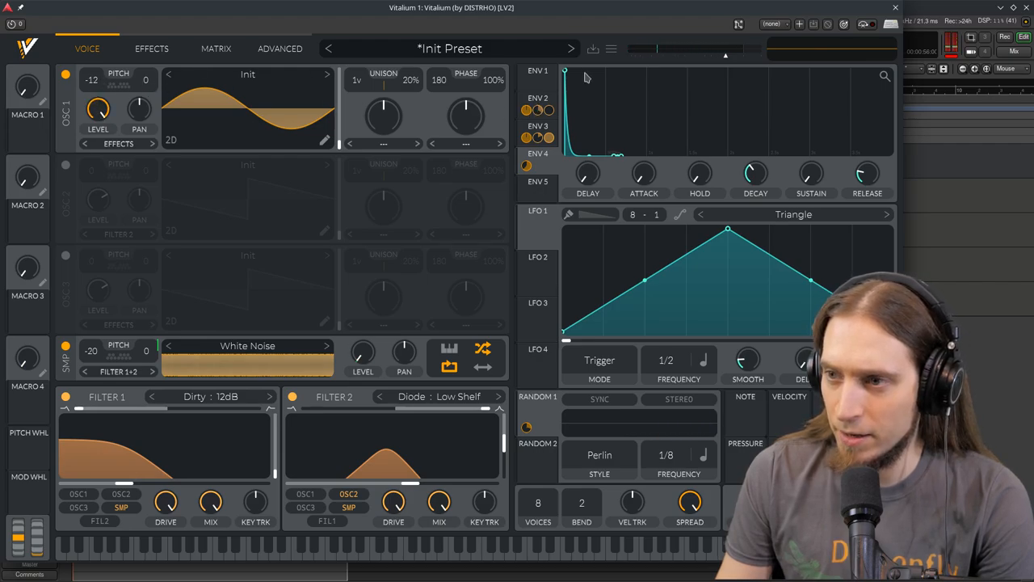
mouse_move(627, 40)
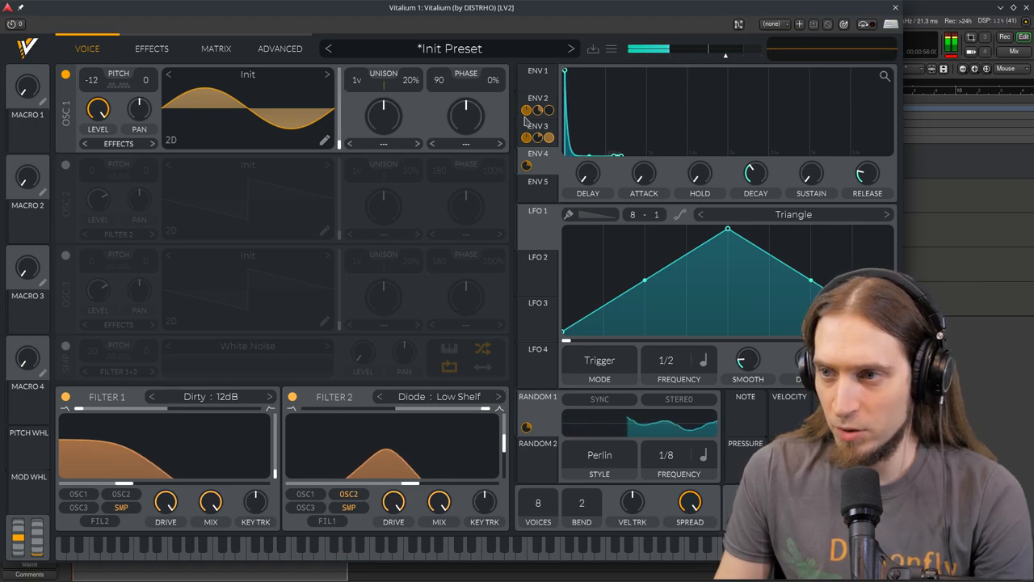
Step: Route ENV 2 as a modulation source onto OSC 1's Pitch knob
left_click(540, 98)
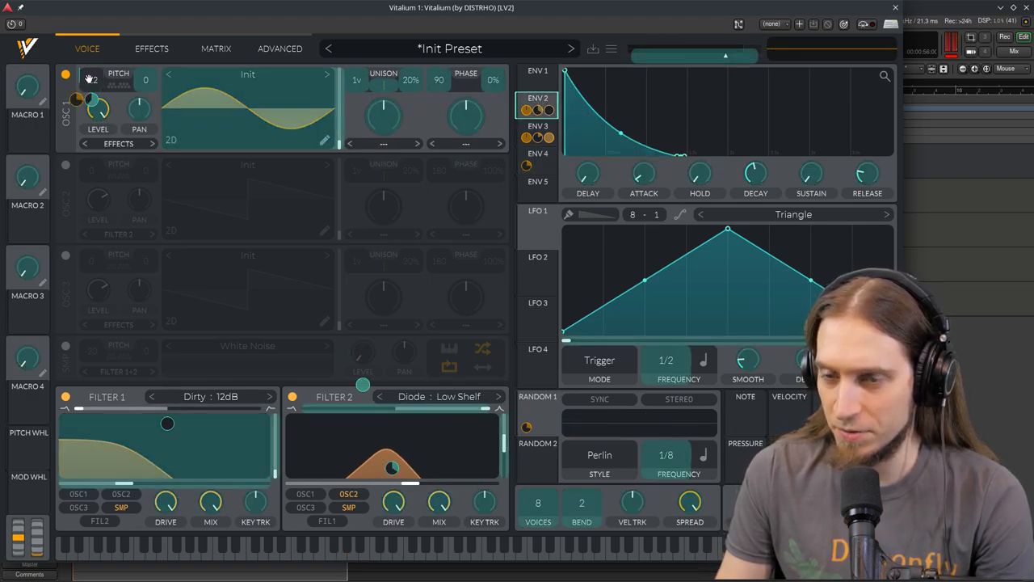
left_click_drag(91, 97, 91, 105)
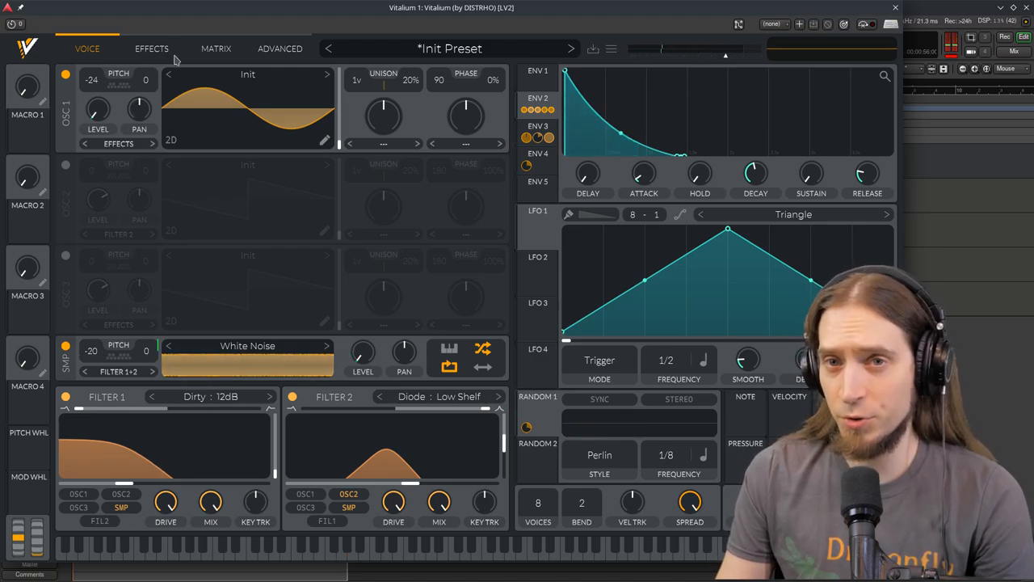
left_click(150, 48)
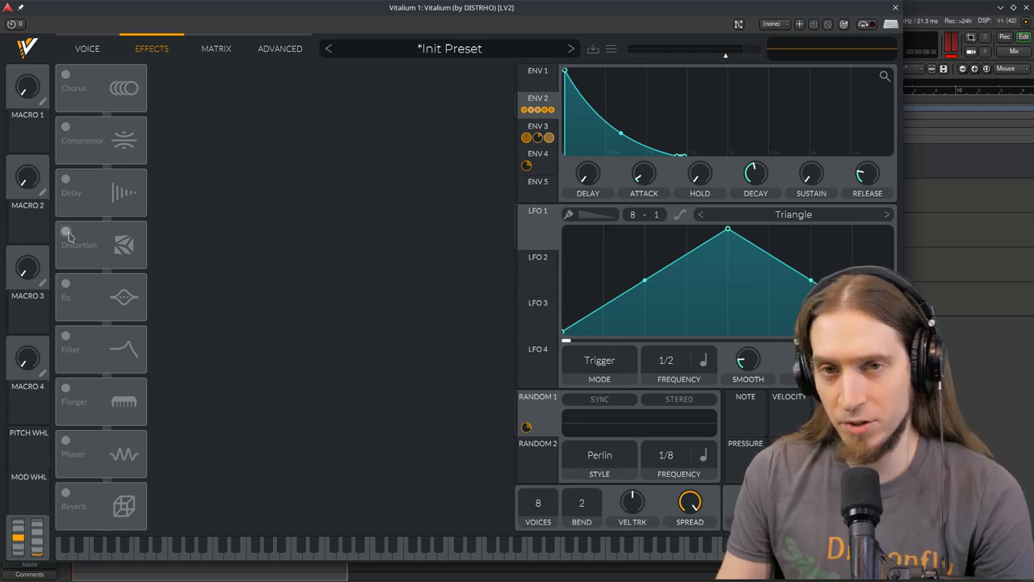
left_click(65, 232)
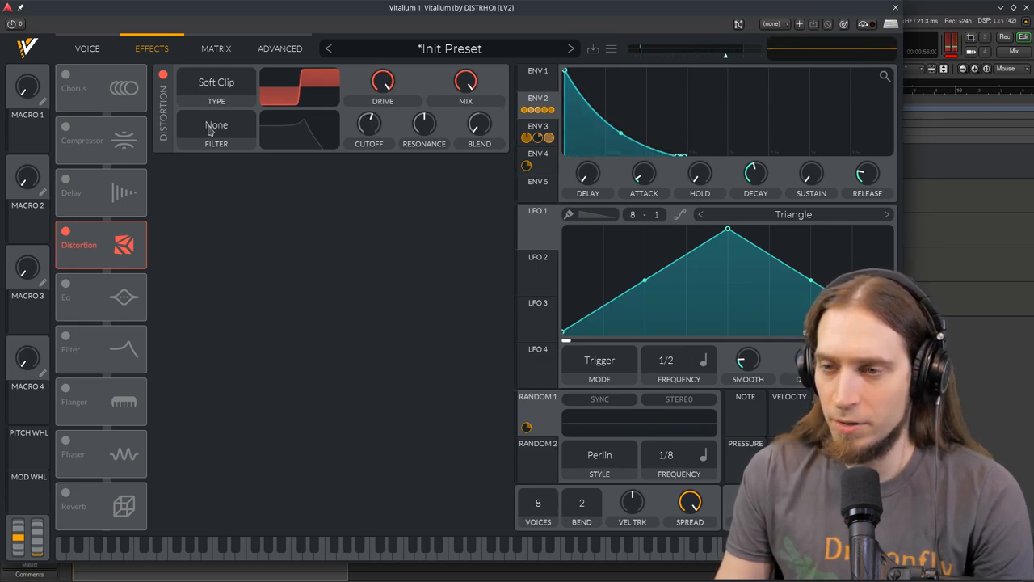
left_click(216, 126)
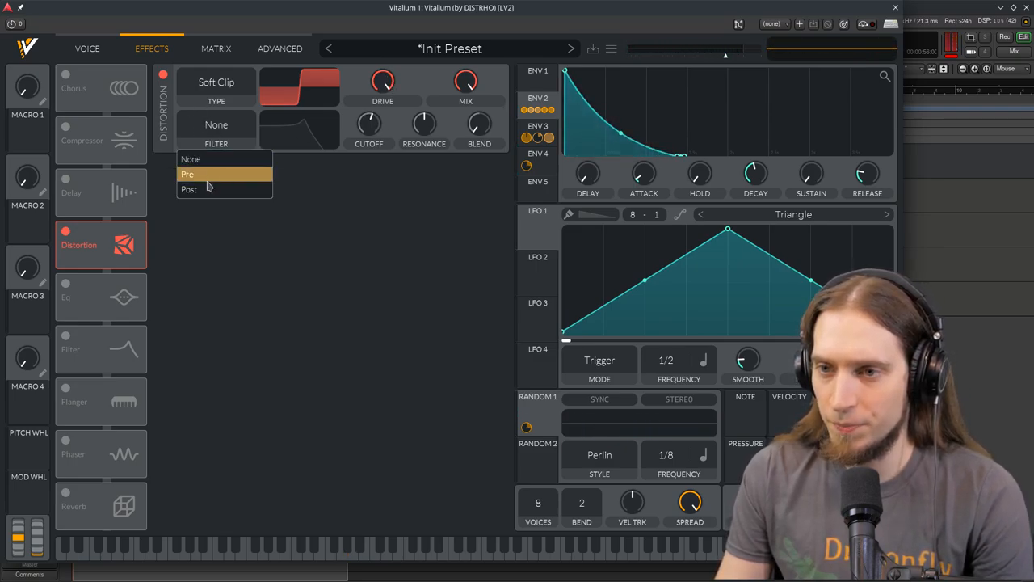
left_click(188, 175)
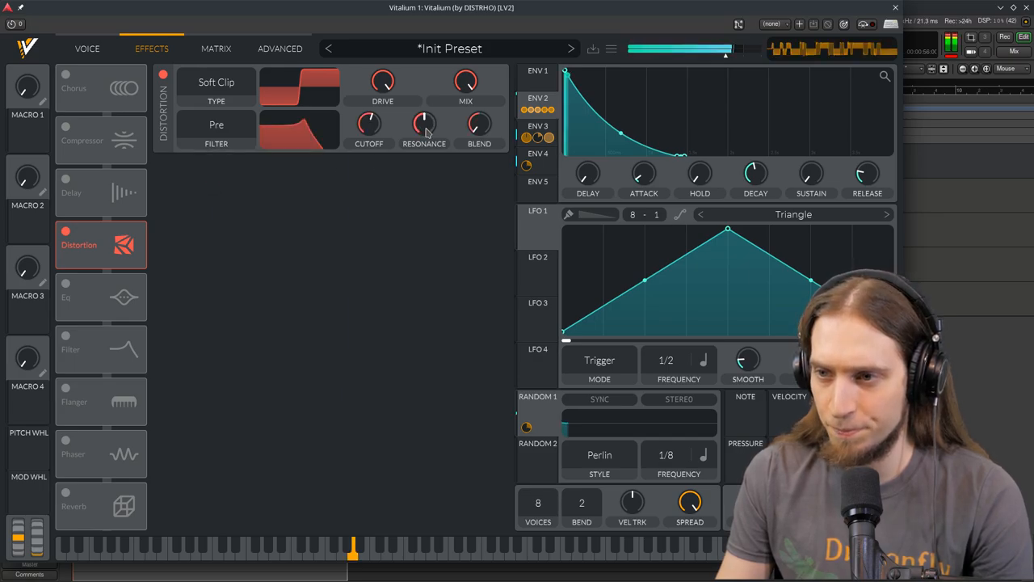
left_click_drag(478, 126, 478, 138)
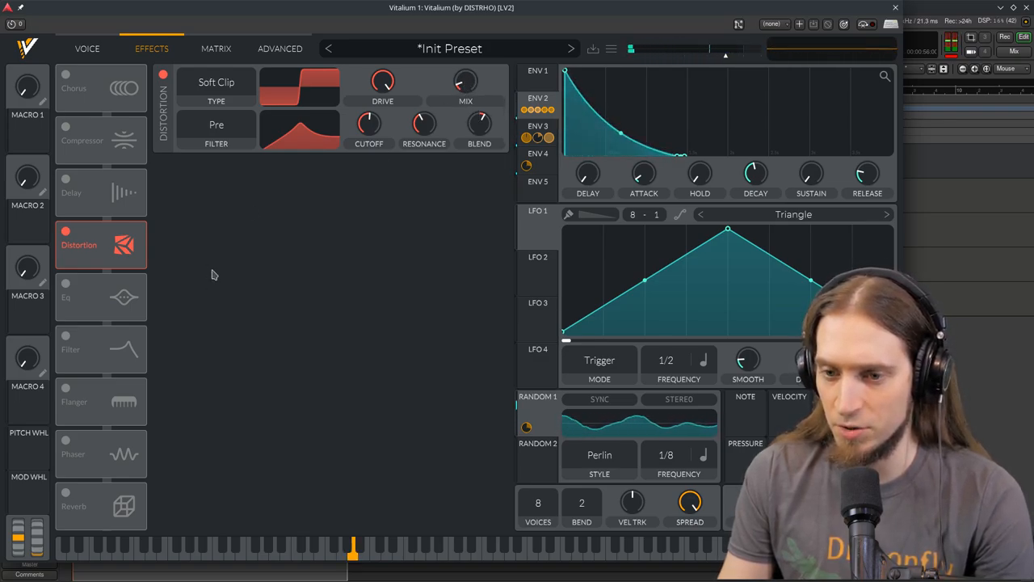
left_click(68, 495)
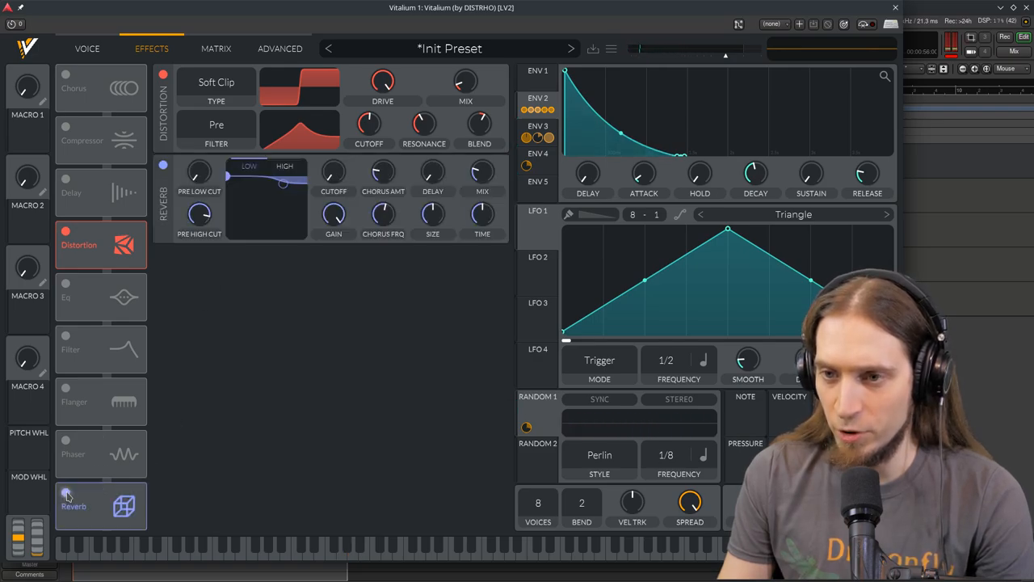
left_click(68, 492)
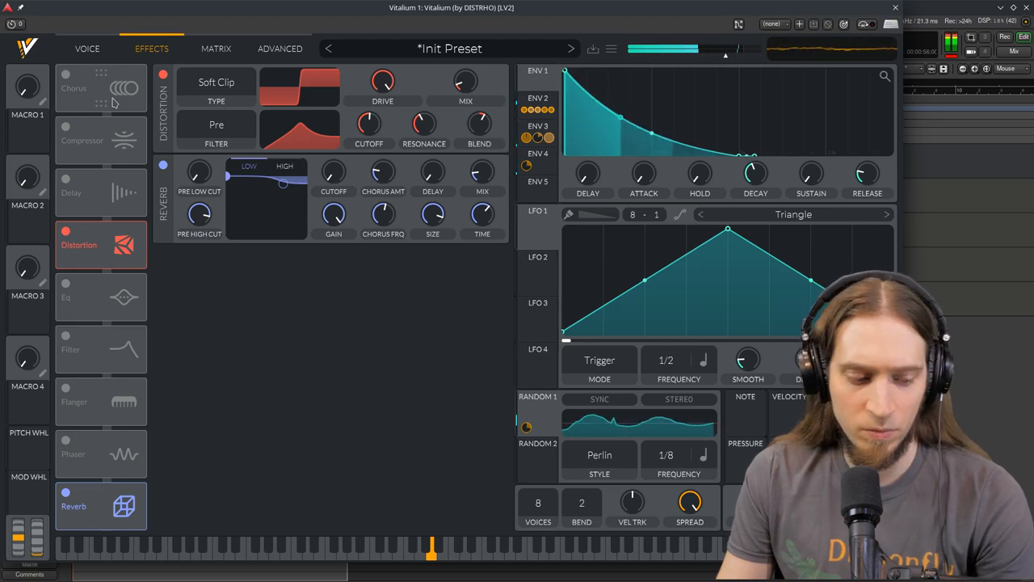
Step: Set OSC 1's warp mode to Squeeze at about half, with ENV 2 modulating it by 0.4
left_click(87, 49)
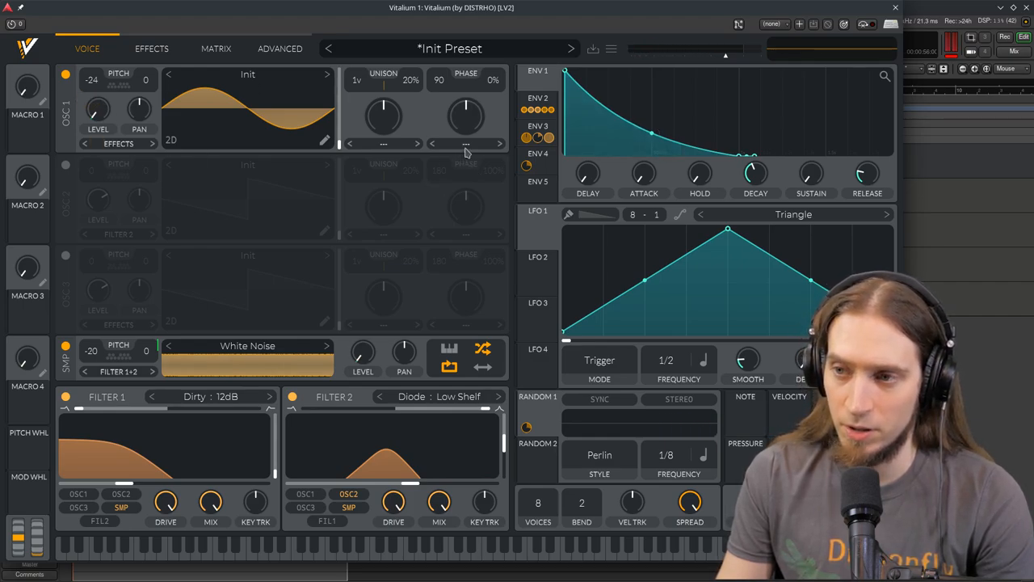
left_click(466, 142)
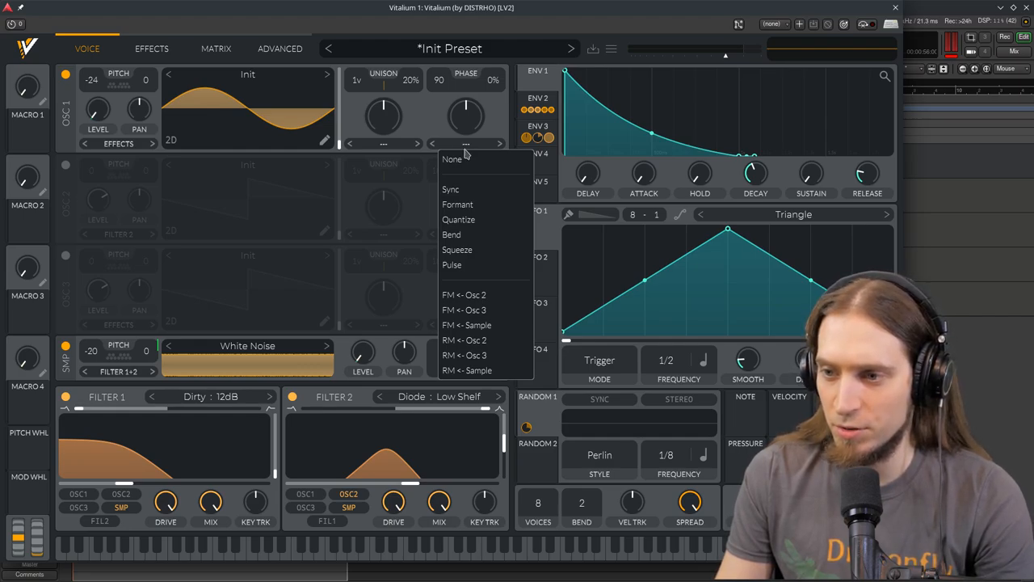
mouse_move(482, 249)
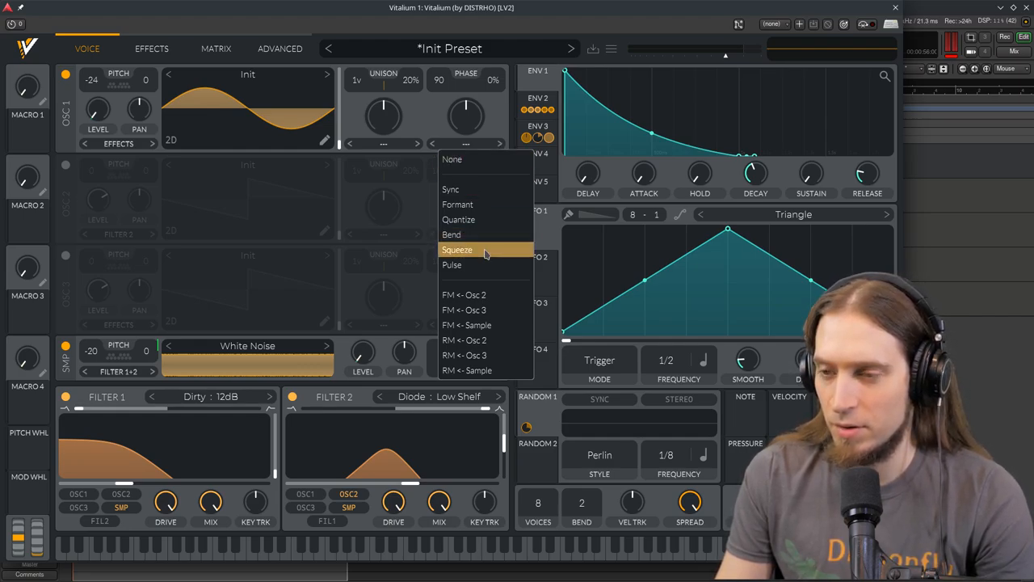
left_click(466, 249)
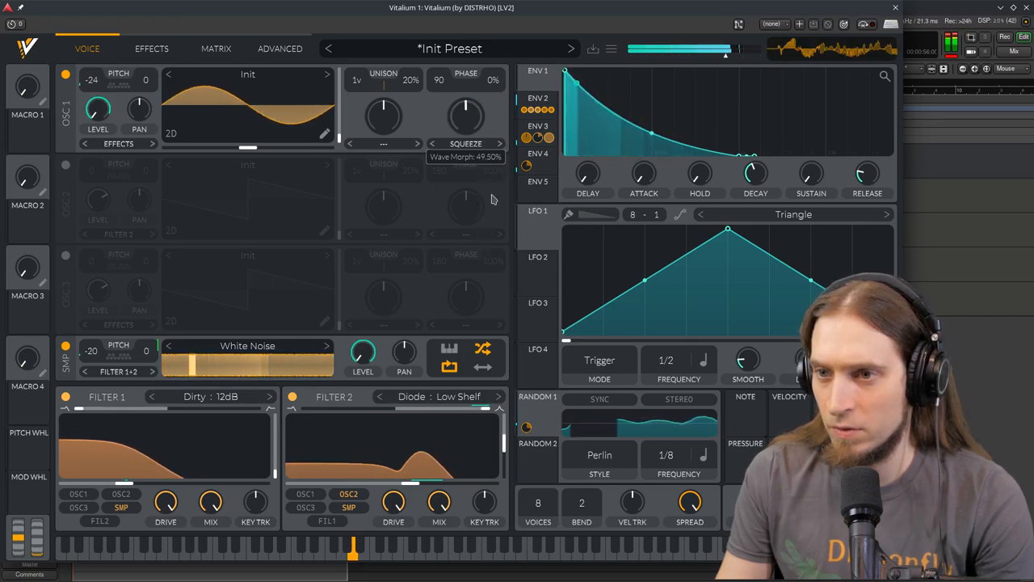
left_click_drag(465, 117, 466, 97)
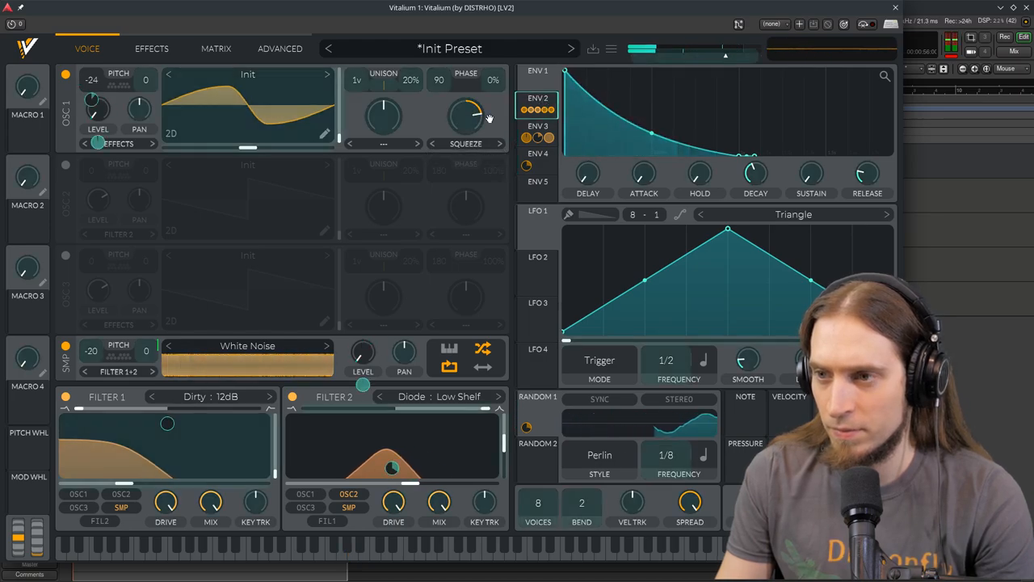
left_click_drag(466, 117, 467, 159)
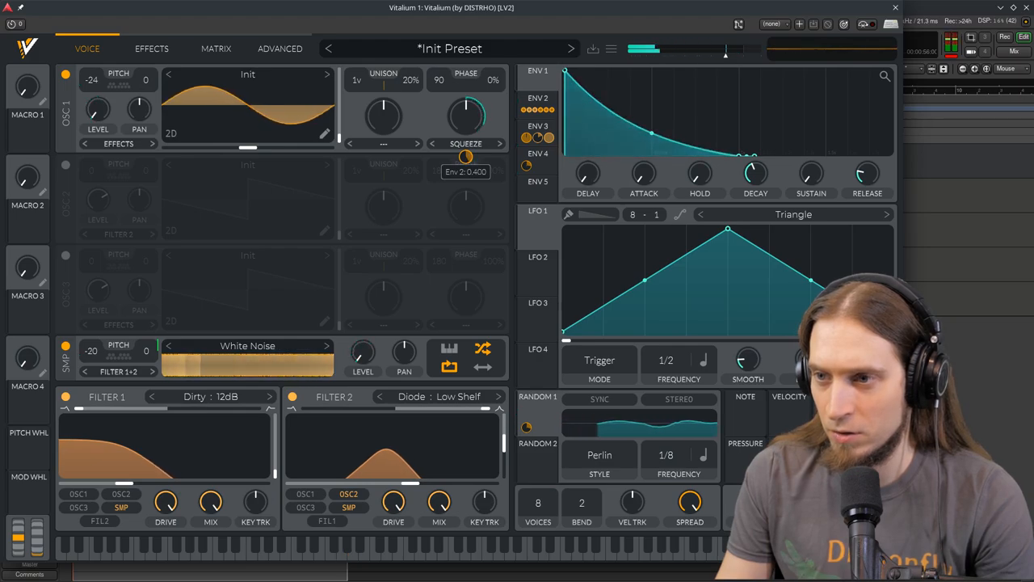
left_click_drag(246, 149, 235, 149)
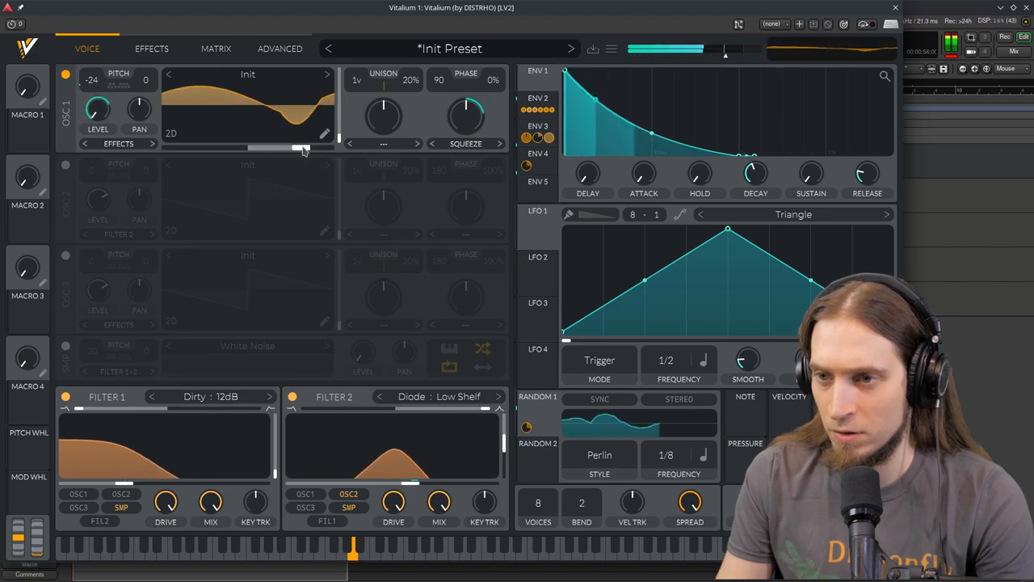
Step: Raise OSC 1 unison to 6 voices at 100% detune
left_click_drag(304, 149, 181, 149)
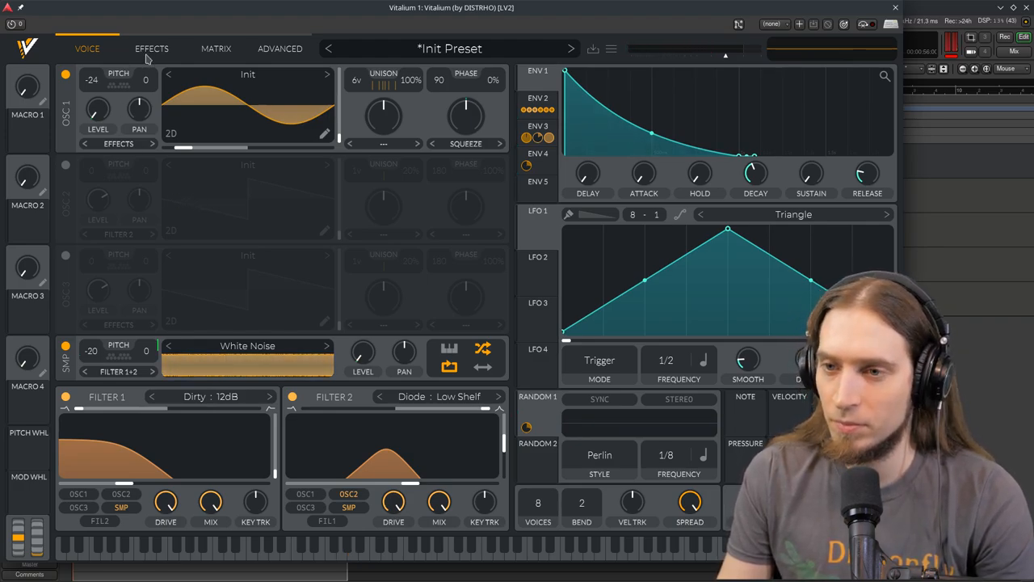
Step: In Effects, enable the Multiband compressor and adjust the high band's threshold
left_click(152, 48)
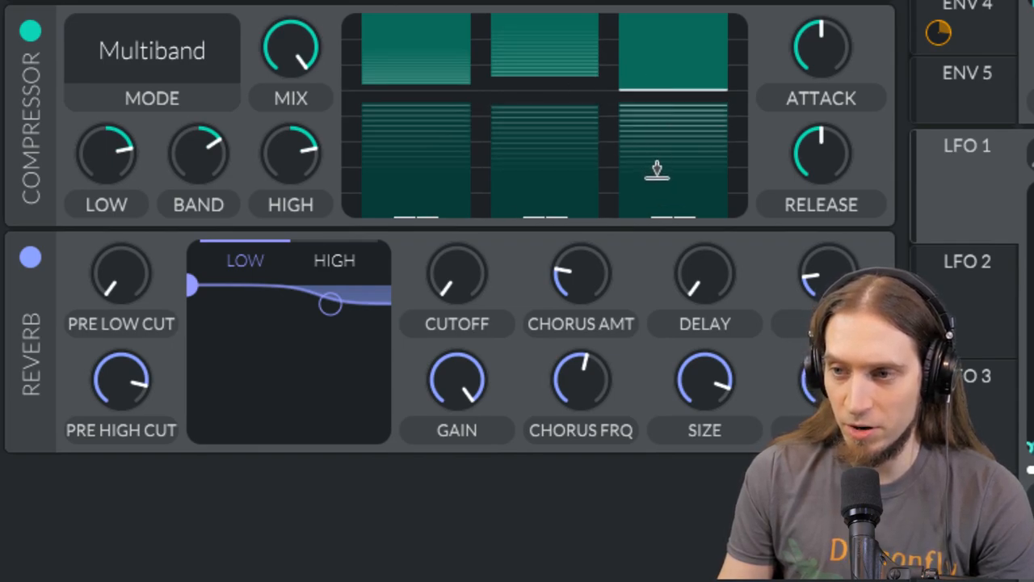
mouse_move(666, 129)
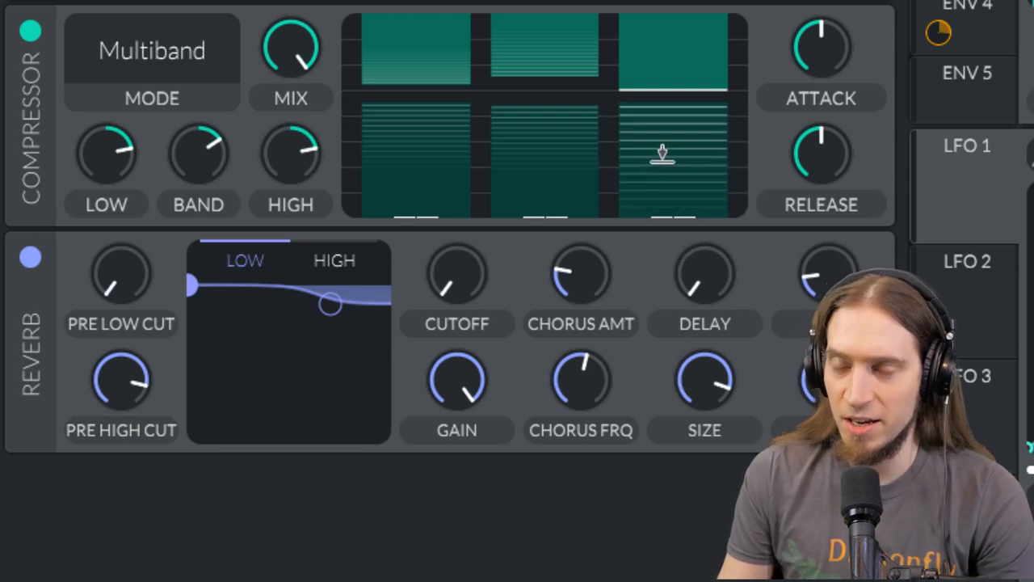
mouse_move(455, 122)
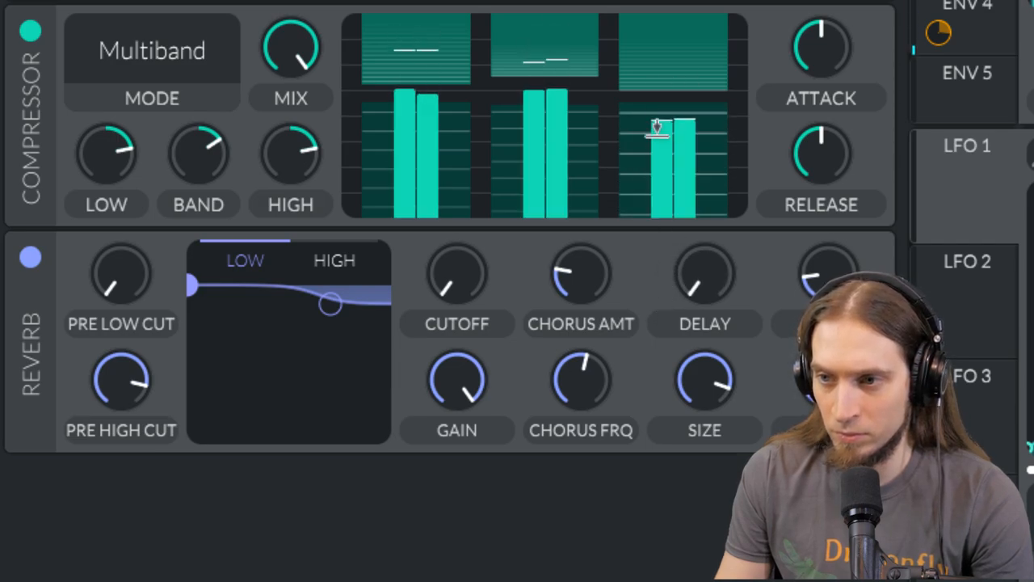
left_click_drag(675, 126, 676, 100)
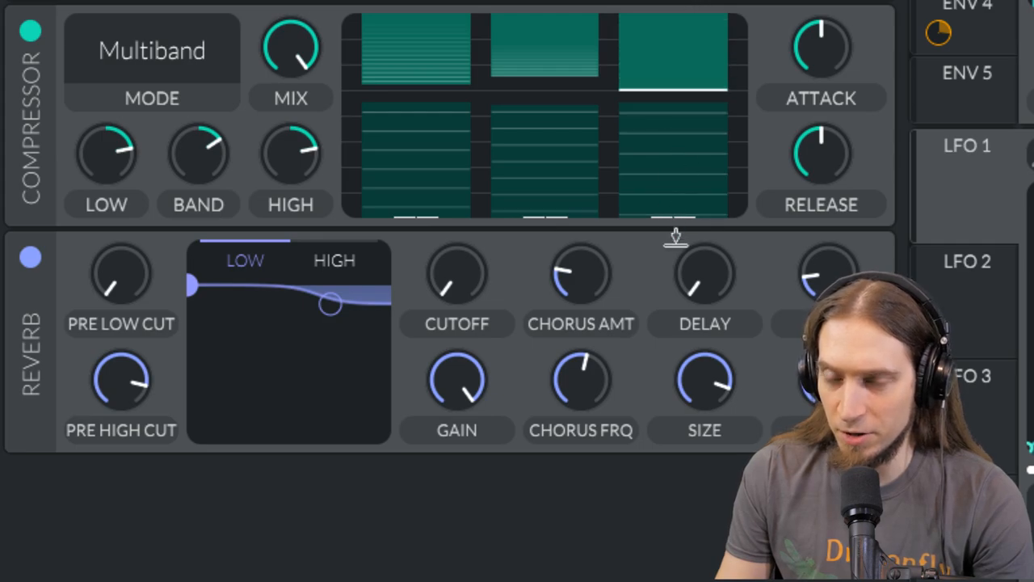
mouse_move(769, 82)
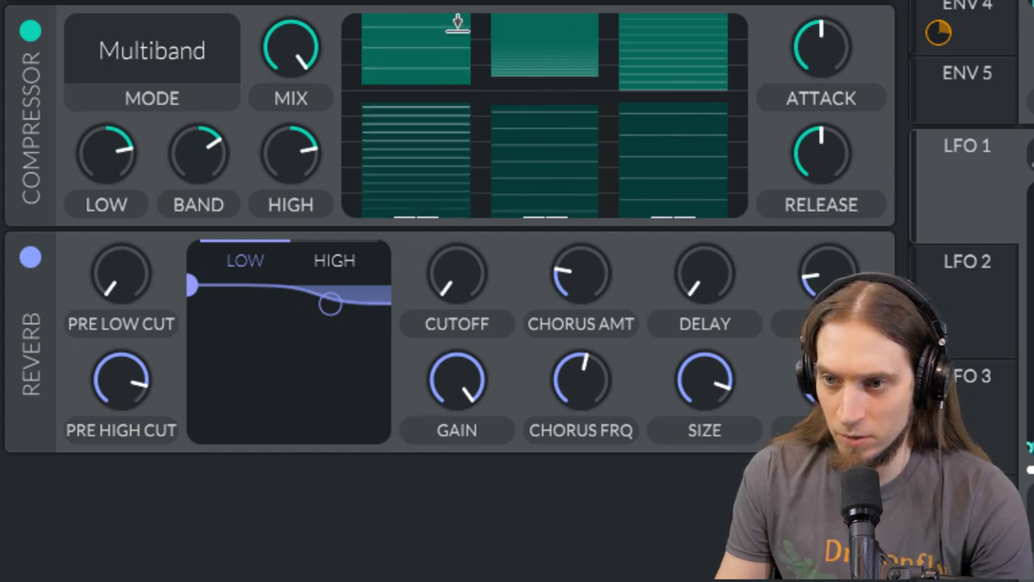
mouse_move(420, 186)
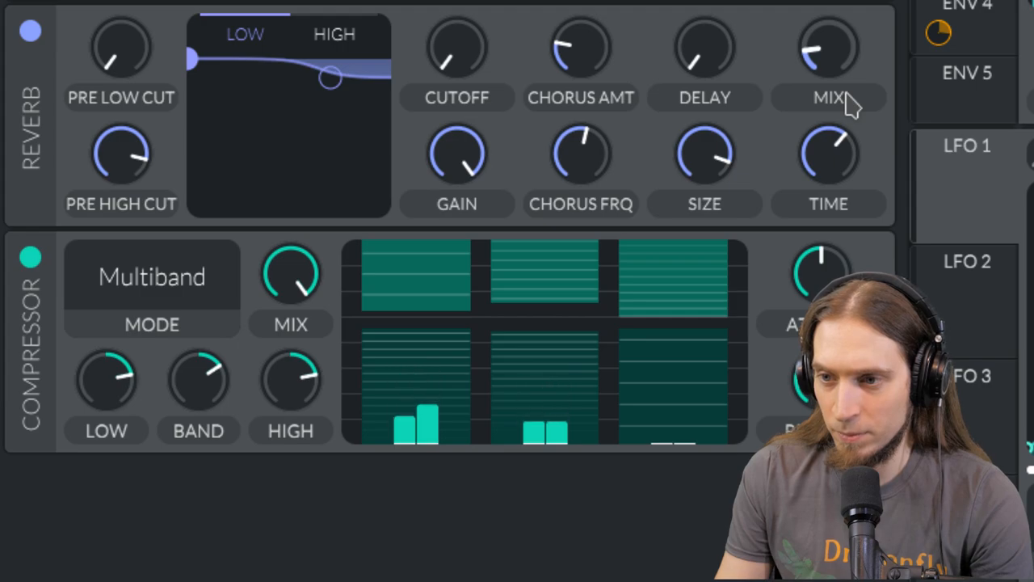
mouse_move(857, 73)
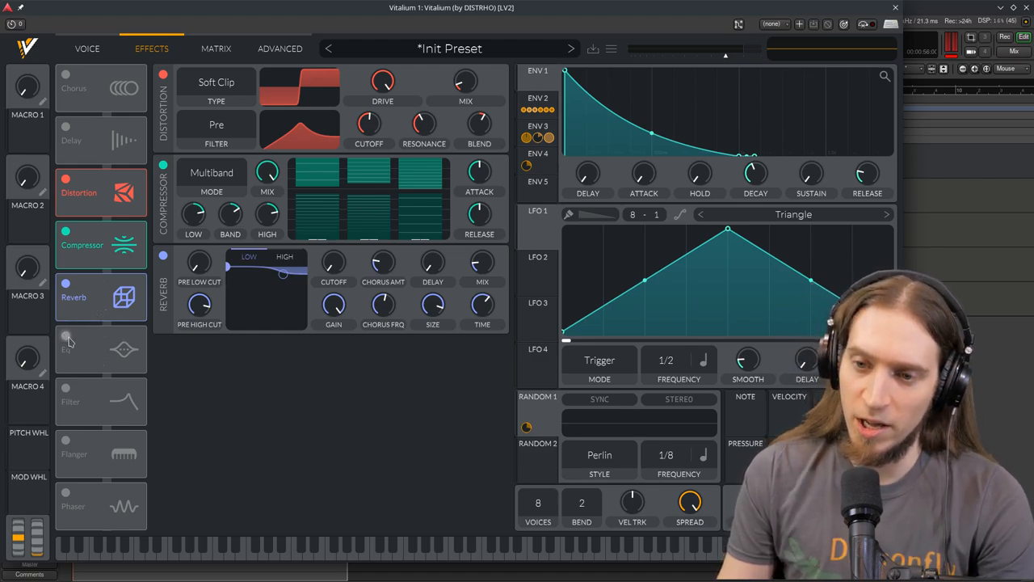
Step: Enable the EQ with a low cut near 97 Hz and about 35% resonance
left_click(72, 349)
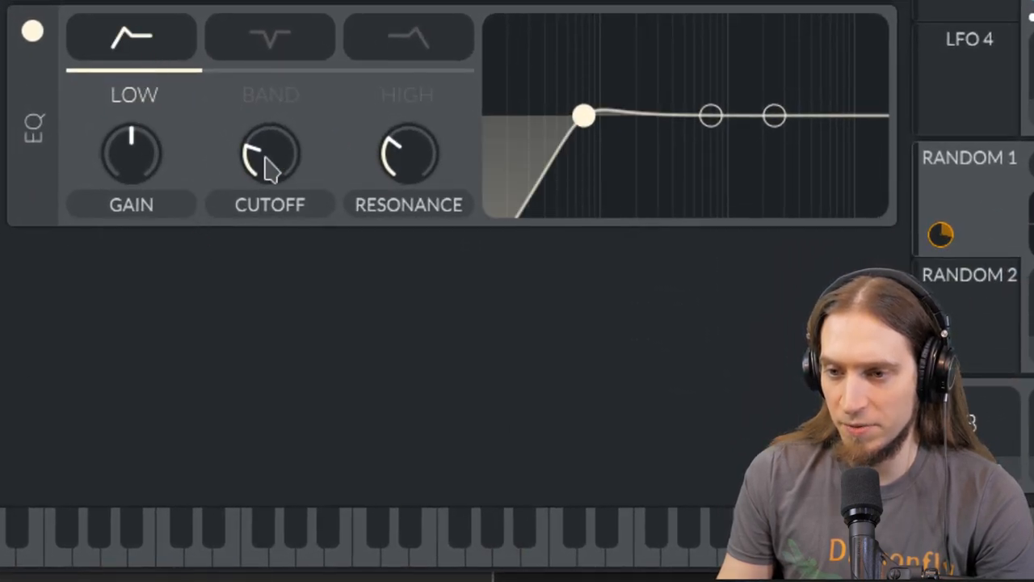
left_click_drag(585, 116, 617, 89)
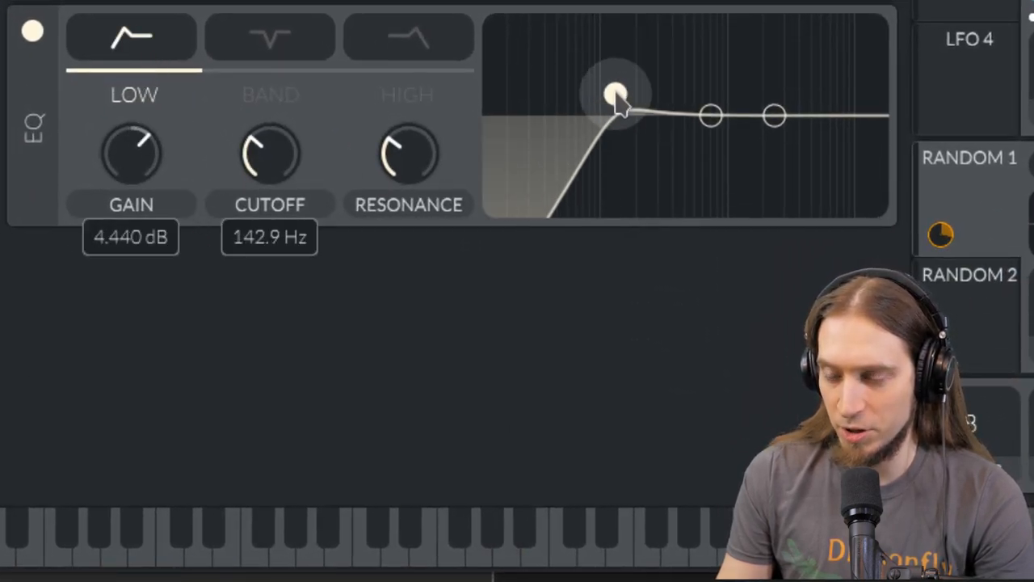
left_click_drag(618, 90, 590, 100)
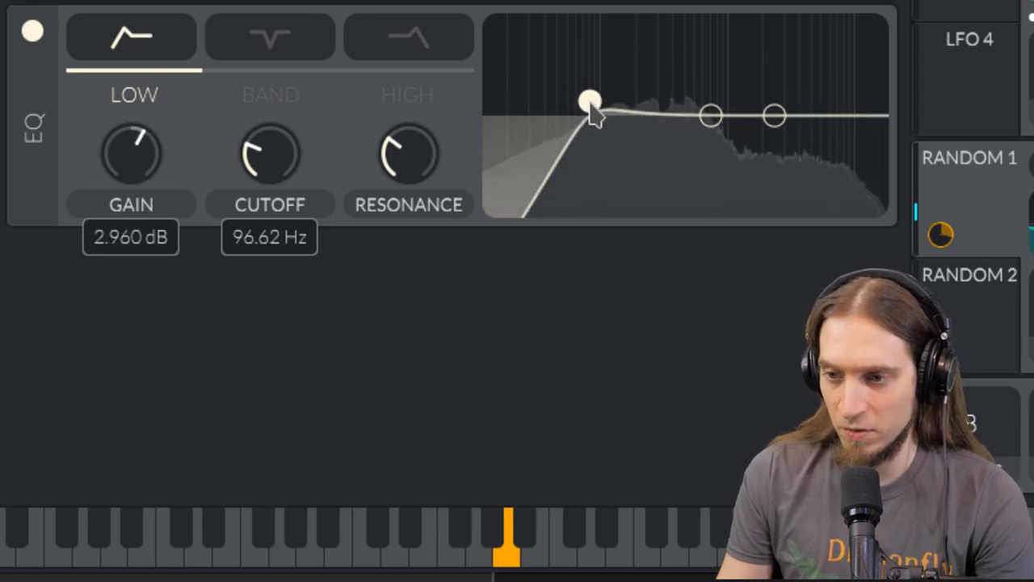
left_click_drag(590, 100, 622, 57)
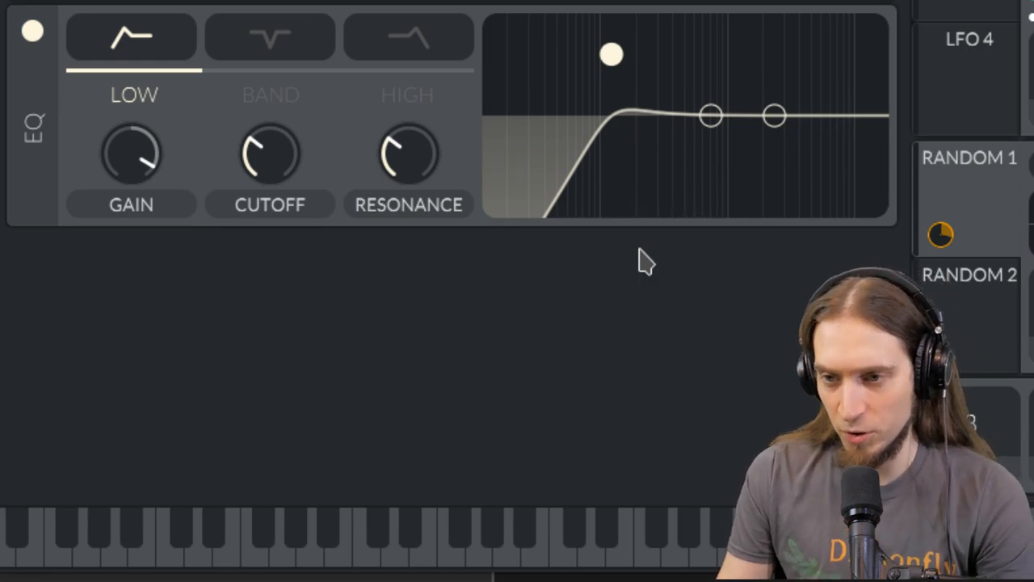
mouse_move(661, 236)
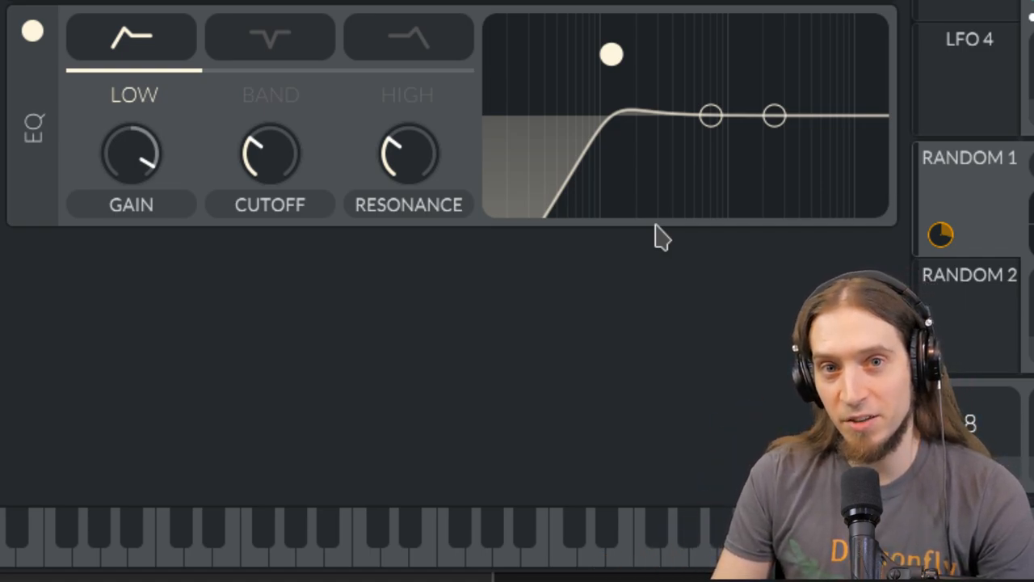
mouse_move(499, 189)
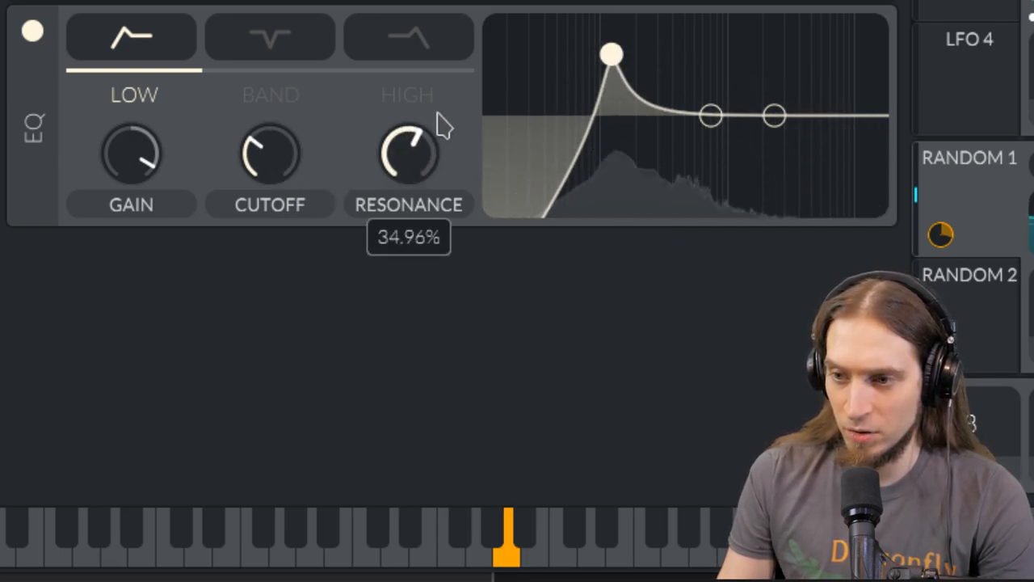
left_click_drag(611, 53, 634, 58)
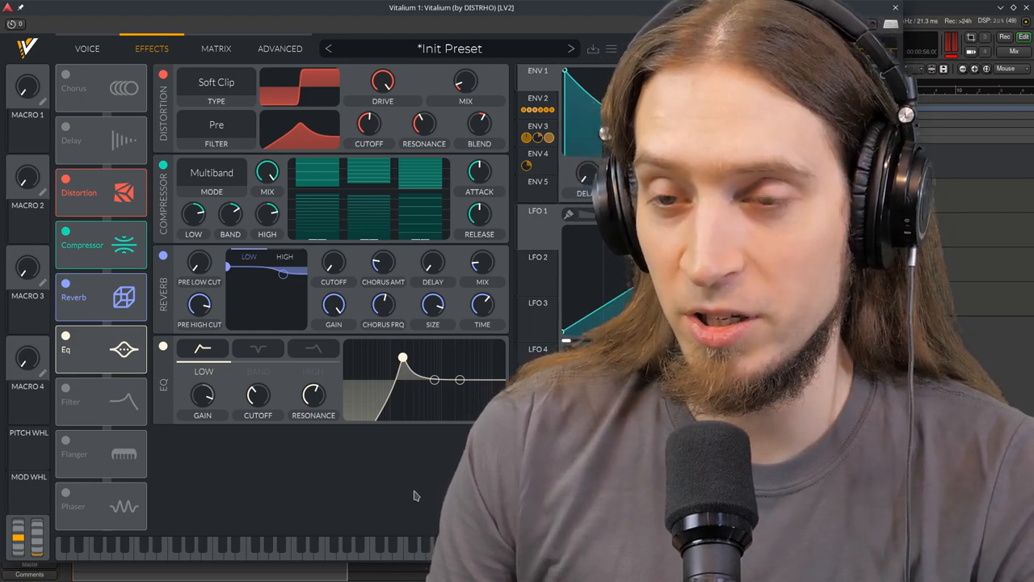
mouse_move(264, 514)
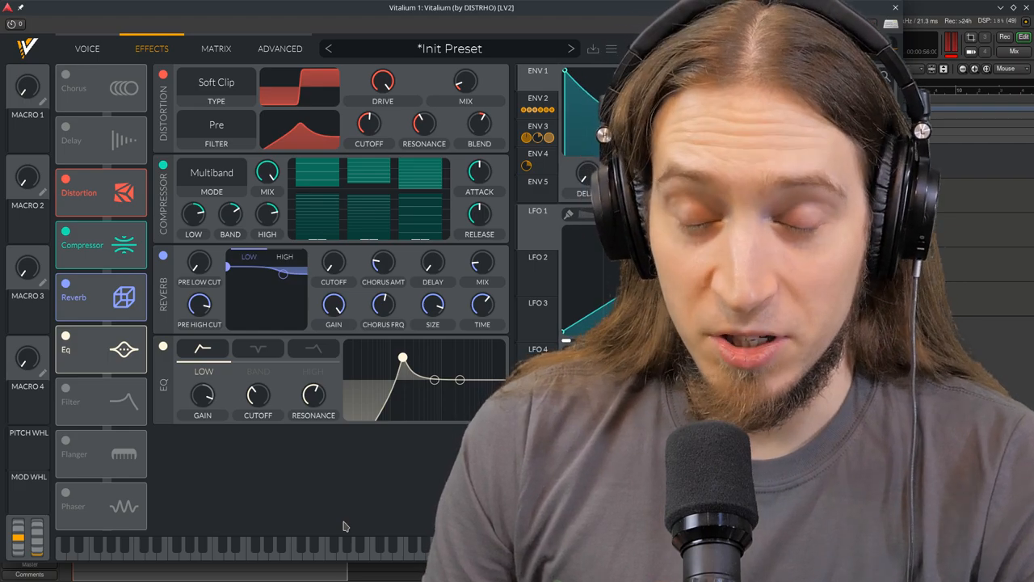
mouse_move(356, 526)
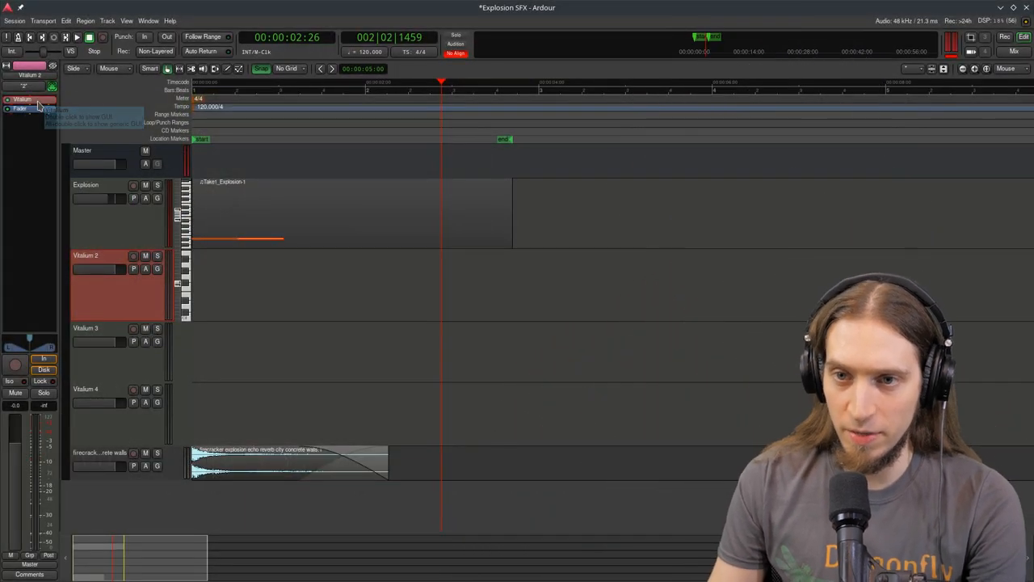
Step: Give Vitalium 2 a sine oscillator at pitch -15, phase 90, with a short fast-decaying ENV 1
double_click(26, 99)
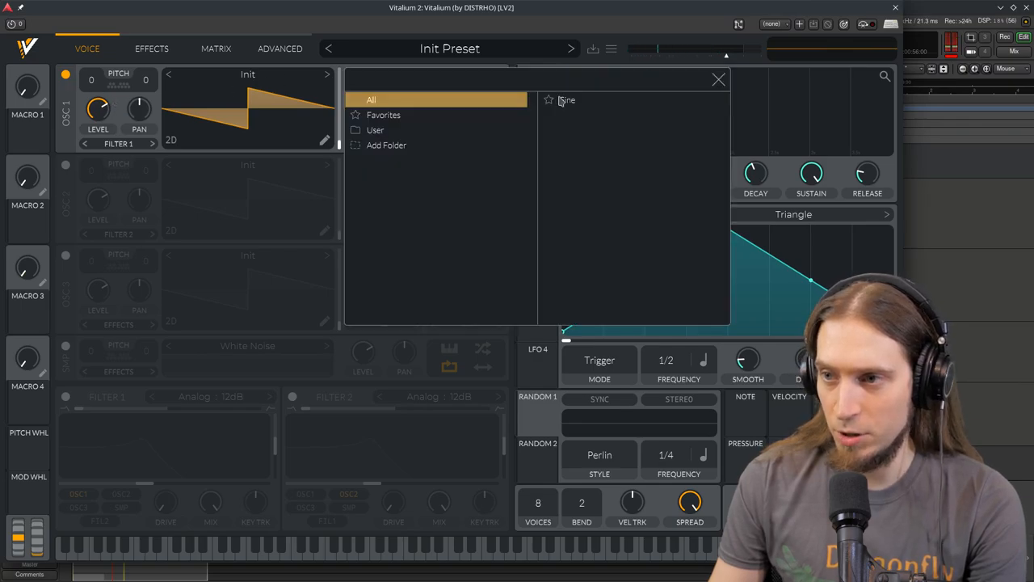
left_click(569, 100)
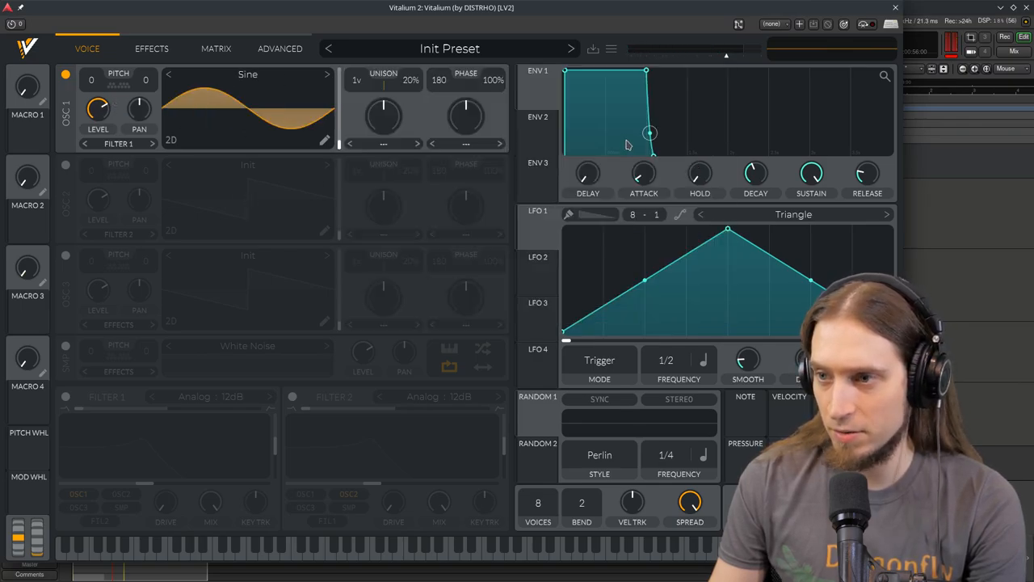
left_click(536, 116)
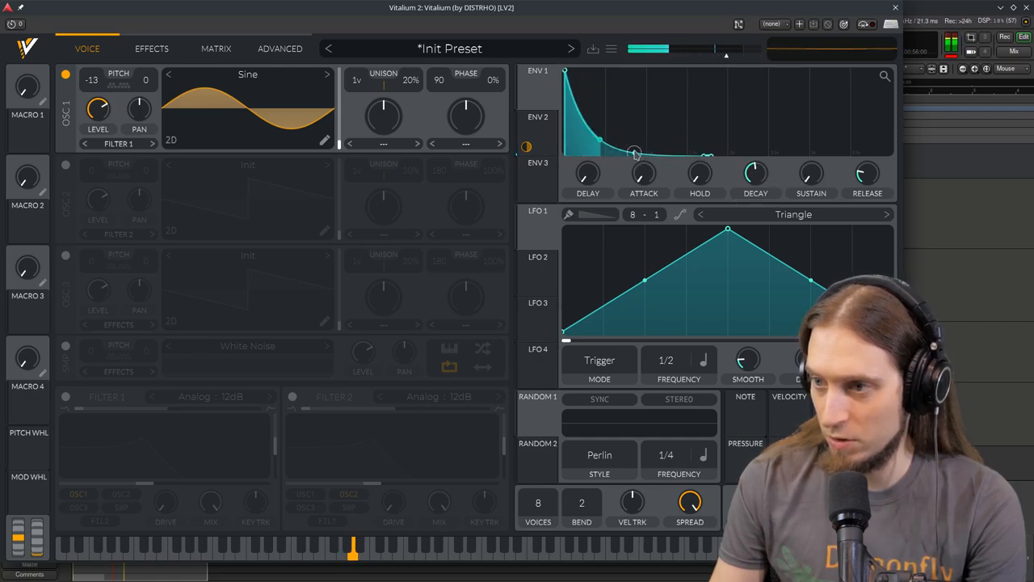
left_click(536, 116)
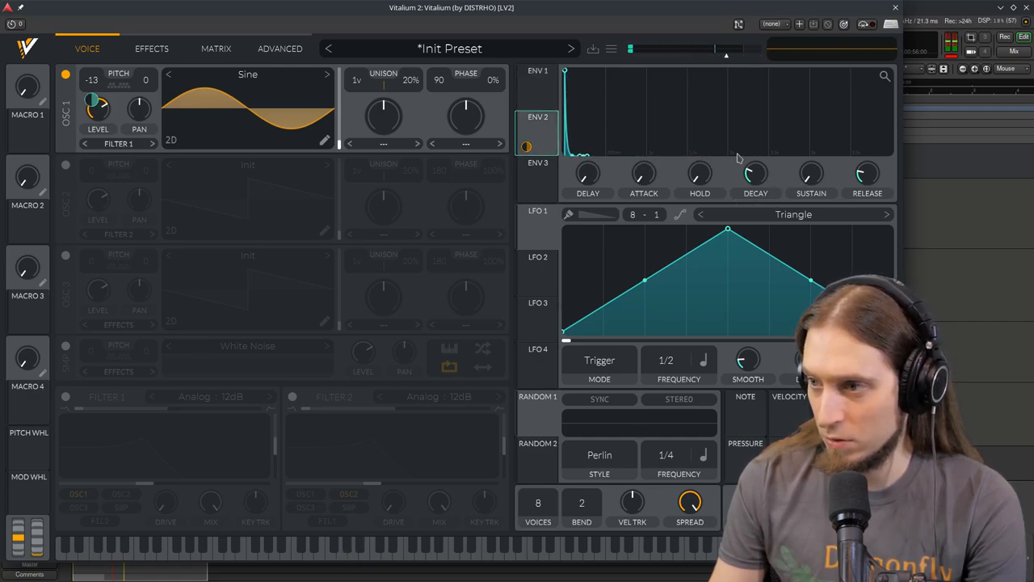
Step: Enable Soft Clip distortion with raised drive and Post filter, plus a Multiband compressor
left_click(151, 48)
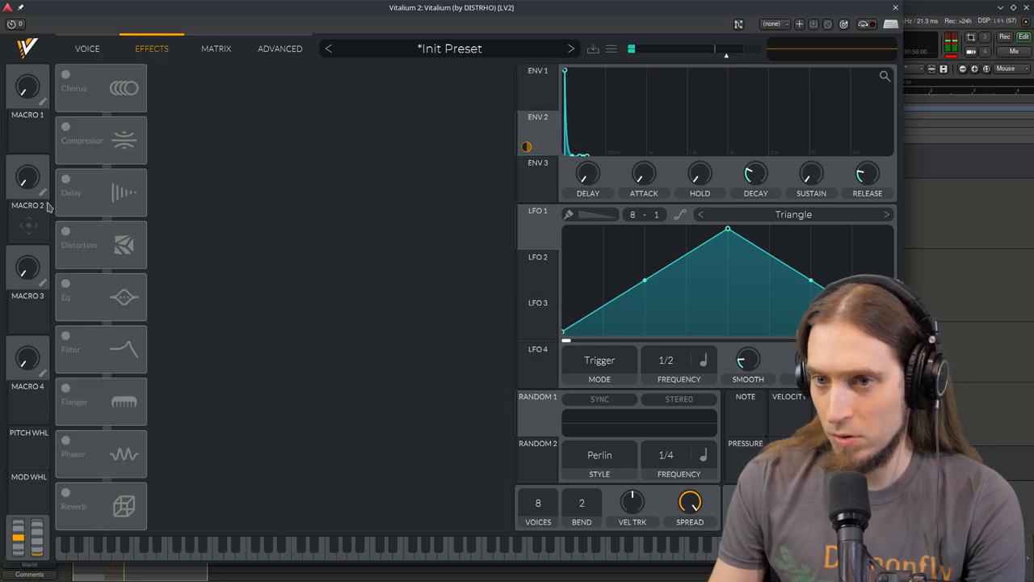
left_click(67, 231)
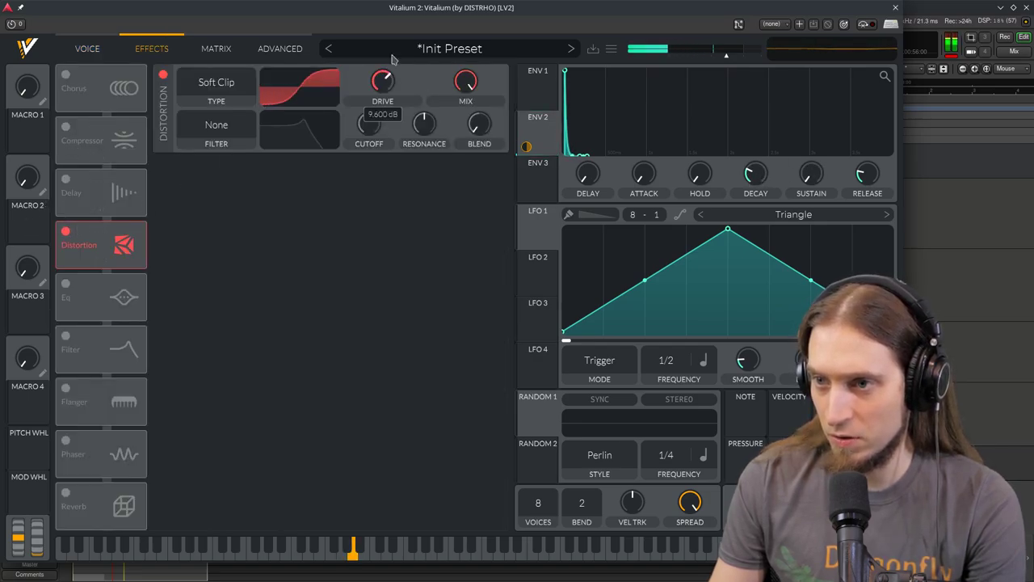
left_click_drag(381, 80, 382, 64)
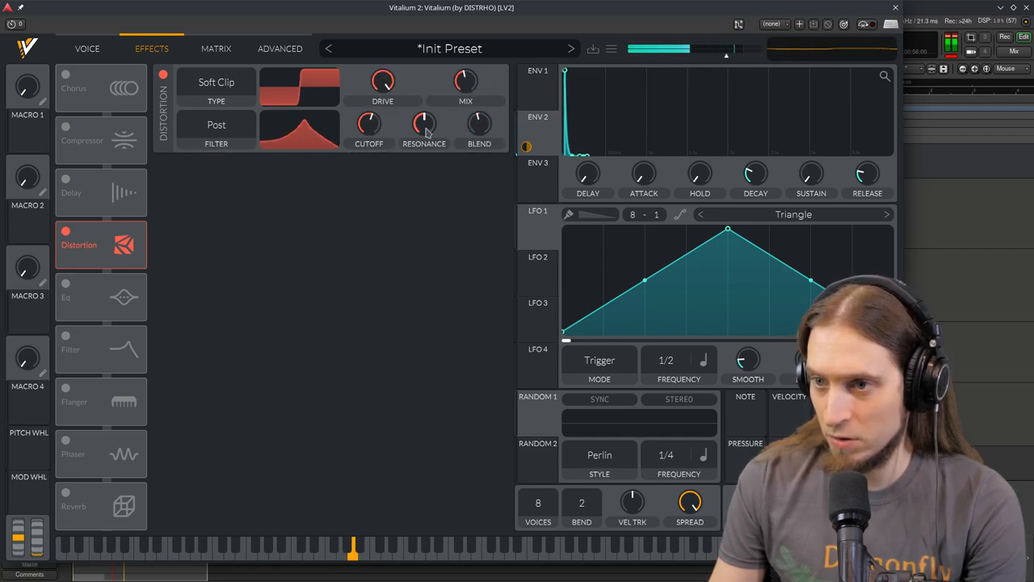
left_click_drag(424, 129, 423, 121)
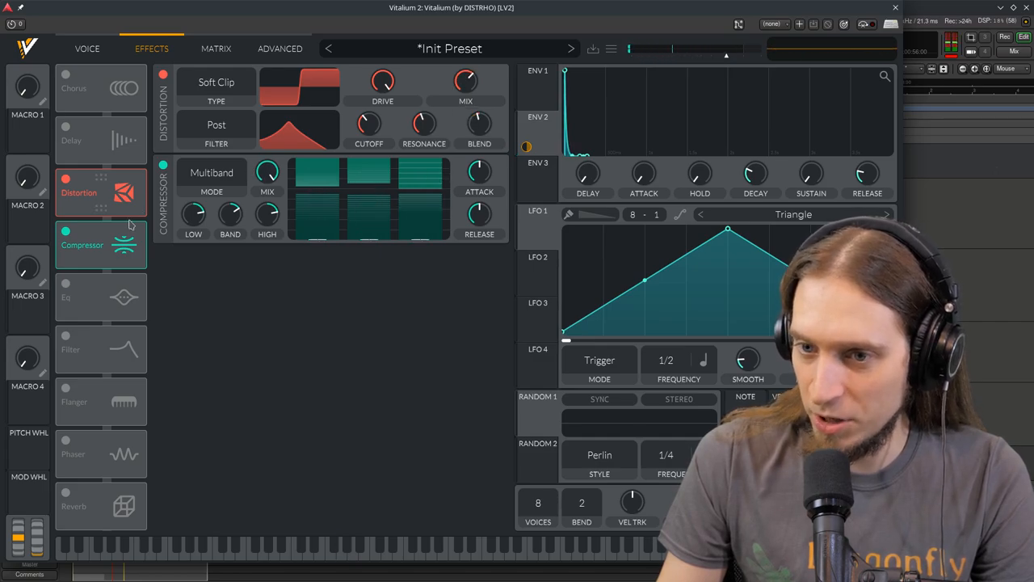
Step: Enable a White Noise sample layer shaped by decaying Env 1, then close Vitalium
left_click(87, 48)
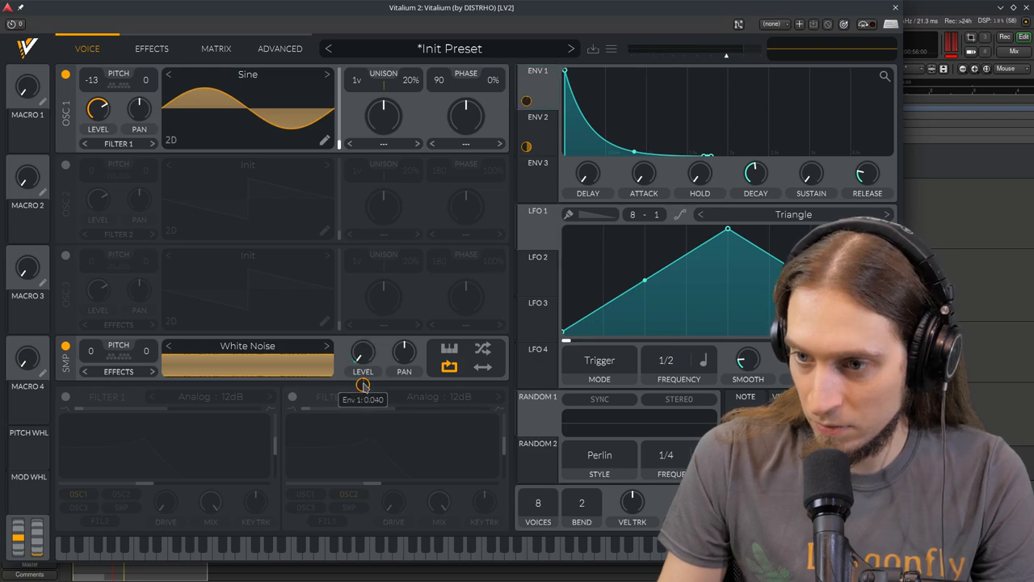
left_click(152, 48)
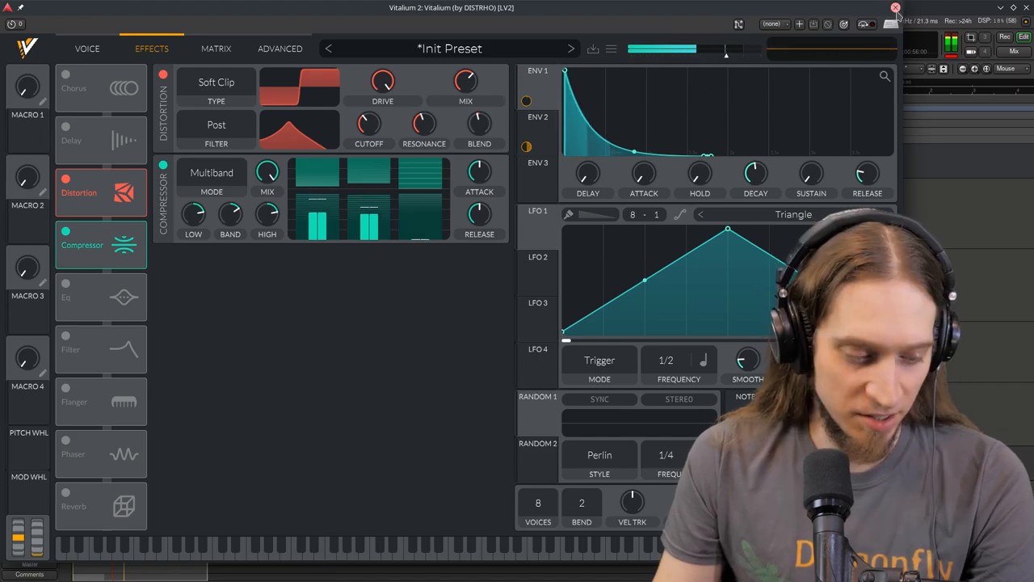
left_click(892, 7)
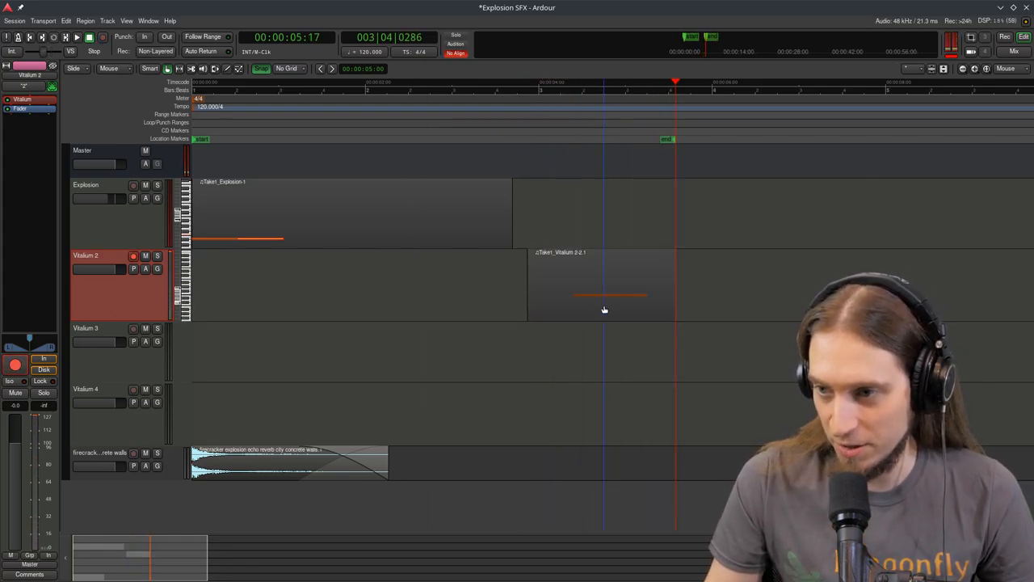
Step: Insert the IR convolution reverb on Vitalium 2 and show its custom editor instead of generic controls
left_click(611, 294)
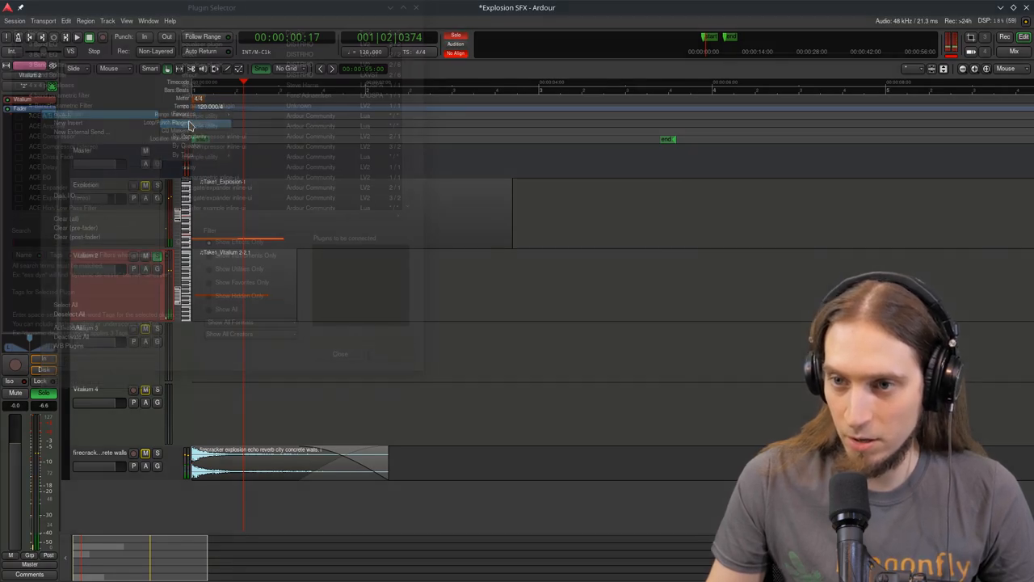
type("IR")
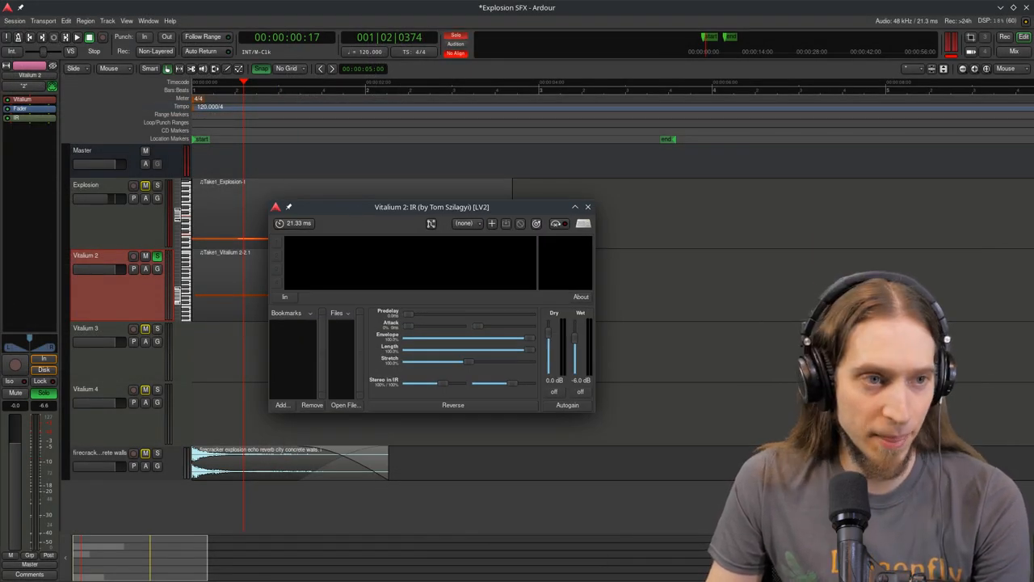
left_click(589, 207)
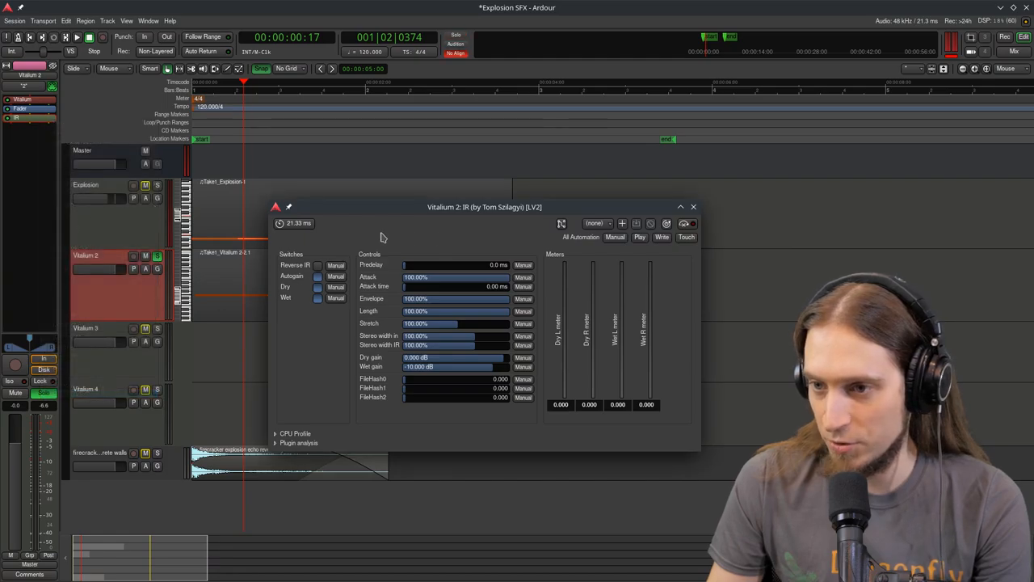
mouse_move(331, 396)
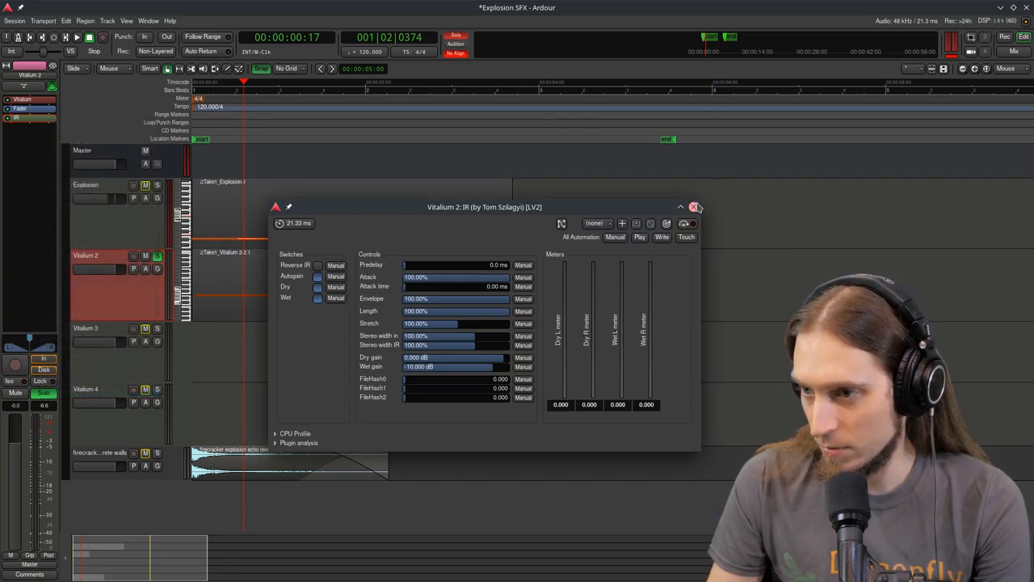
left_click(691, 207)
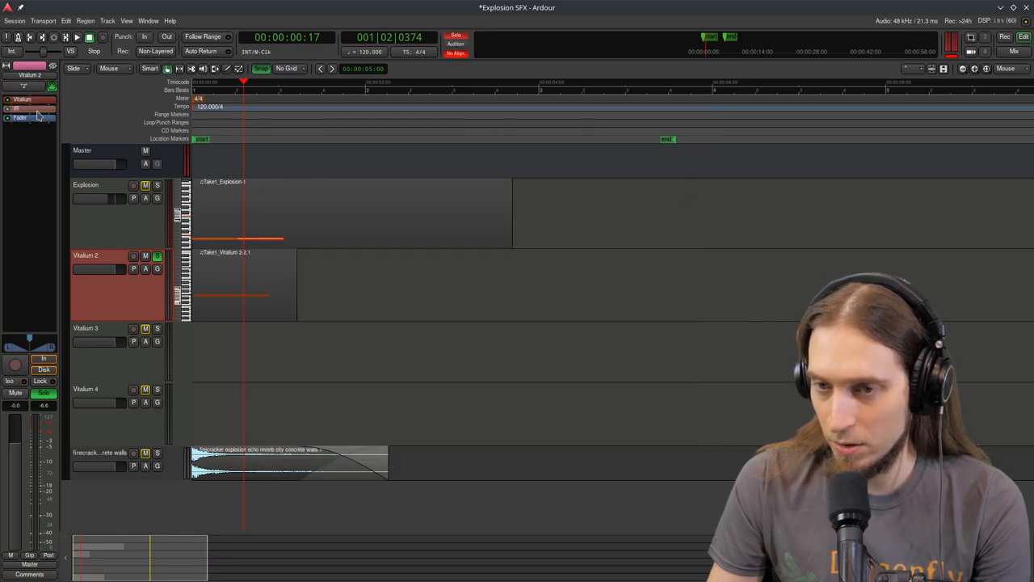
left_click(17, 107)
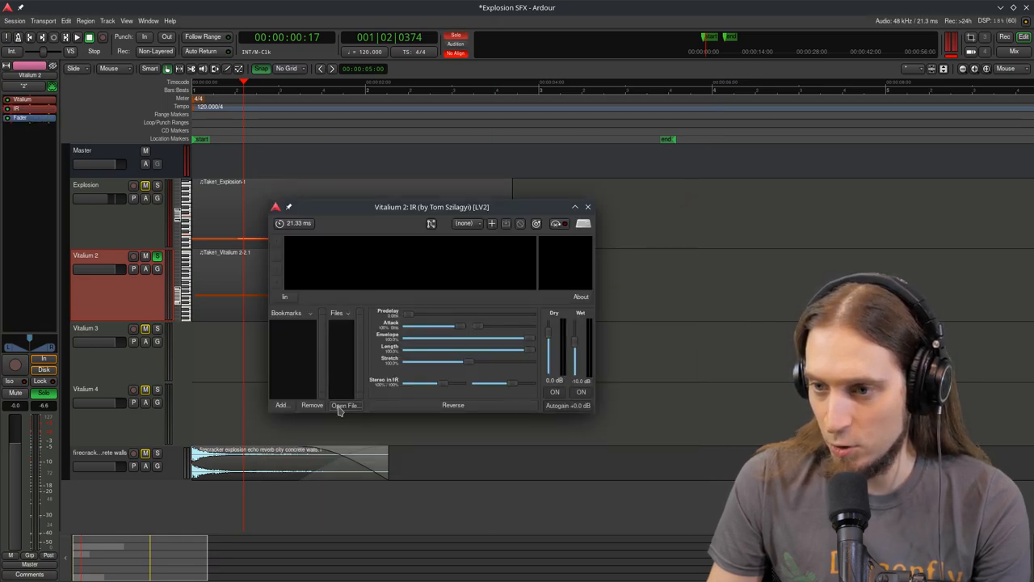
Step: Load an impulse response file into IR and adjust its Length/Stretch shaping
left_click(344, 404)
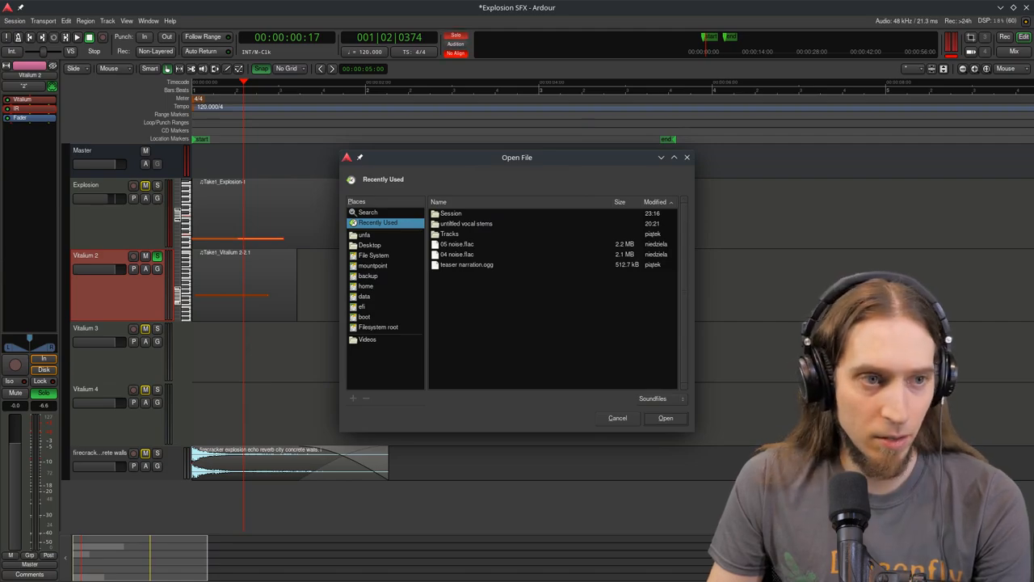
left_click(618, 417)
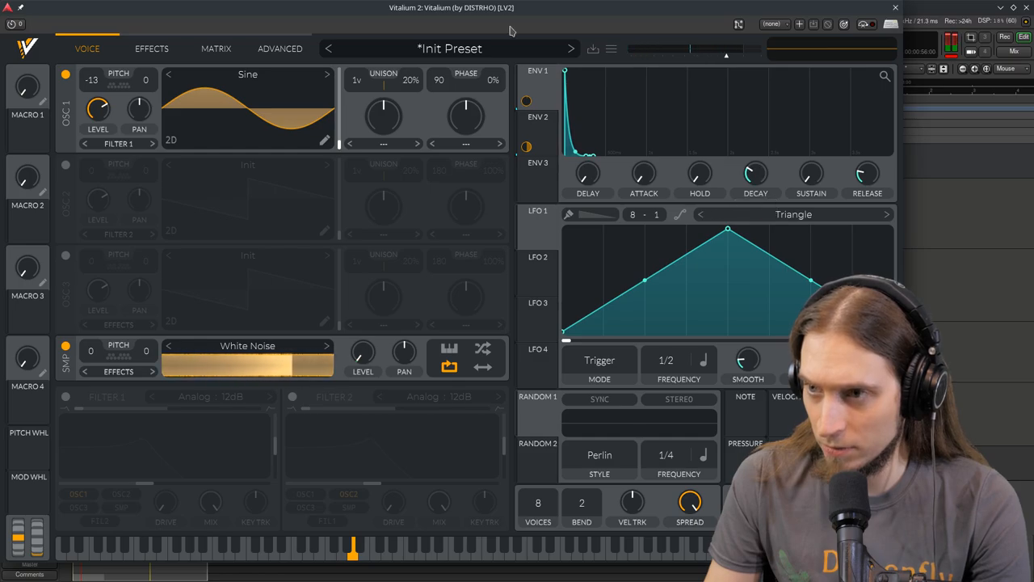
left_click(152, 48)
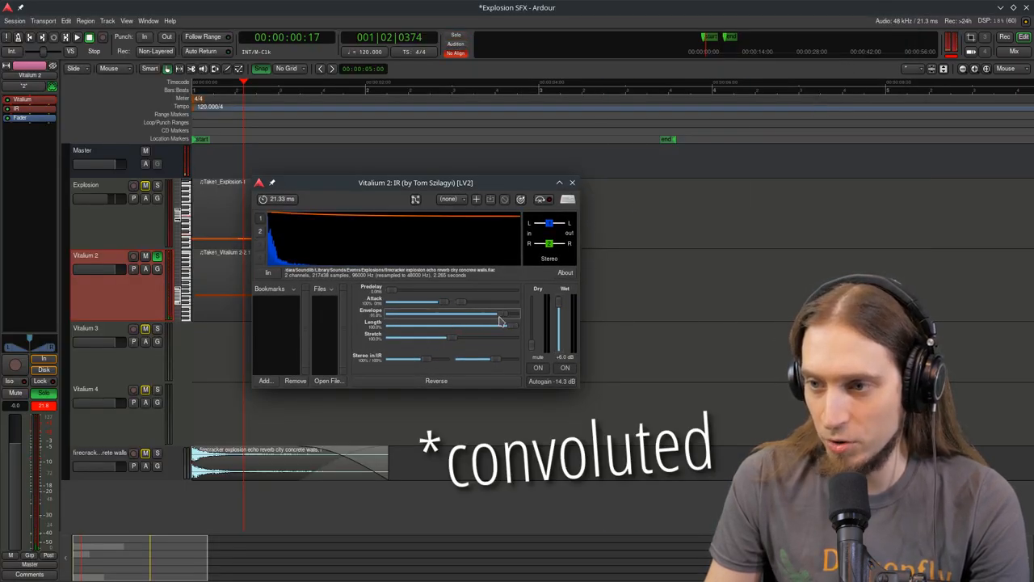
left_click_drag(497, 314, 375, 313)
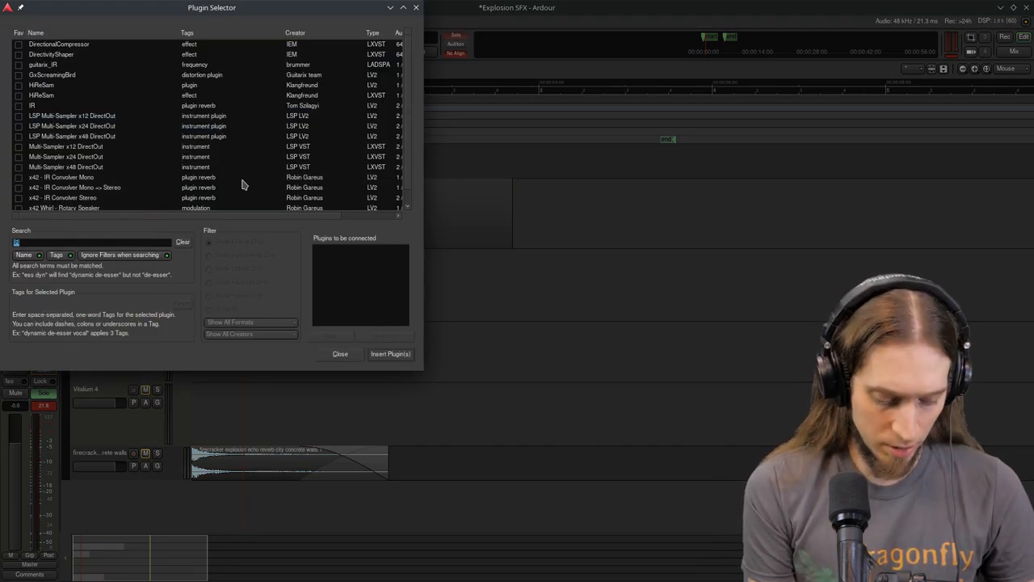
Step: Find and insert LSP Multiband Compressor Stereo x8 on the Vitalium 2 track
type("LSP")
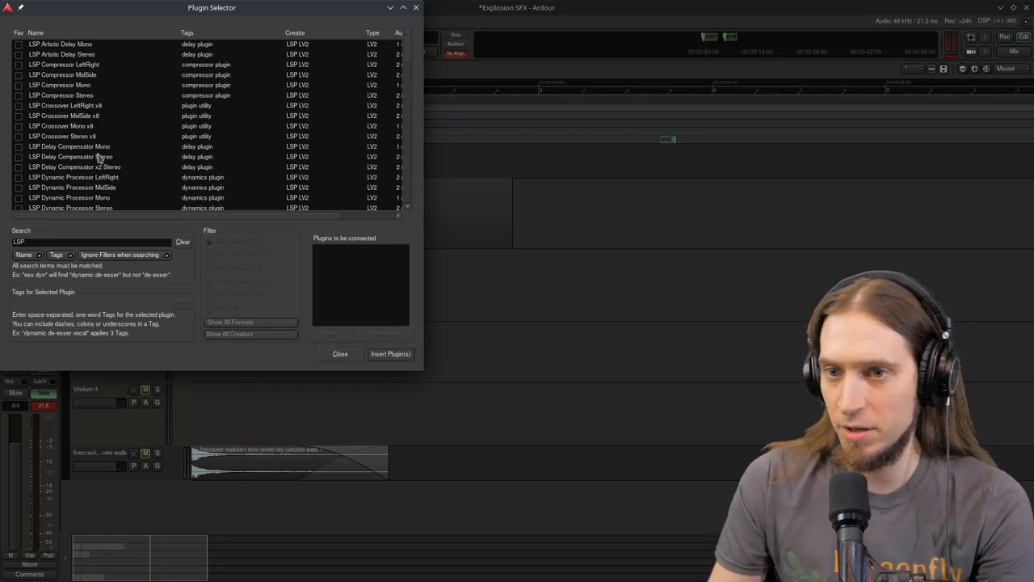
scroll("down", 3)
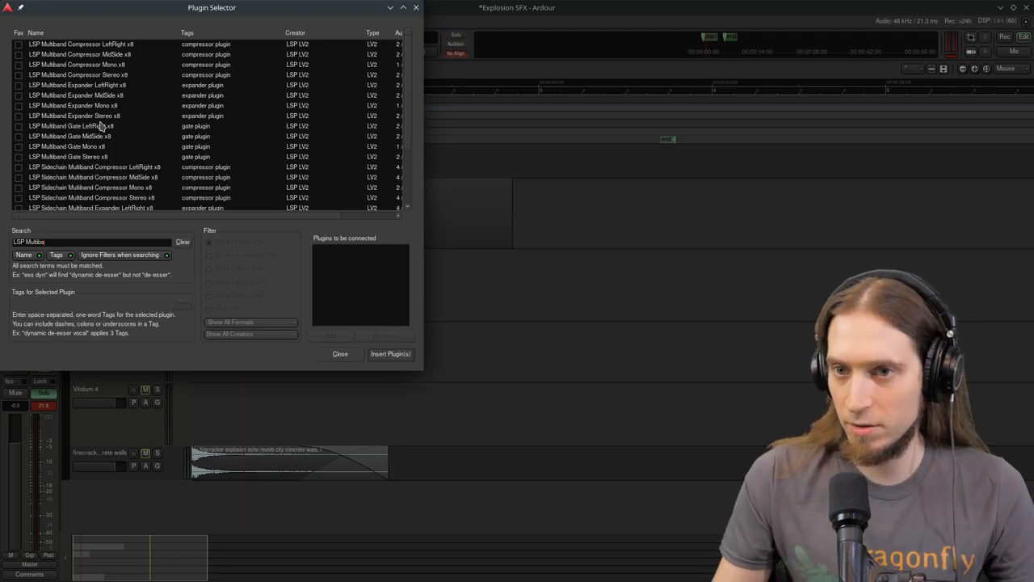
left_click(81, 75)
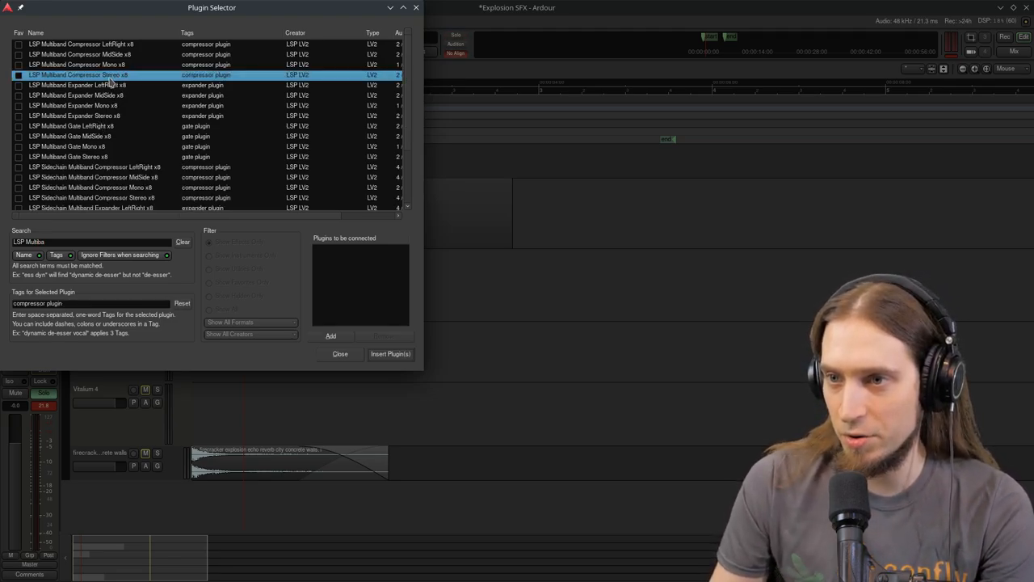
left_click(329, 334)
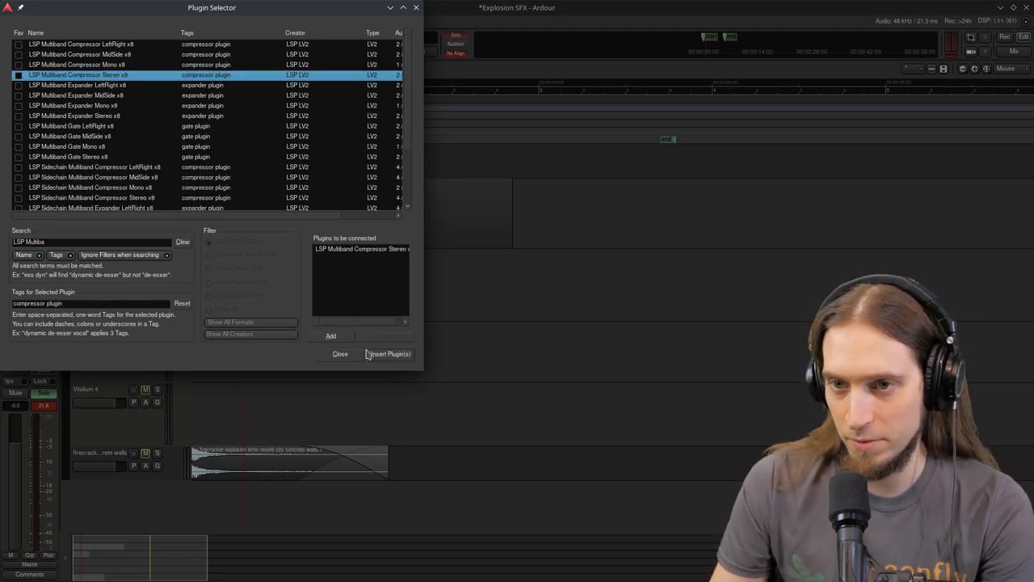
left_click(340, 354)
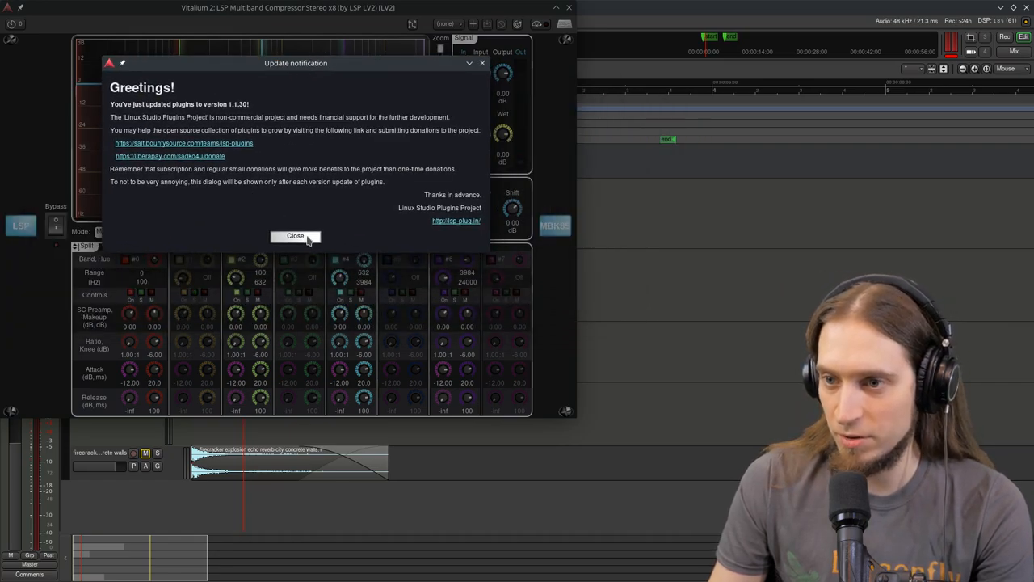
Step: Dismiss the update notice and try Brown BT as the sidechain boost
left_click(295, 236)
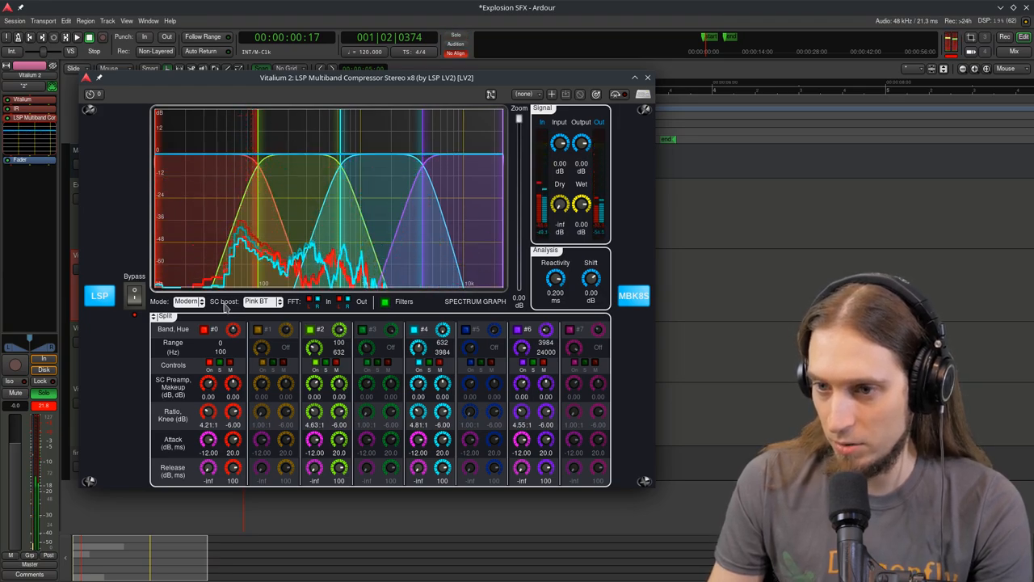
left_click(262, 302)
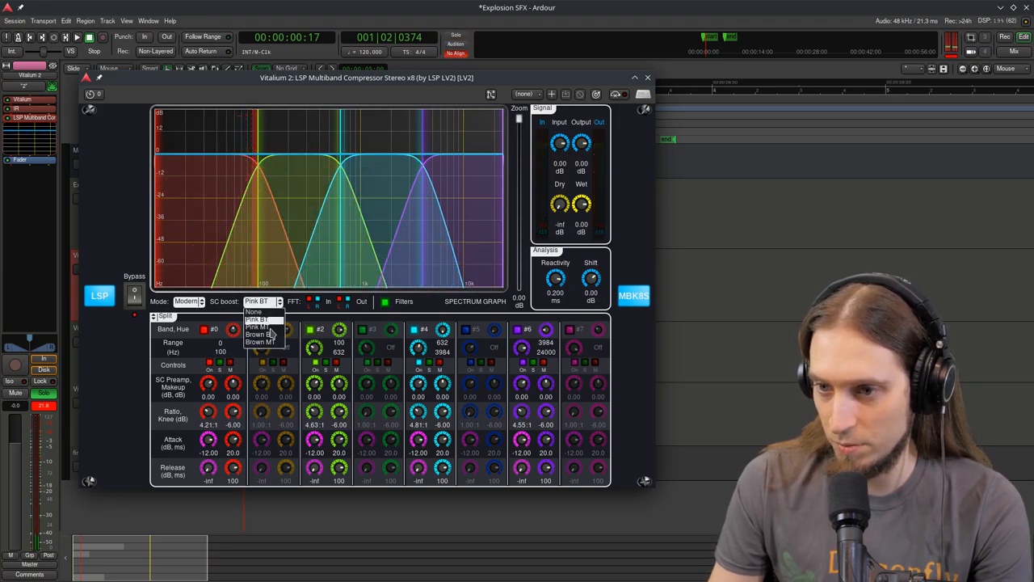
left_click(259, 326)
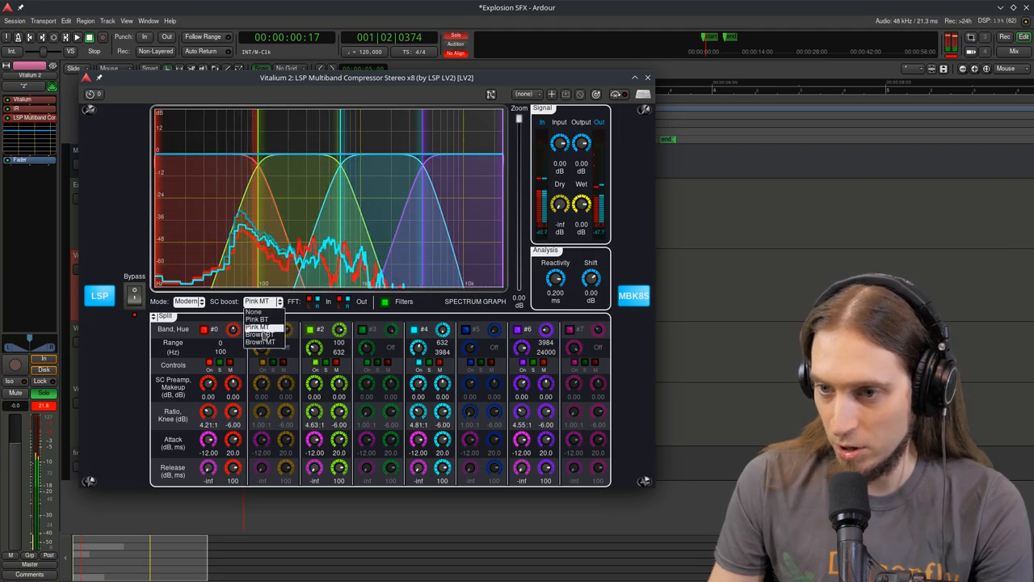
left_click(258, 341)
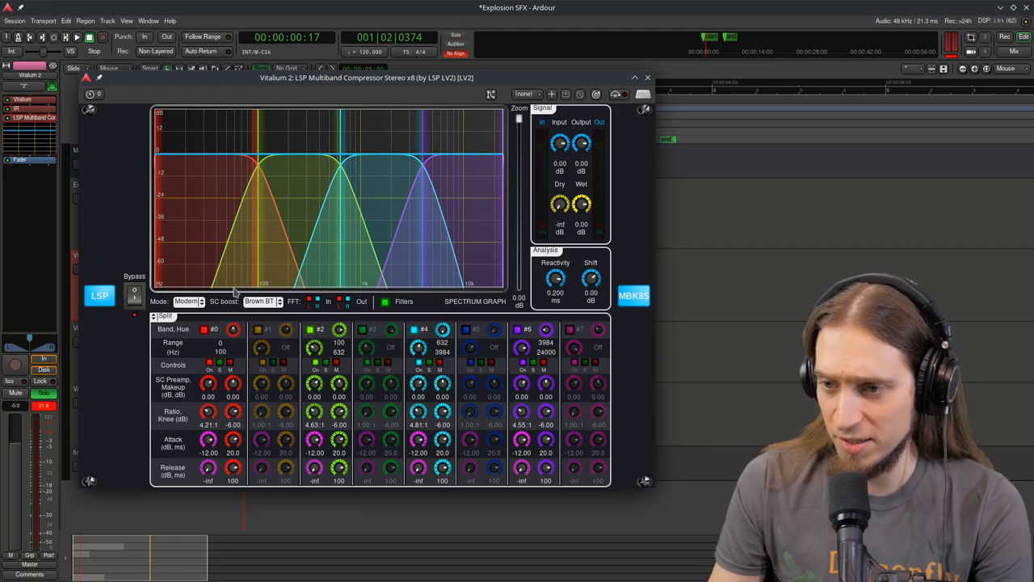
mouse_move(233, 325)
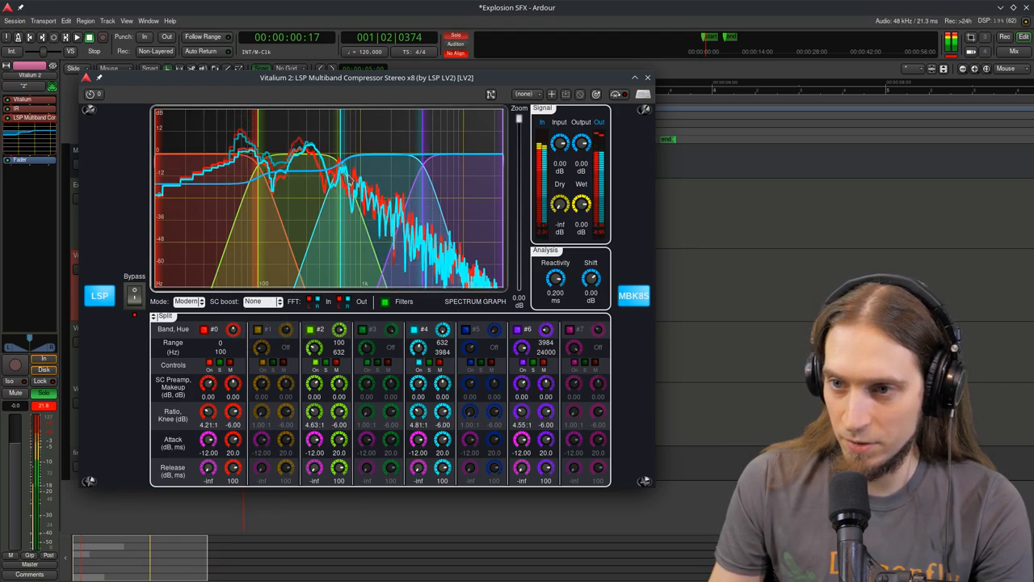
Step: Compare boosts again, settle on Pink BT sidechain boost and close the compressor
left_click(261, 302)
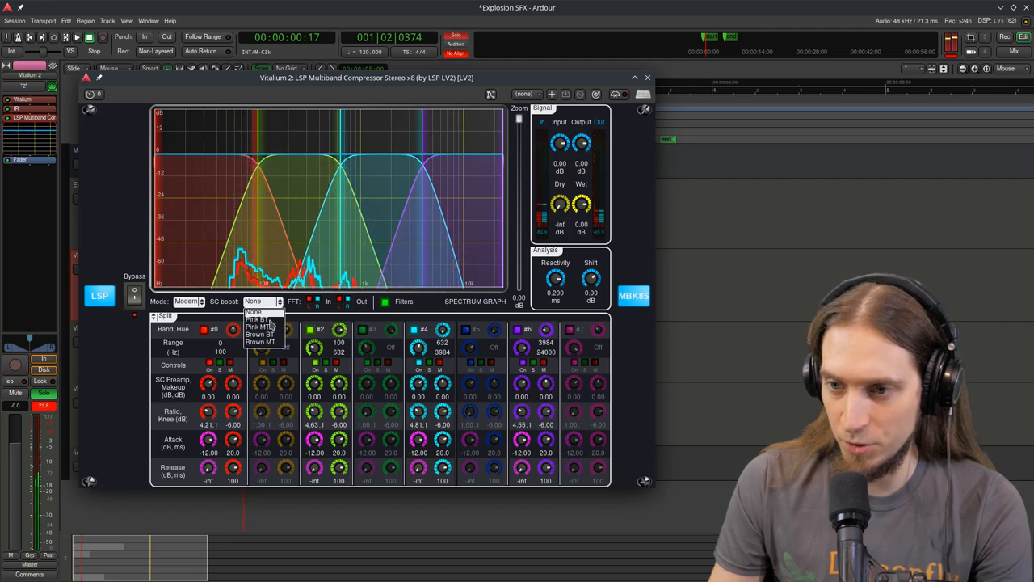
left_click(255, 320)
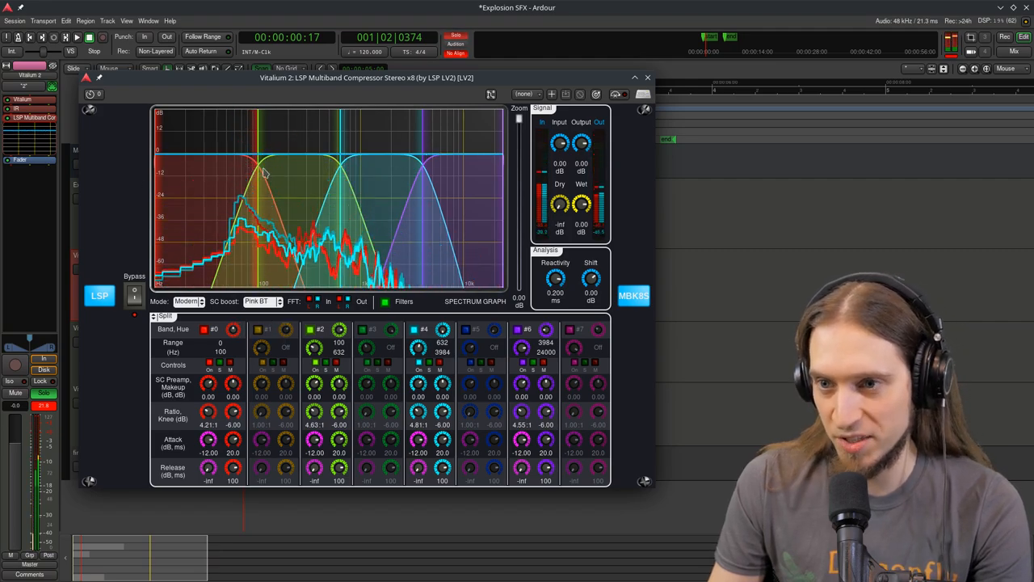
left_click(262, 302)
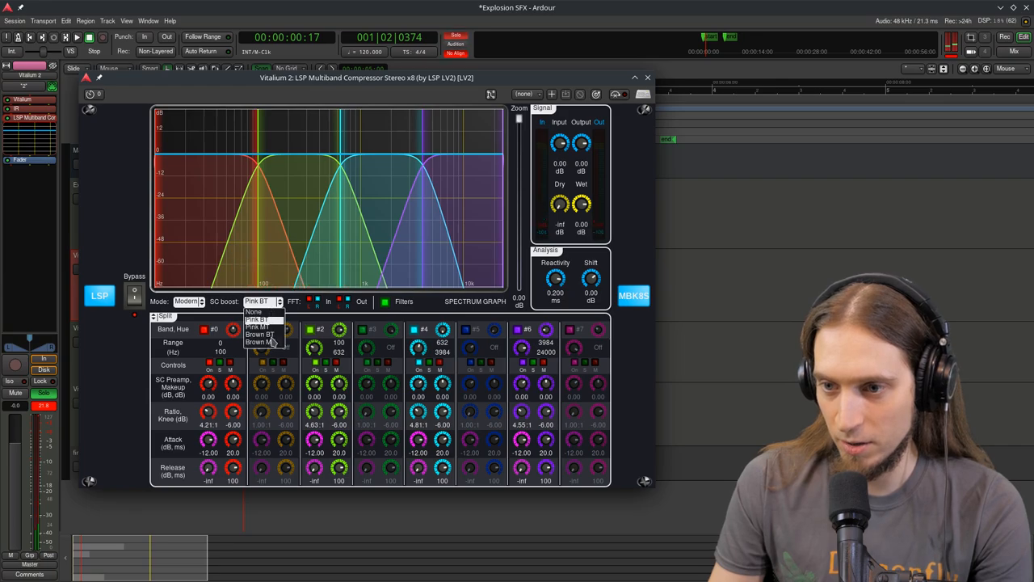
left_click(258, 335)
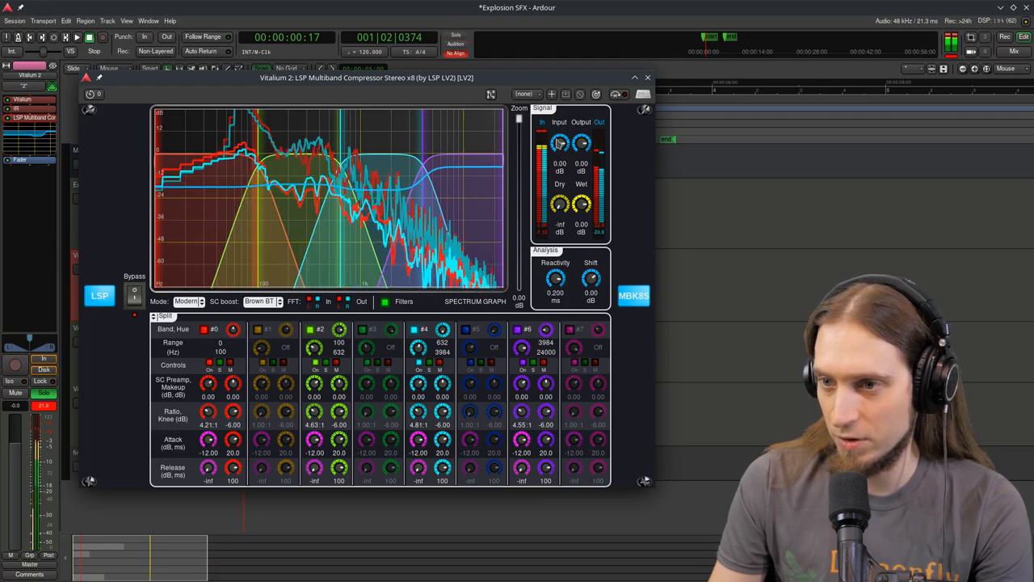
left_click(260, 302)
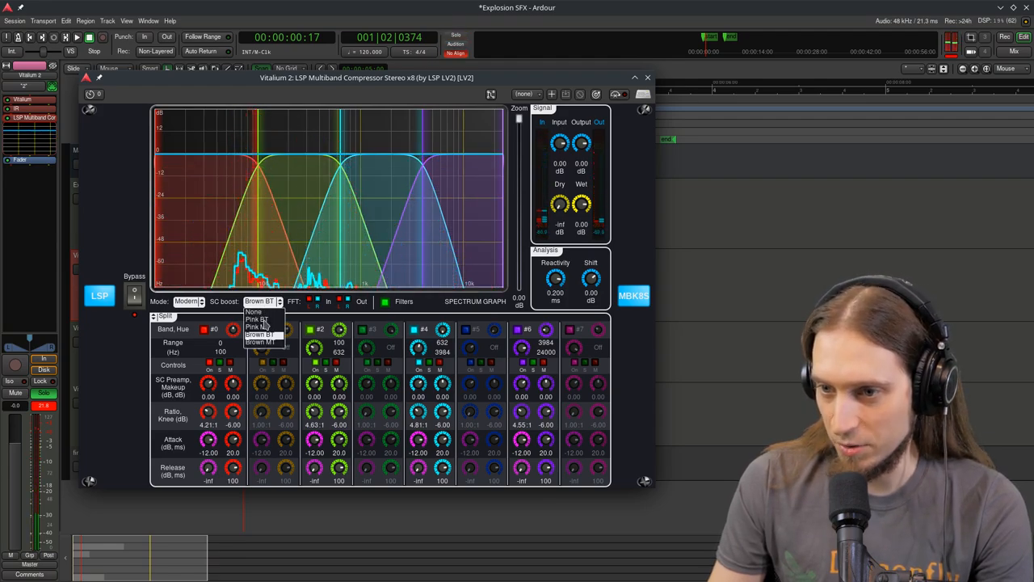
left_click(257, 327)
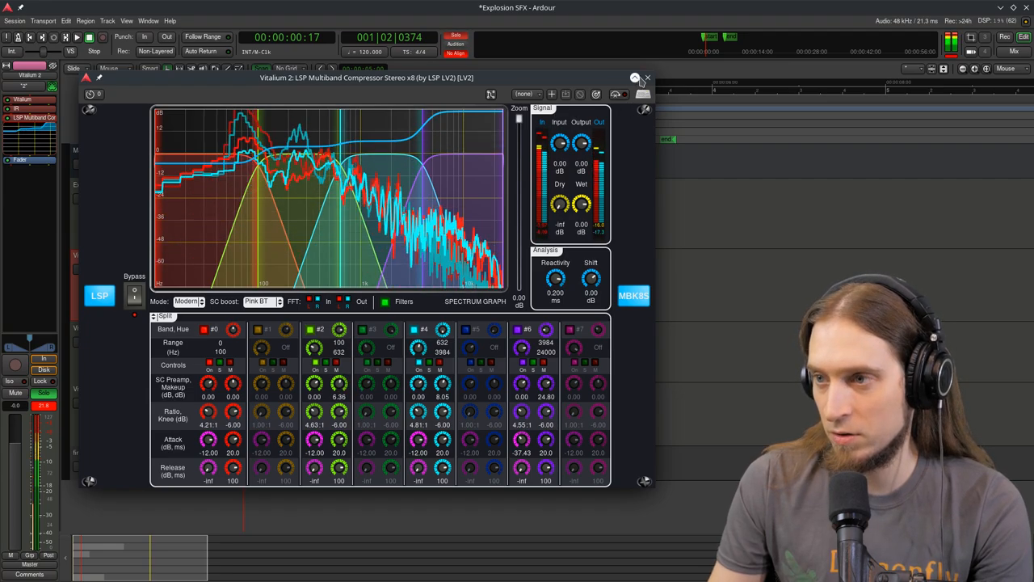
left_click(669, 78)
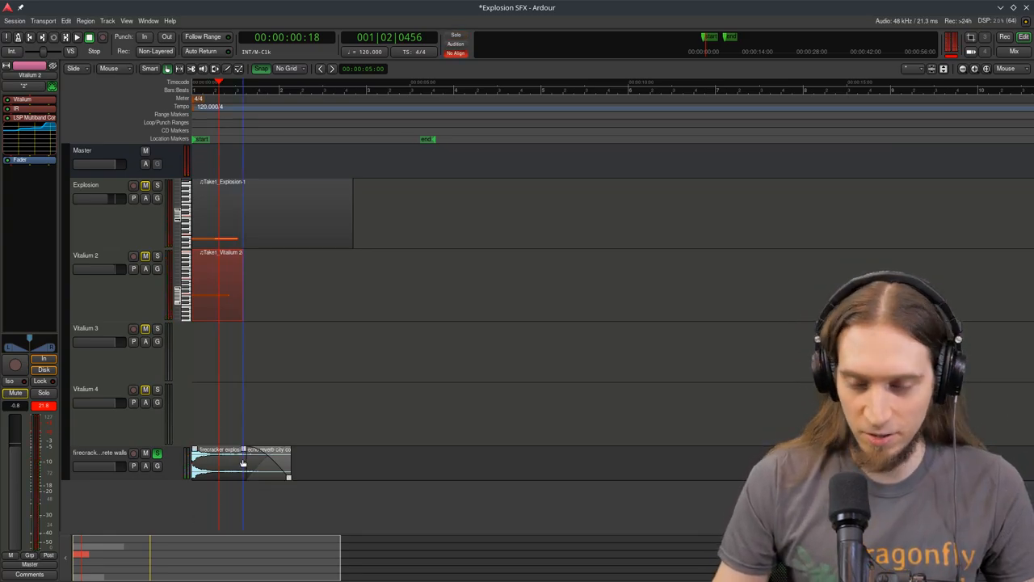
Step: Time-stretch the firecracker region to about double length, then reopen Vitalium 2
left_click(218, 462)
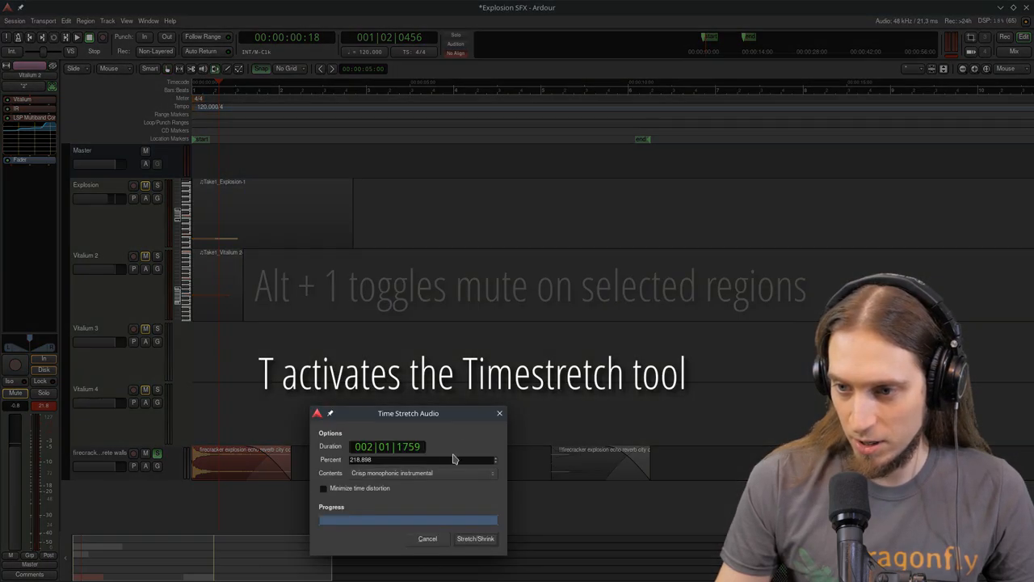
left_click(424, 472)
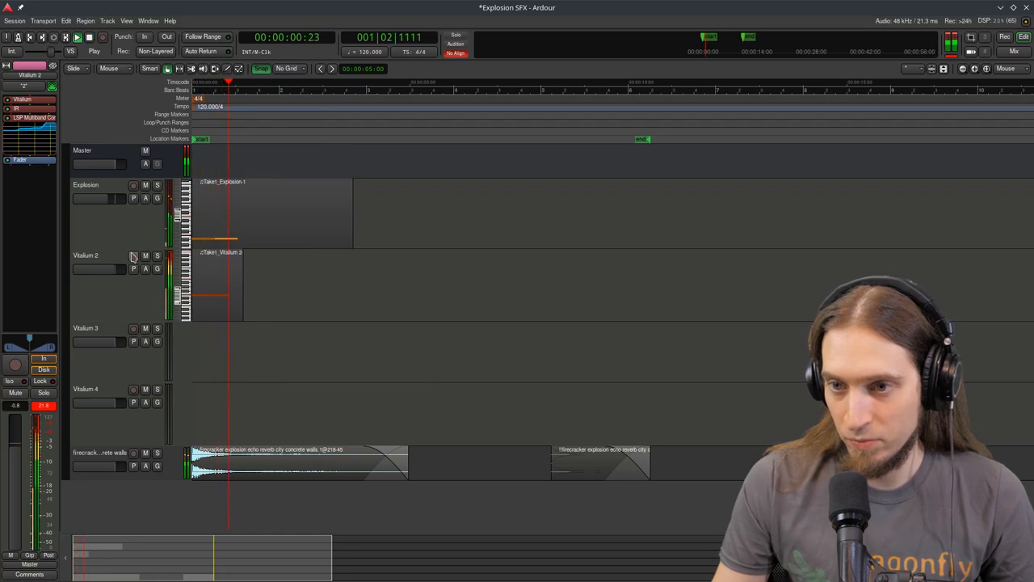
right_click(19, 121)
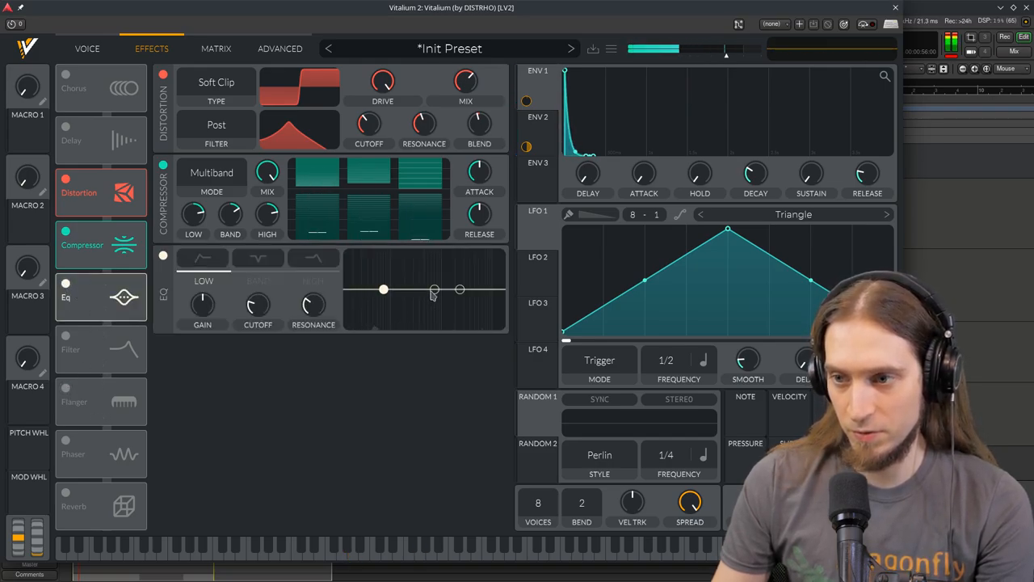
Step: Cut the EQ low band about -15 dB near 180 Hz and return to the Voice page
left_click_drag(433, 290, 450, 260)
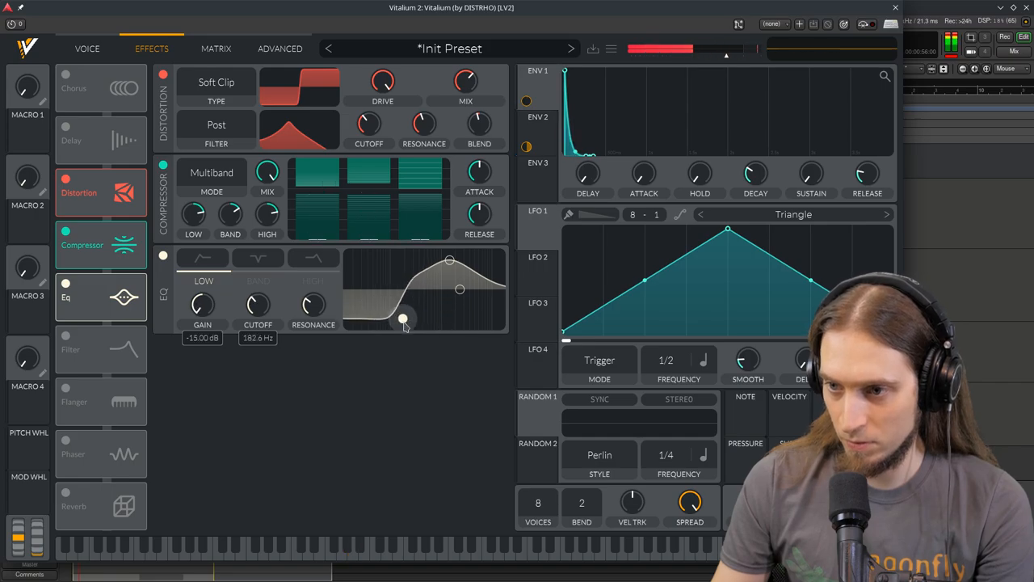
left_click_drag(404, 320, 396, 317)
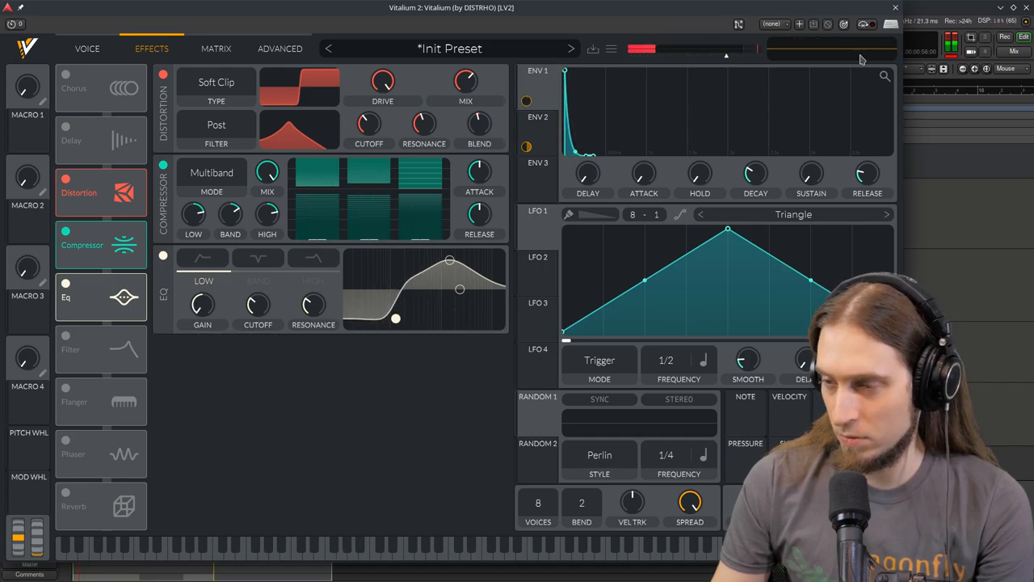
left_click(84, 49)
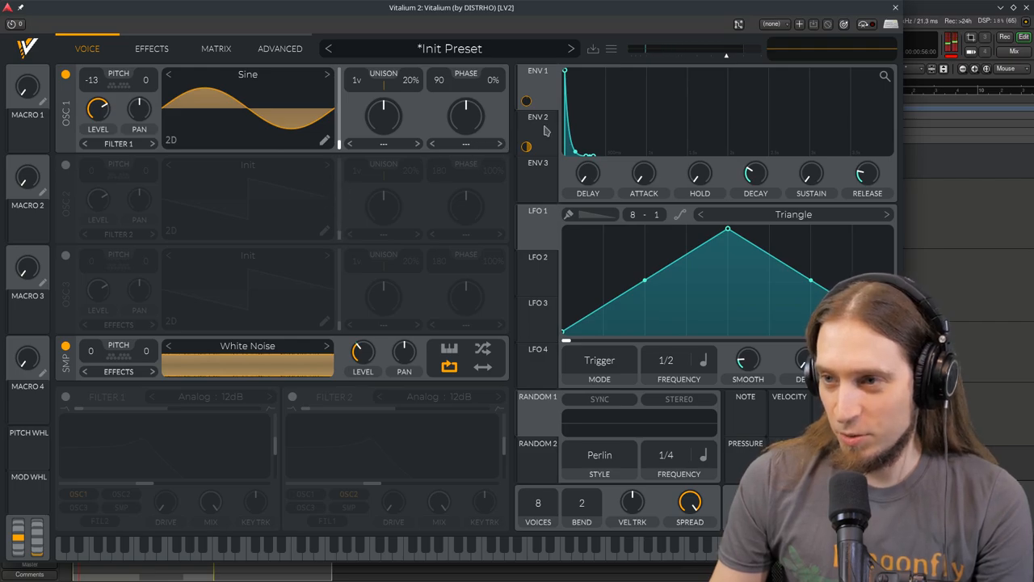
mouse_move(541, 289)
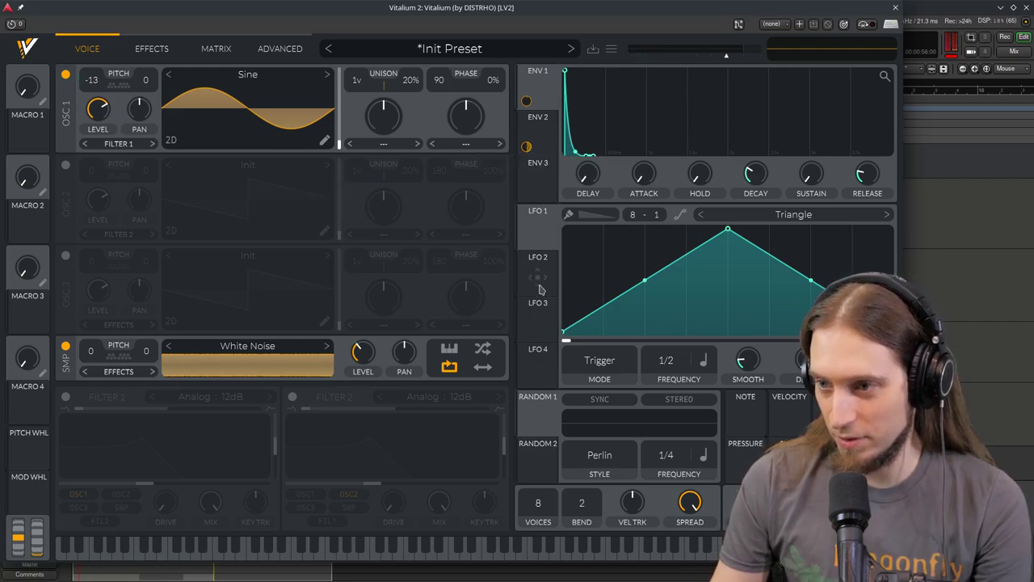
Step: Set LFO 2 to a 1/32 rate and ENV 1 decay to about 0.43 s
left_click(536, 257)
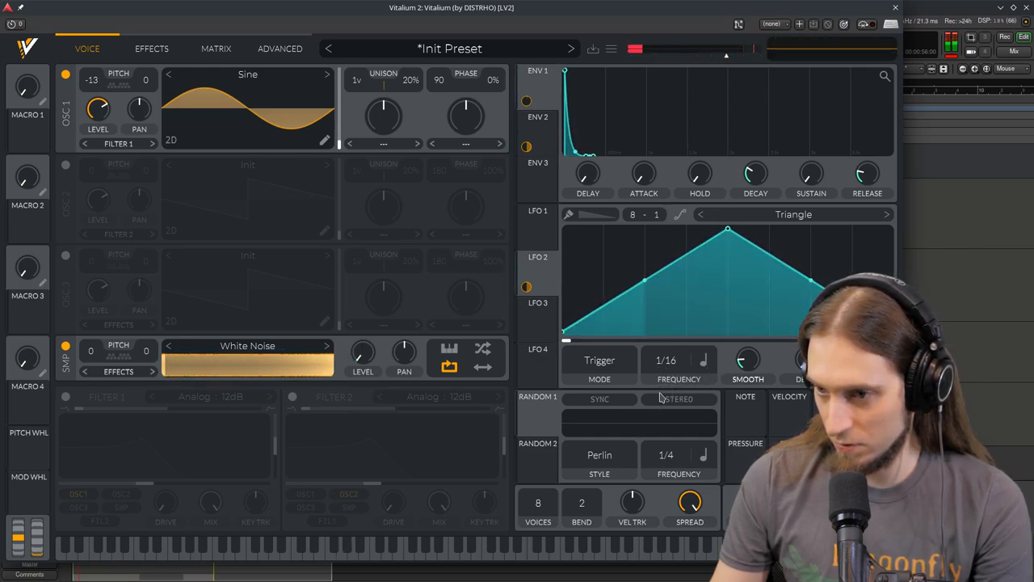
left_click(598, 360)
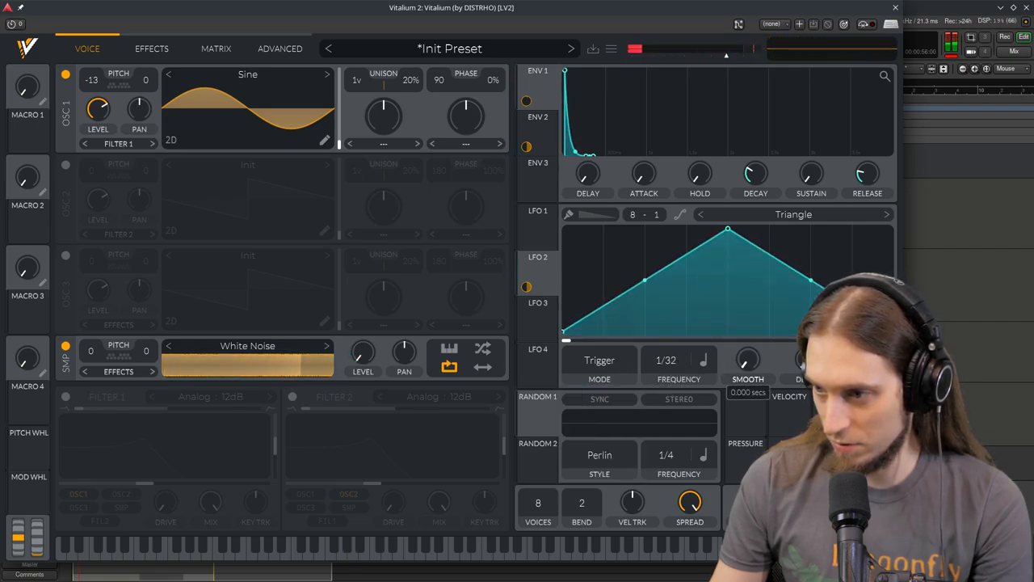
left_click(666, 359)
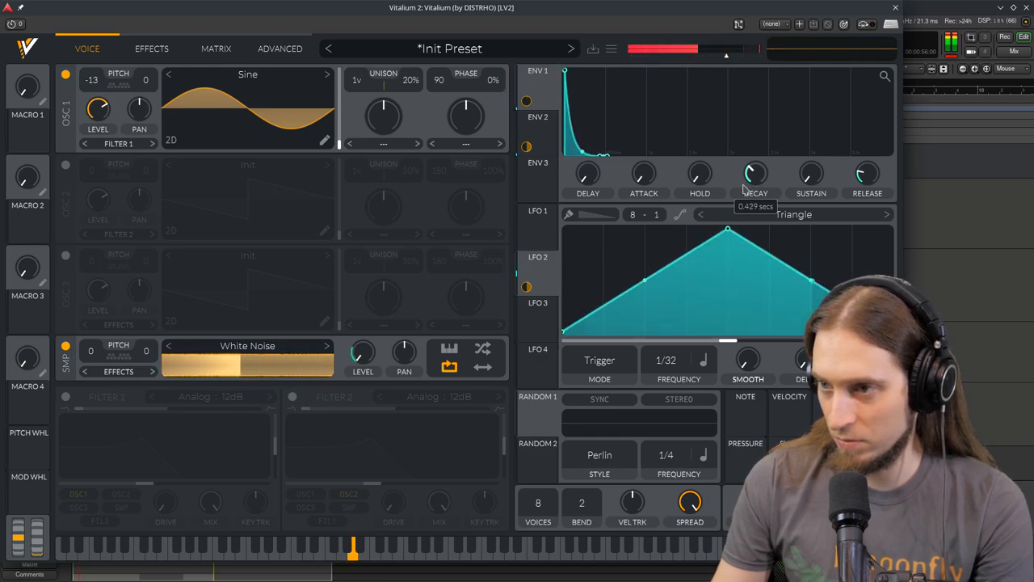
mouse_move(766, 211)
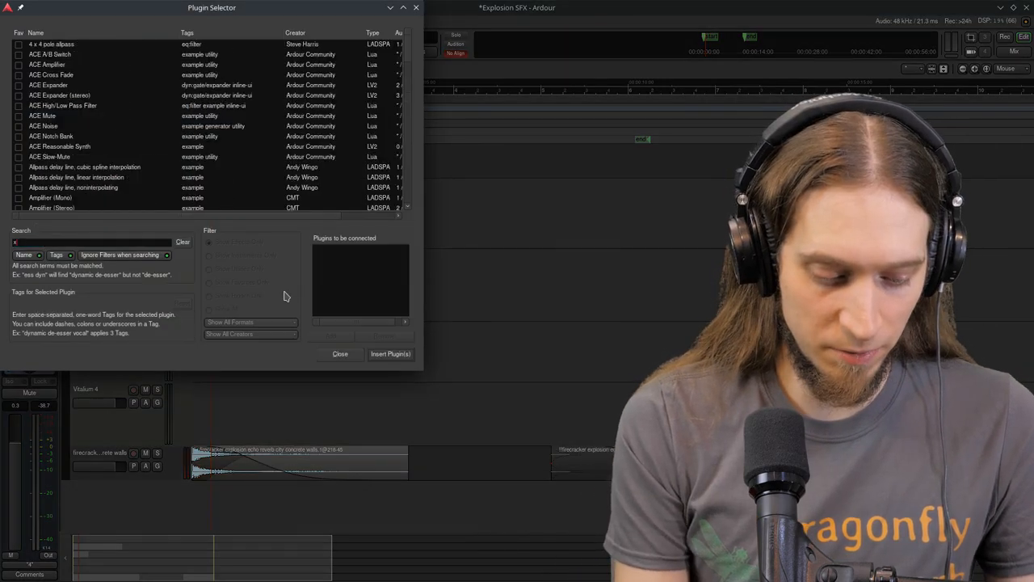
Step: Insert the x42 Digital Peak Limiter Stereo on the master bus via the plugin search 'x42 dpl'
type("x42 dpl")
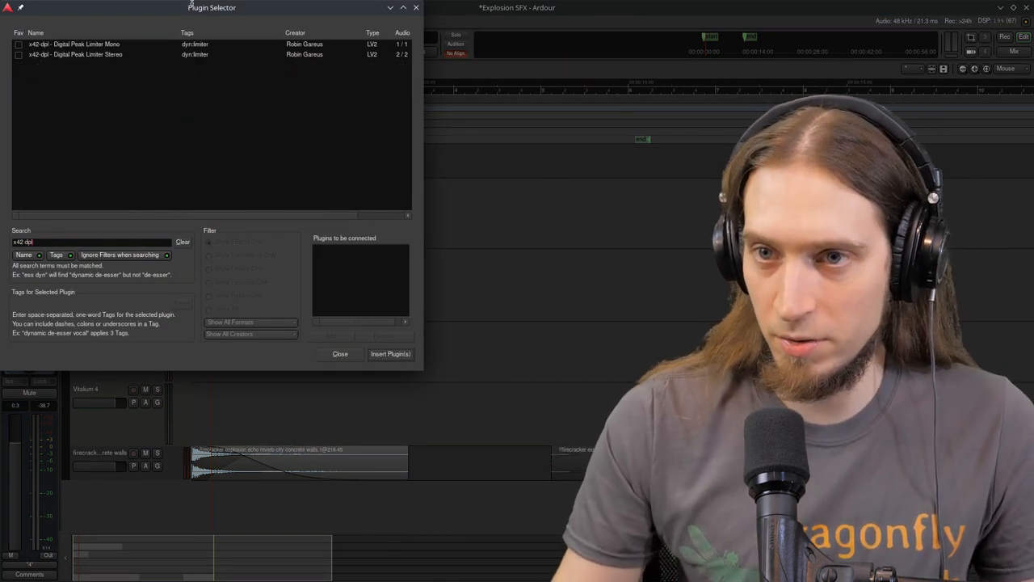
left_click(81, 55)
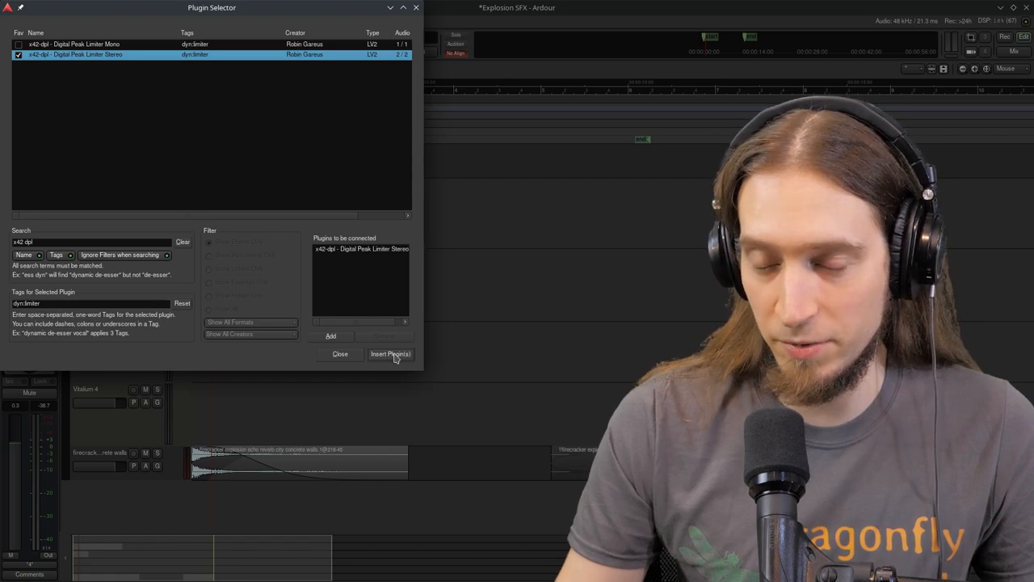
left_click(391, 354)
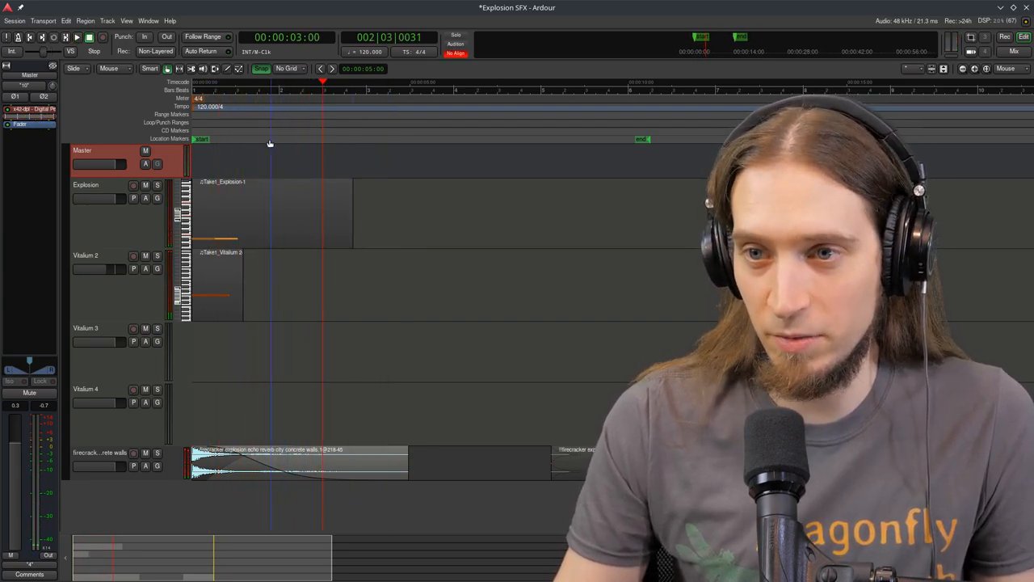
Step: Insert Wolf Shaper on the master bus from the plugin list
right_click(97, 161)
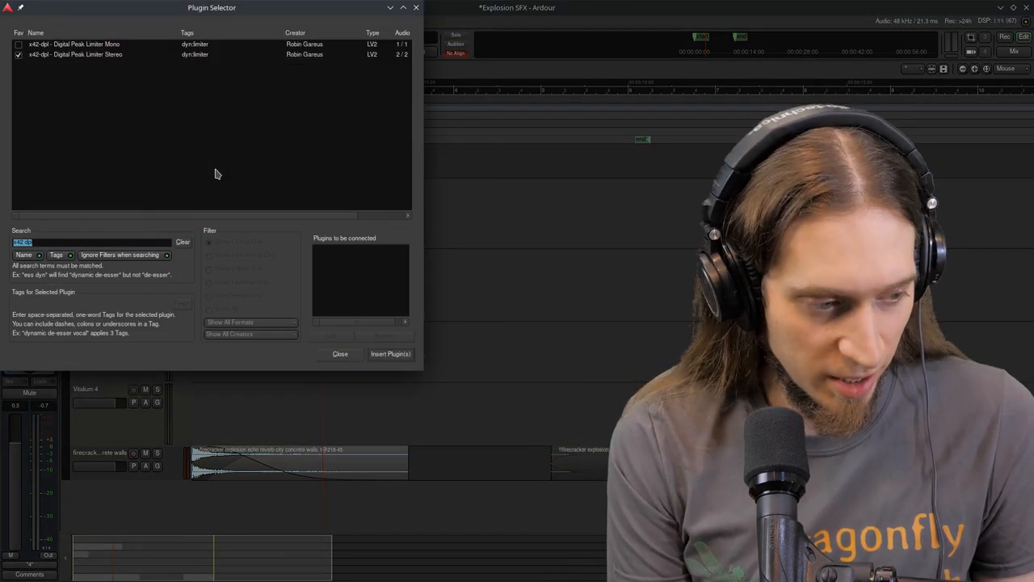
type("CHO")
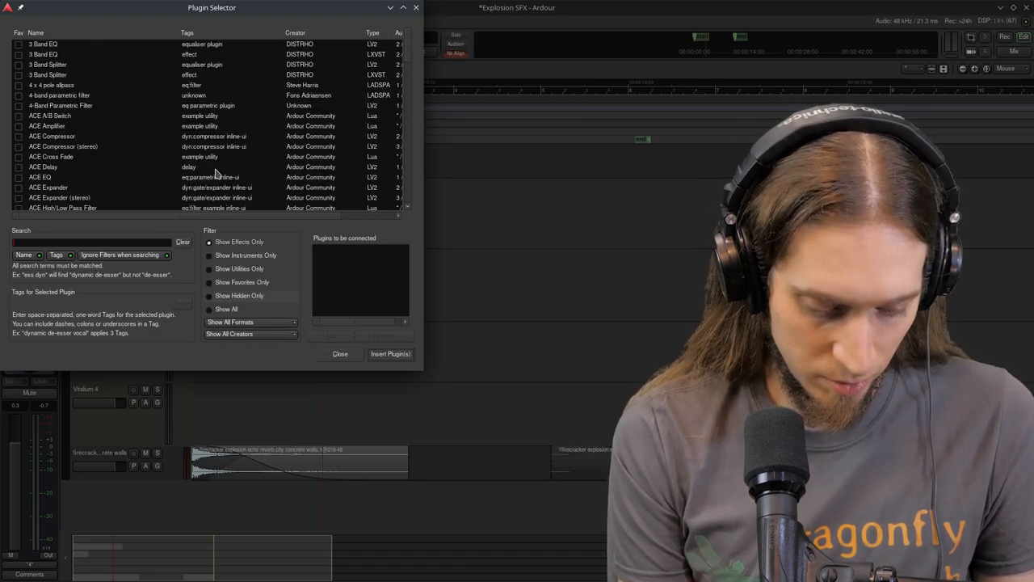
type("WOL")
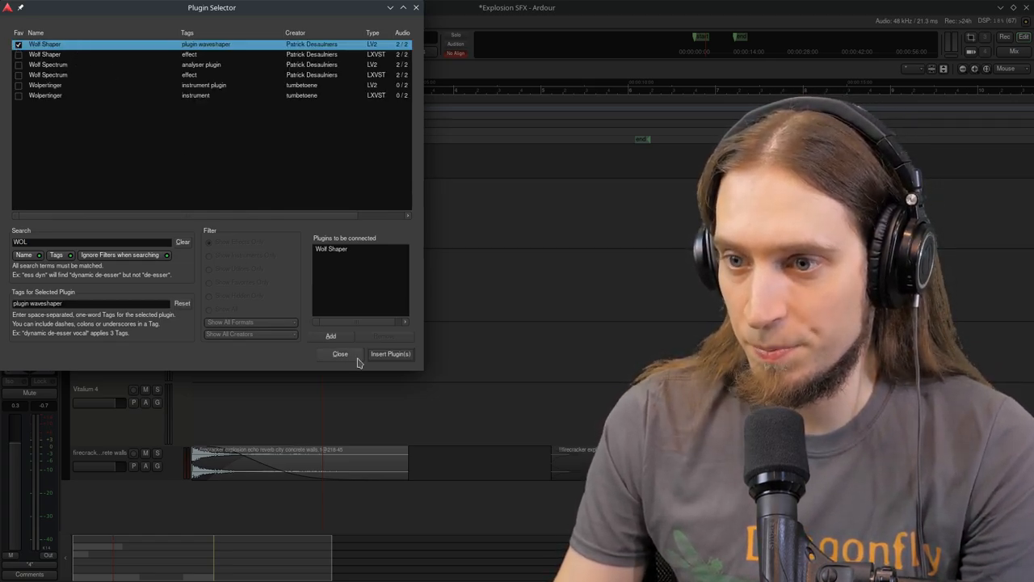
left_click(391, 352)
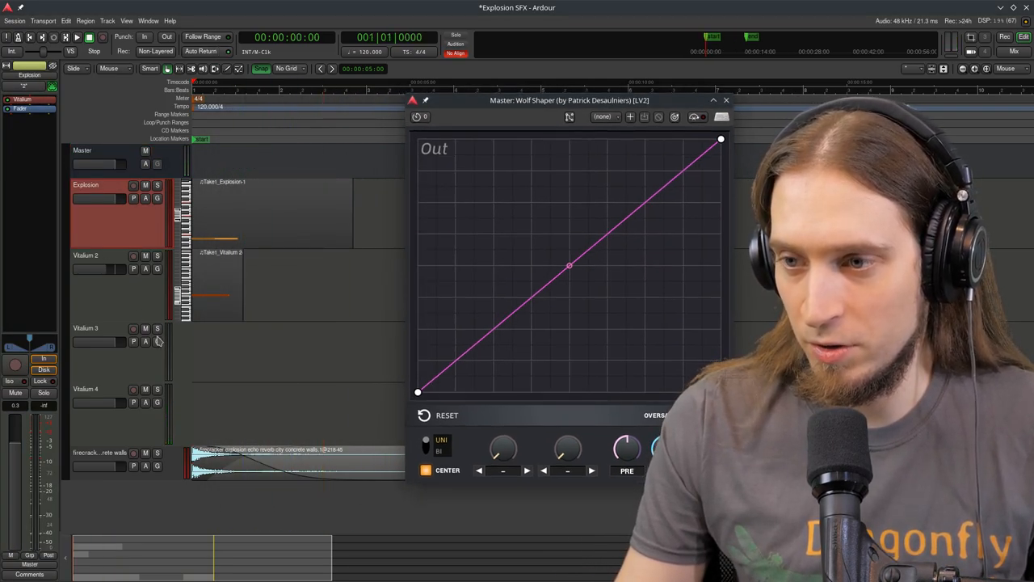
Step: Bow the Wolf Shaper curve upward into a flattening saturation plateau and close its window
left_click_drag(569, 265, 569, 326)
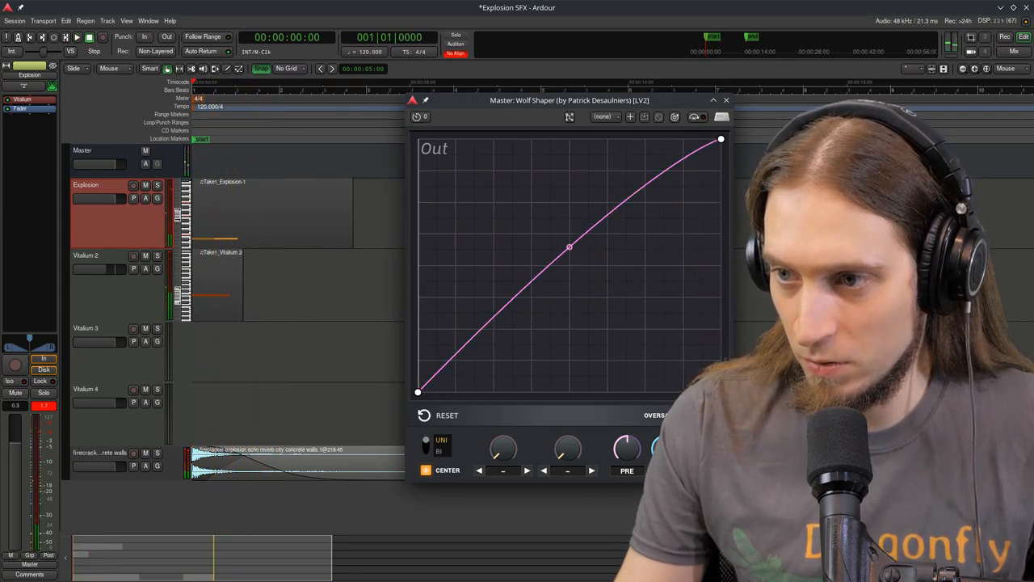
left_click_drag(569, 245, 569, 223)
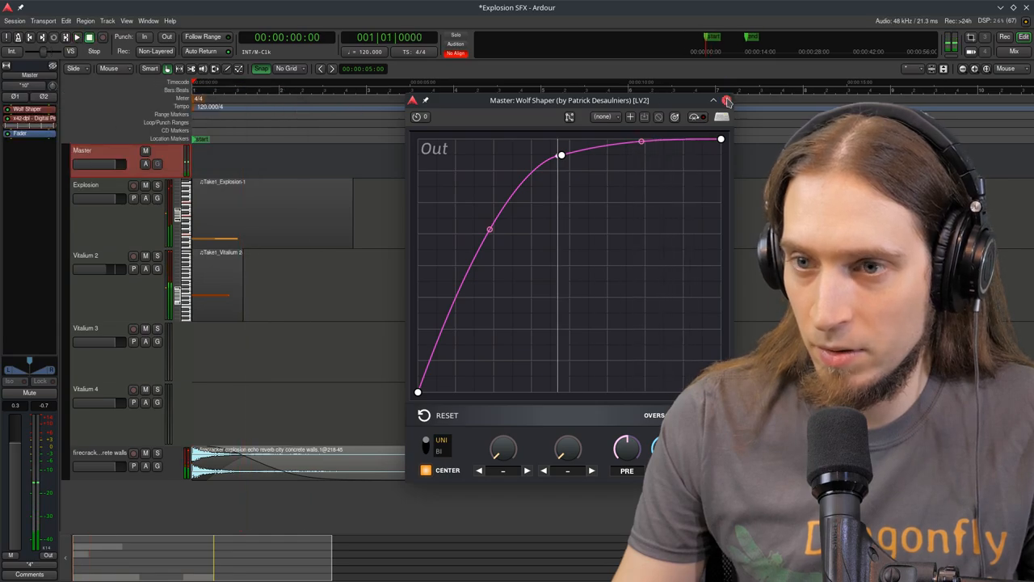
left_click(728, 101)
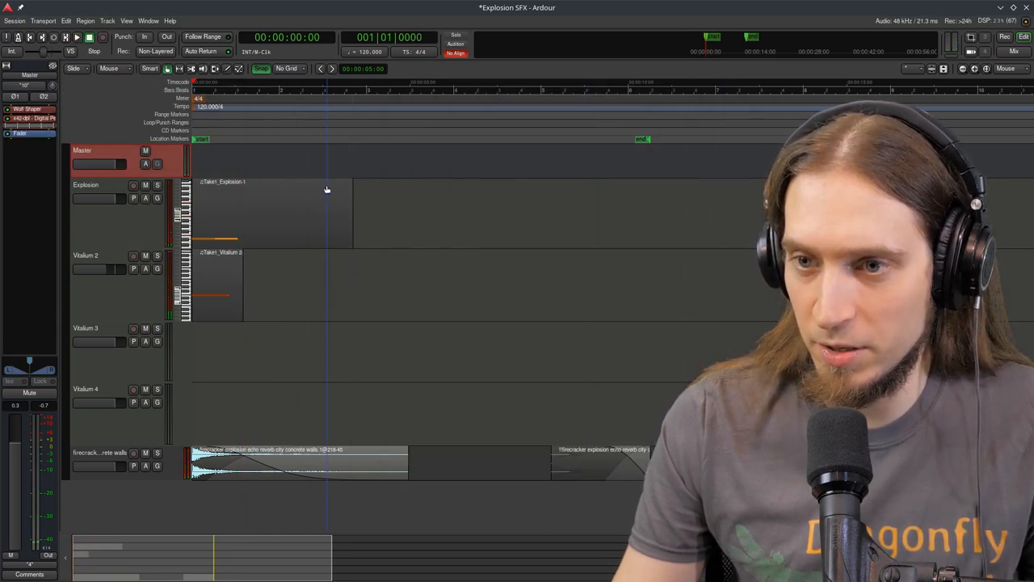